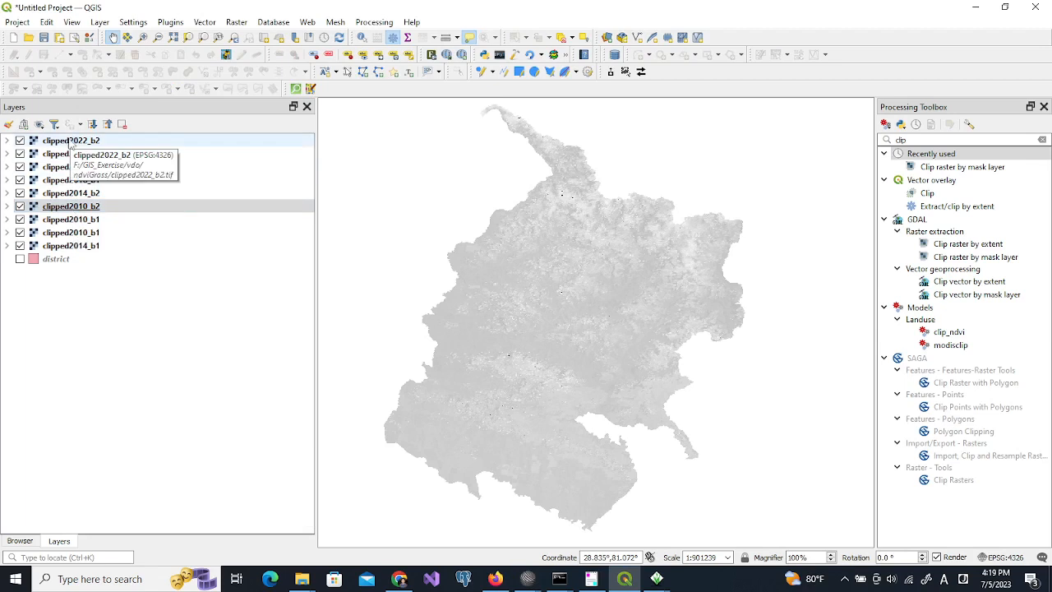
mouse_move(95, 254)
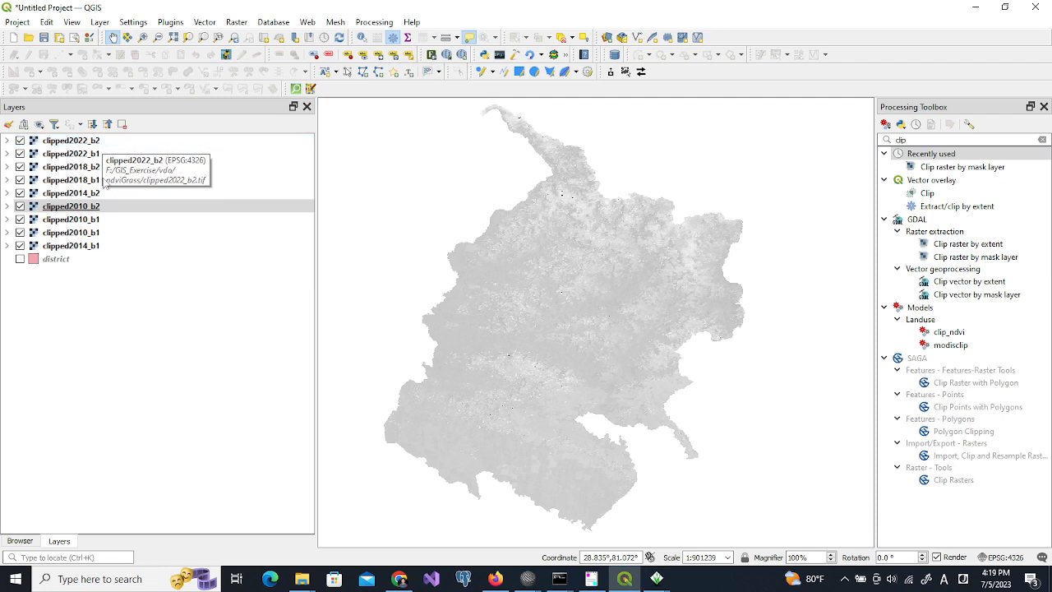
mouse_move(325, 325)
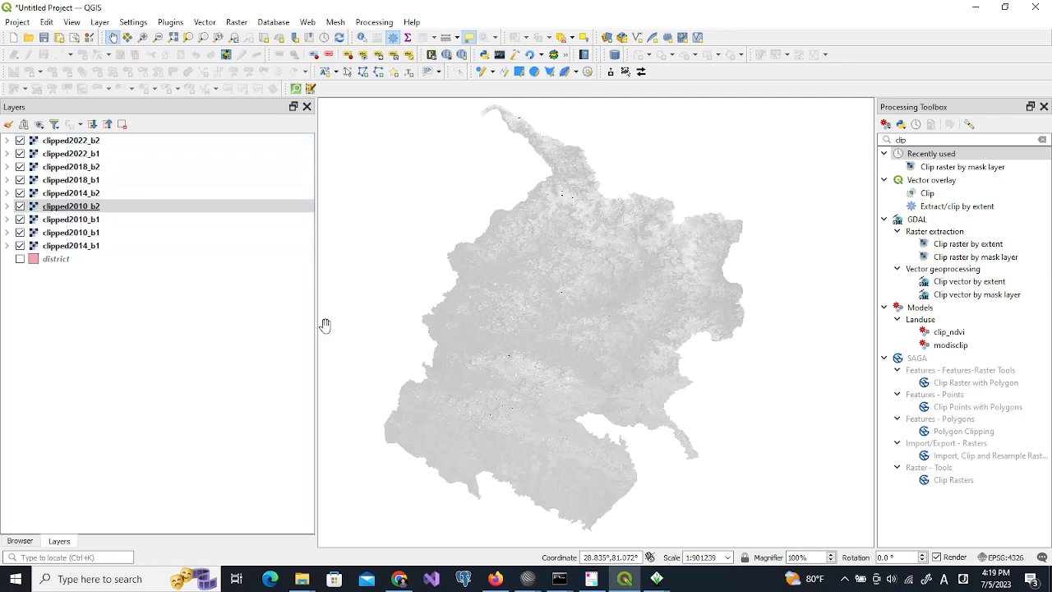
mouse_move(624, 578)
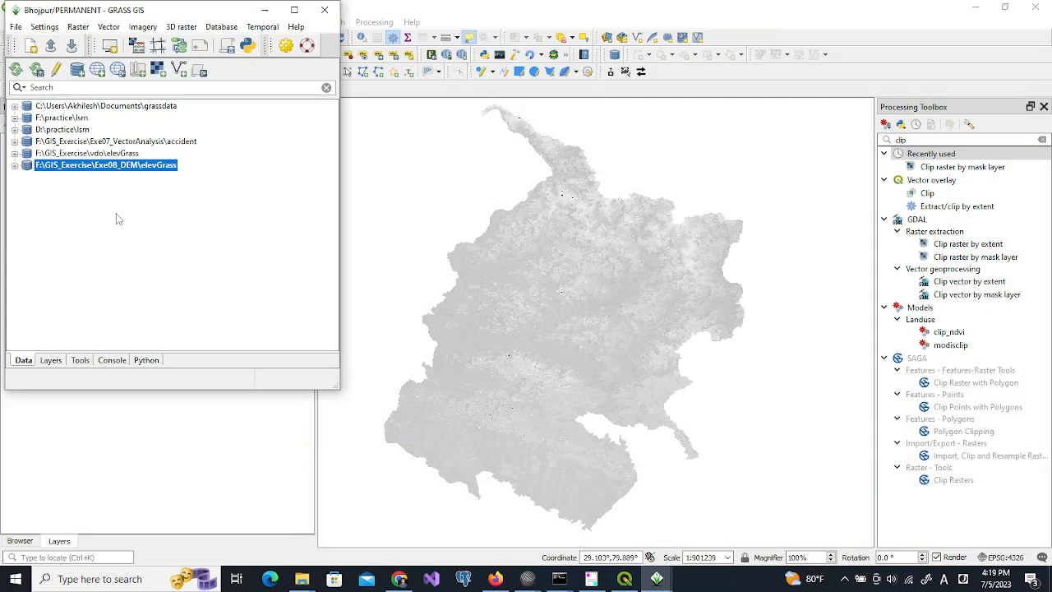
mouse_move(316, 469)
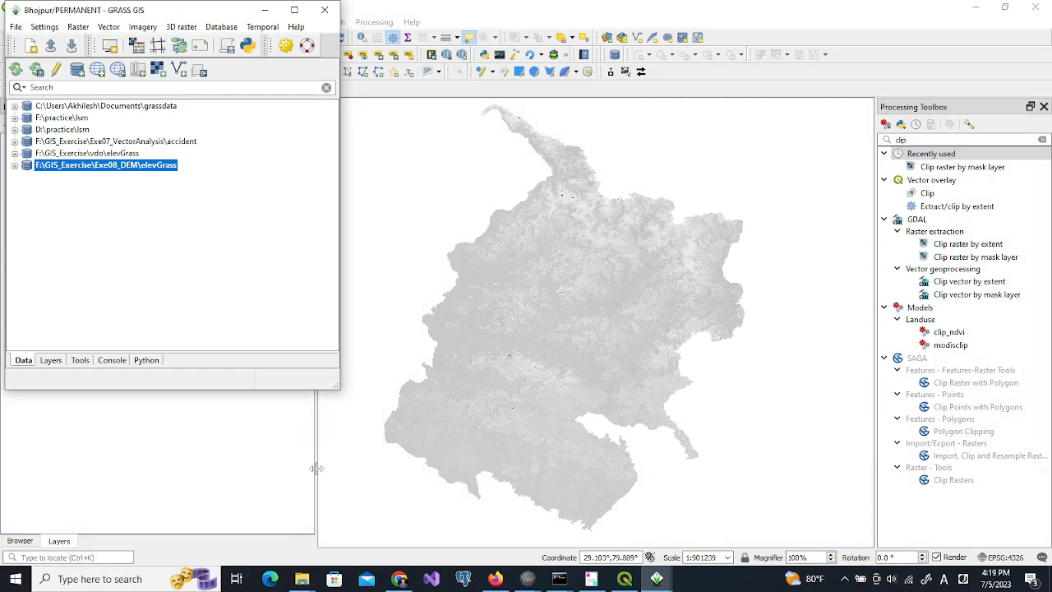
mouse_move(302, 578)
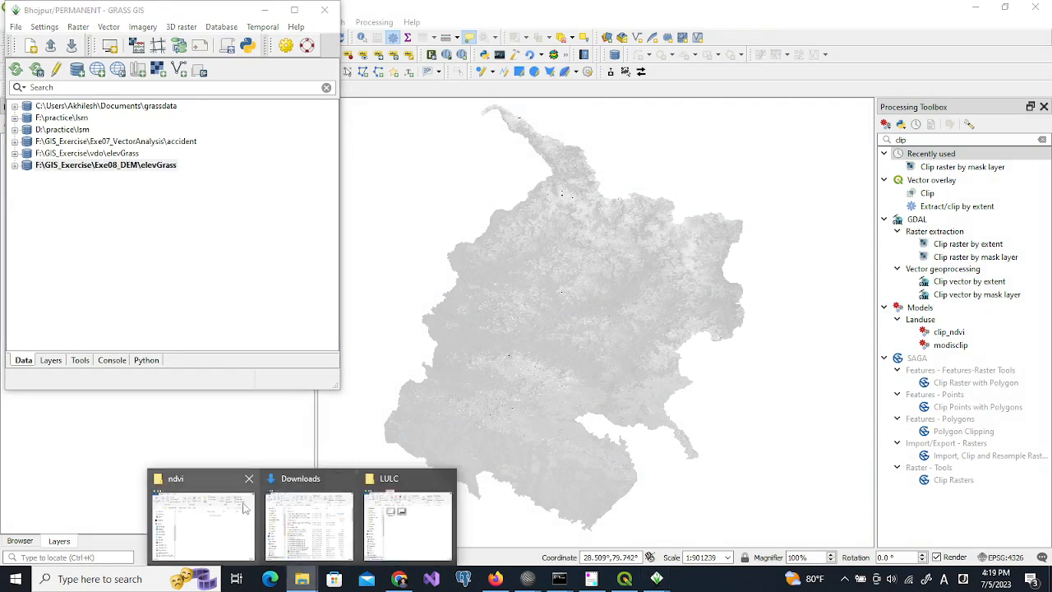
Bring the empty ndvi File Explorer window forward beside the GRASS data catalogue.
click(202, 524)
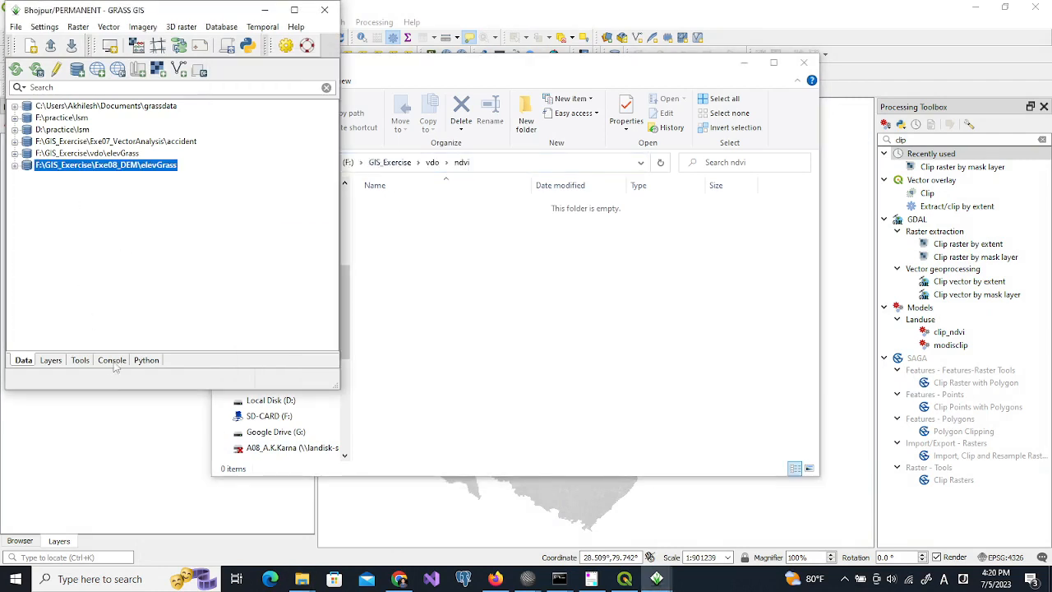
Run cd "F:\GIS_Exercise\vdo\ndvi" in the console, then go back to the Data tab.
click(111, 360)
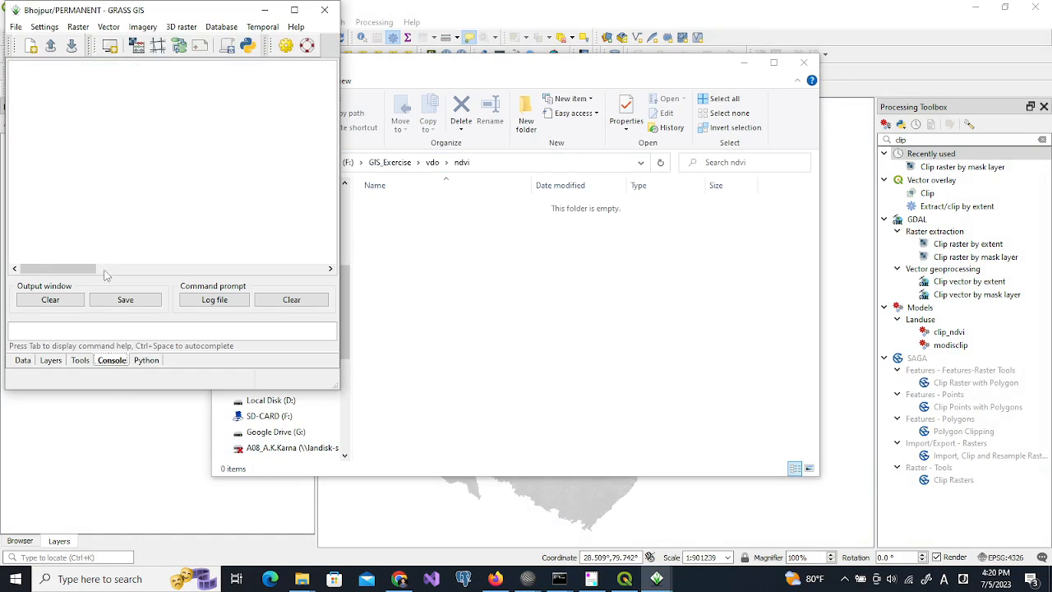
text(cd)
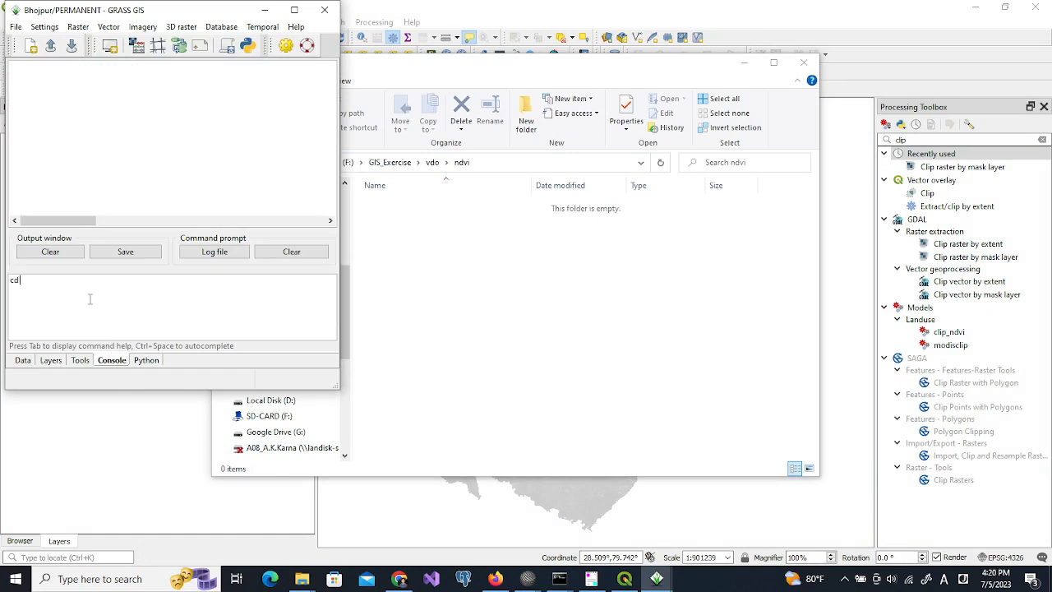
text(')
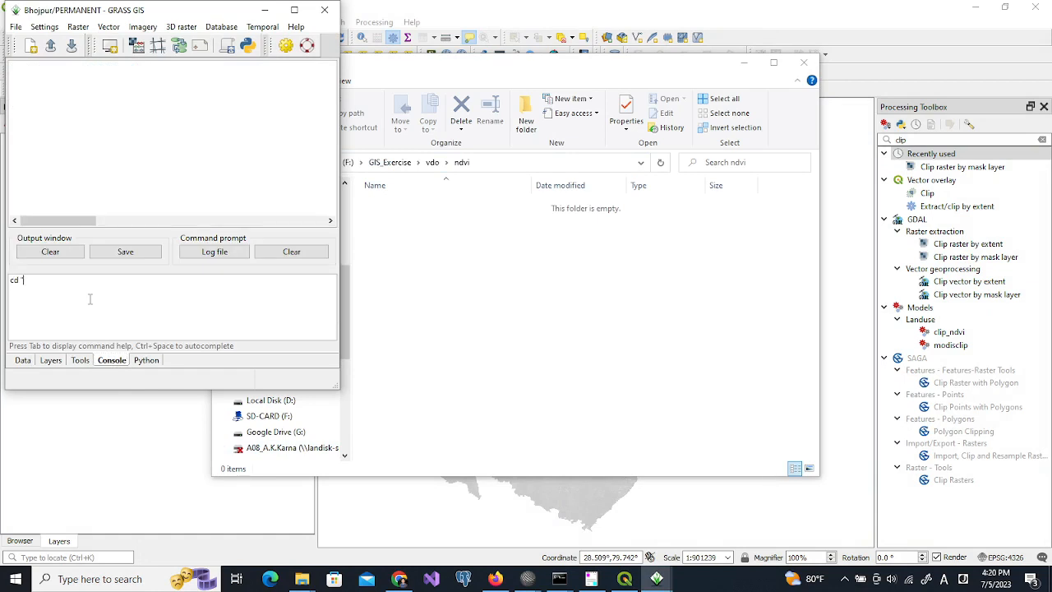
text(F:\GIS_Exercise\vdo\ndvi")
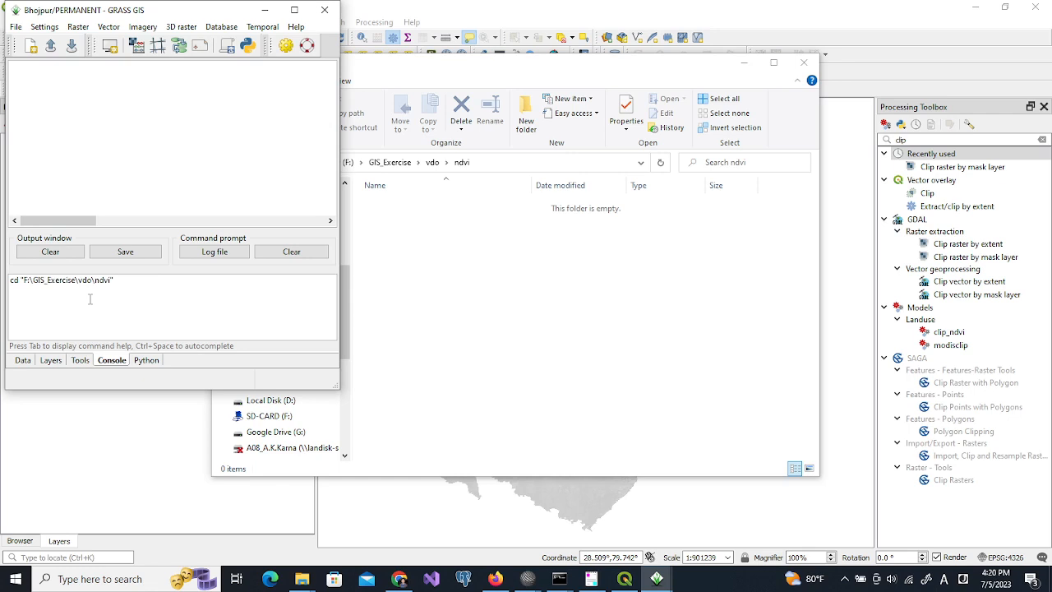
key(Return)
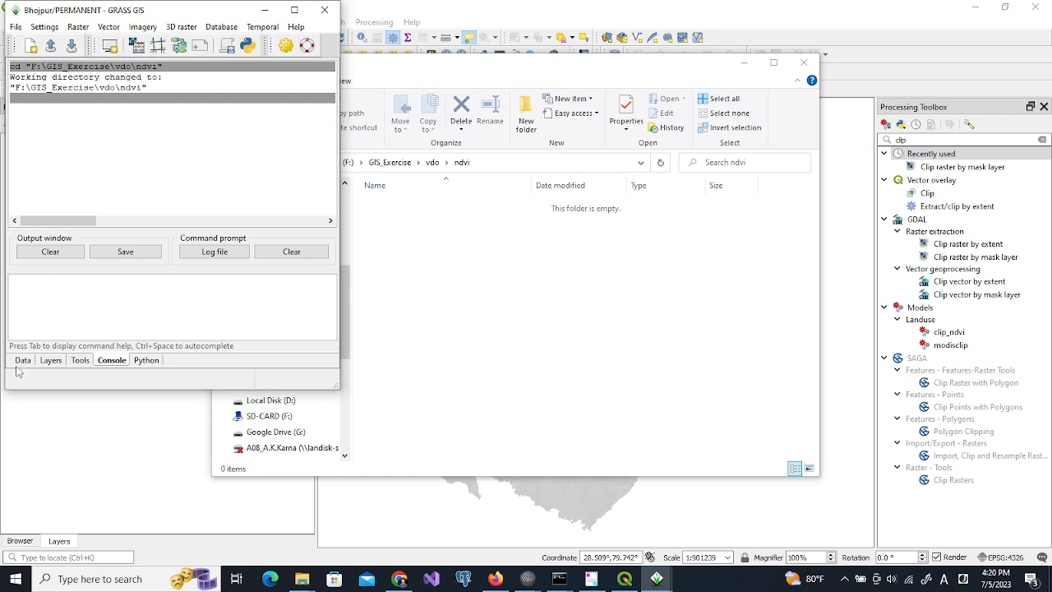
click(23, 360)
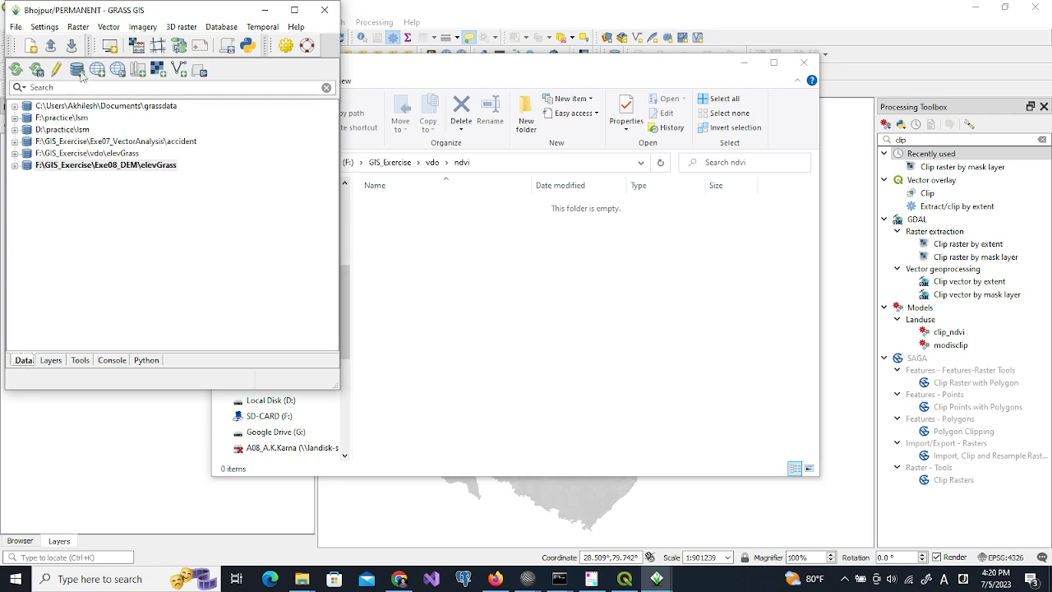
mouse_move(77, 70)
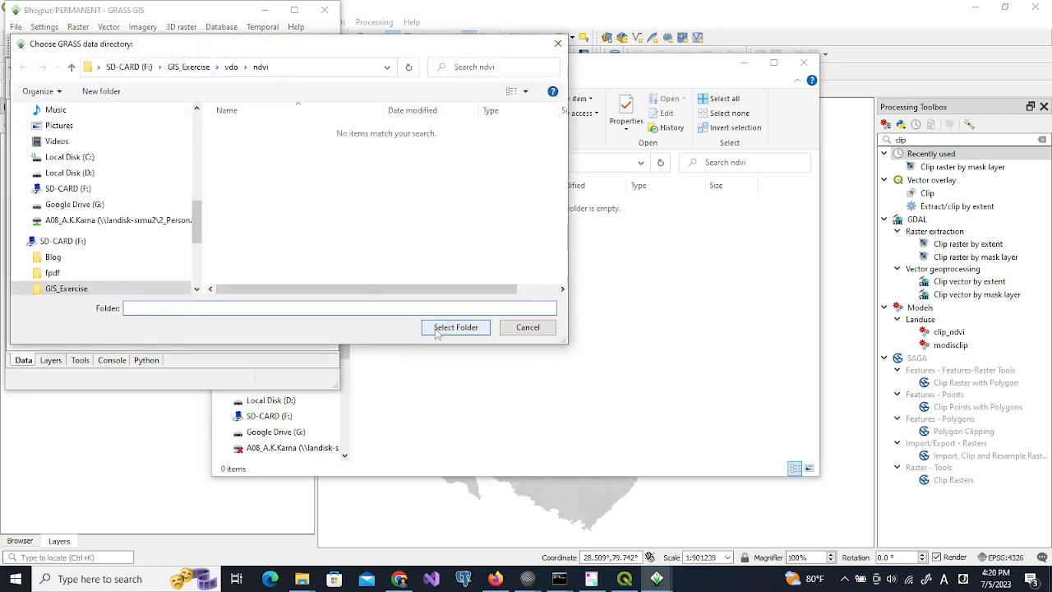
Register the ndvi folder as a database and name the new location Province_7.
click(455, 327)
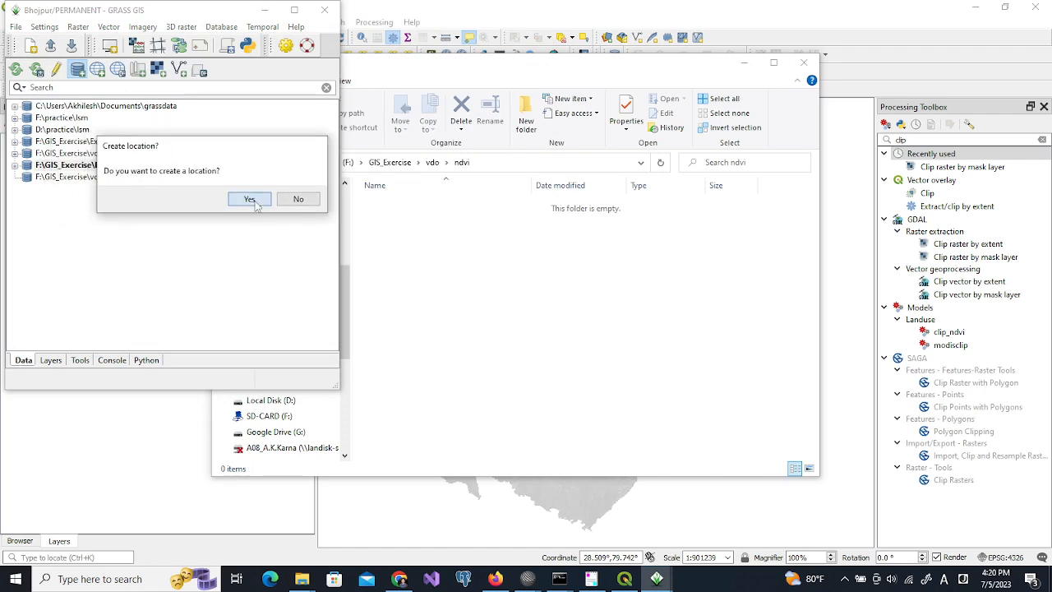
click(249, 199)
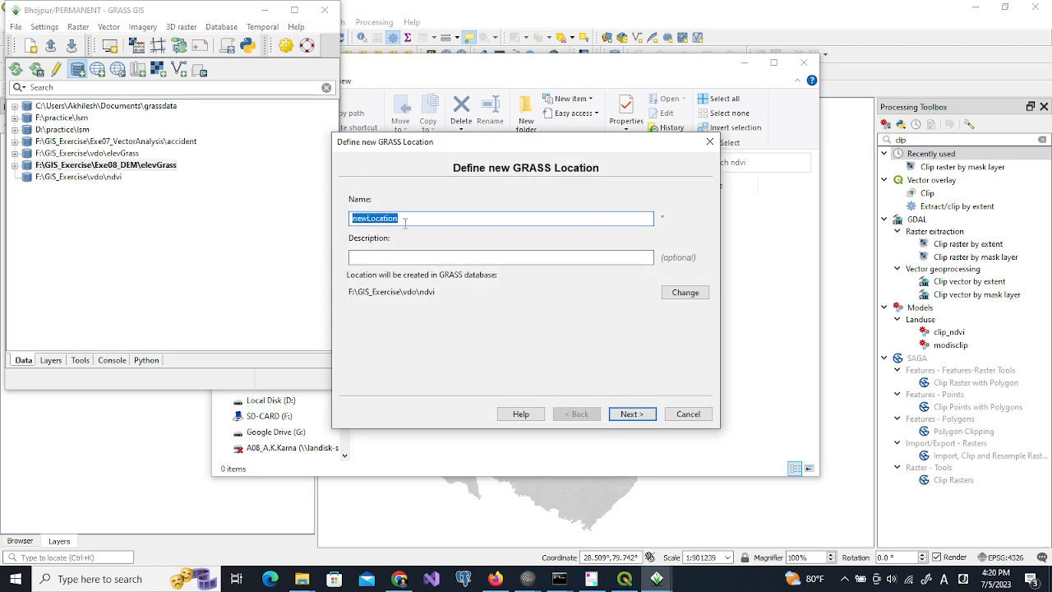
text(Pro)
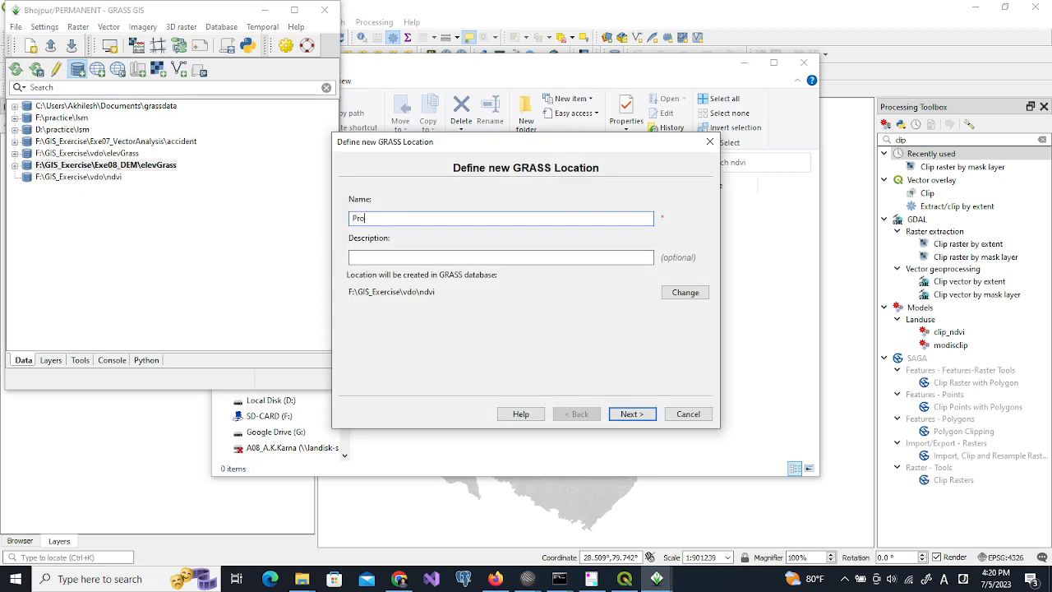
text(vince_)
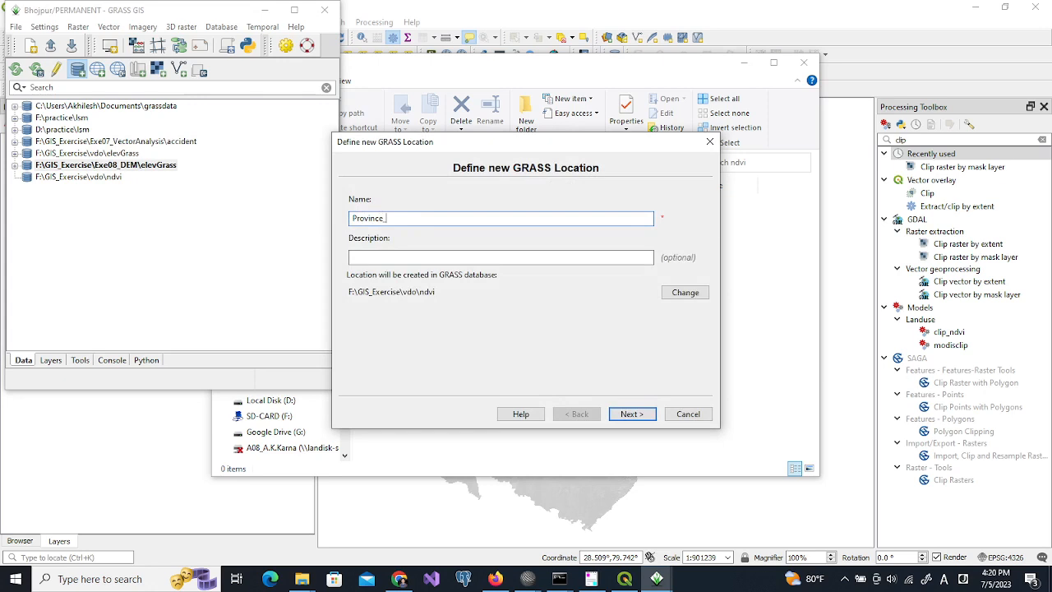
text(7)
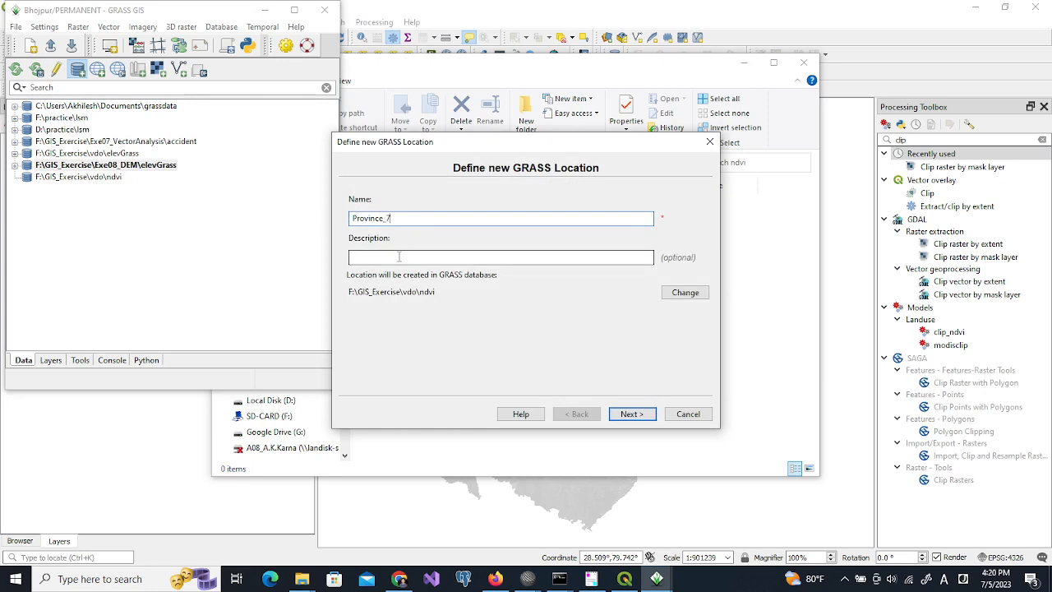
Describe the location as 'LULC analysis of Sudur Paschim Province'.
text(LULC analy)
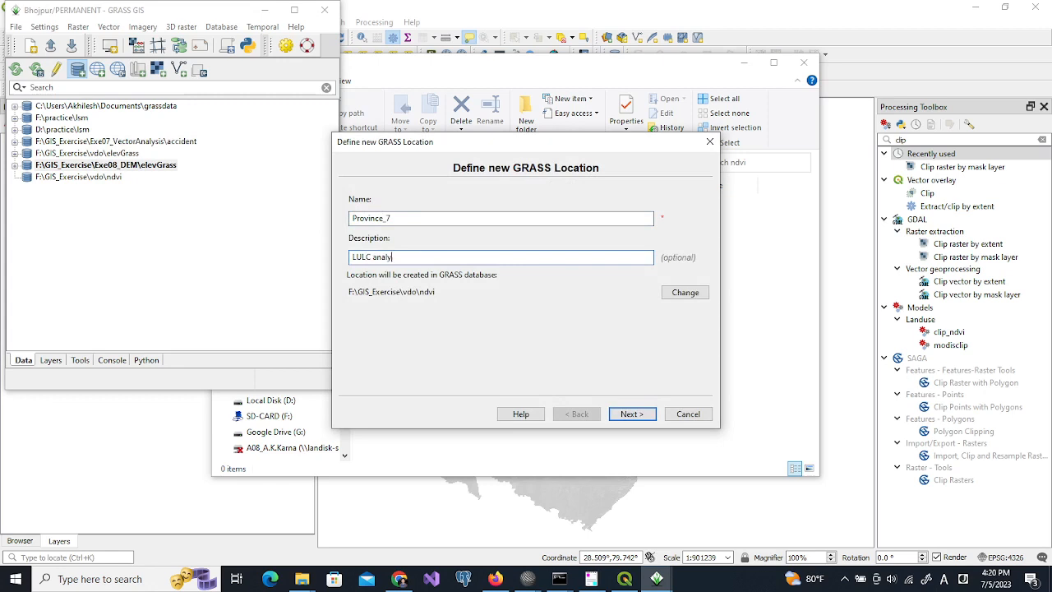
text(sis of)
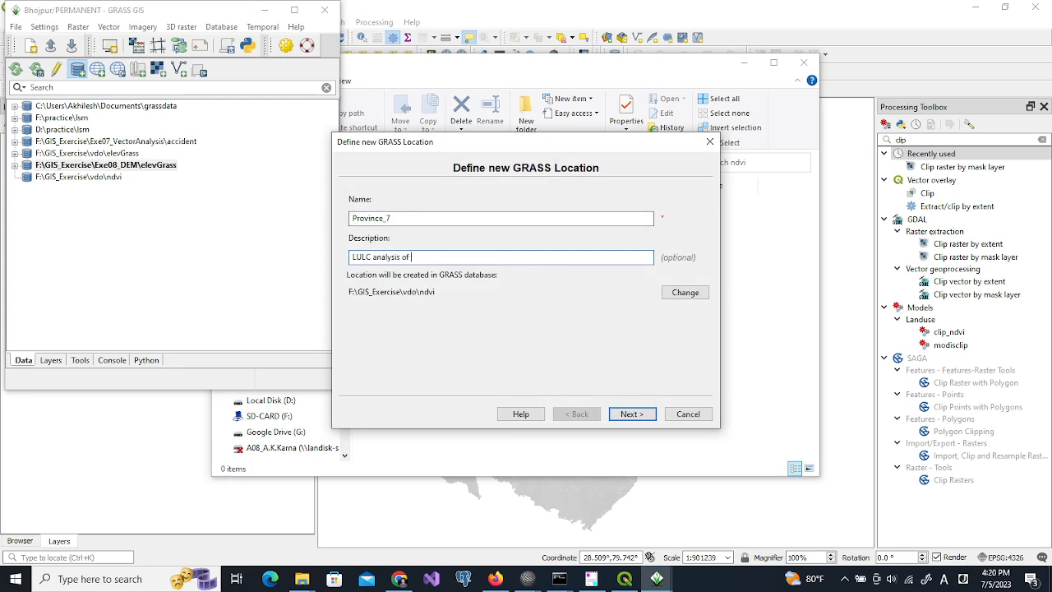
text(Sudur Pa)
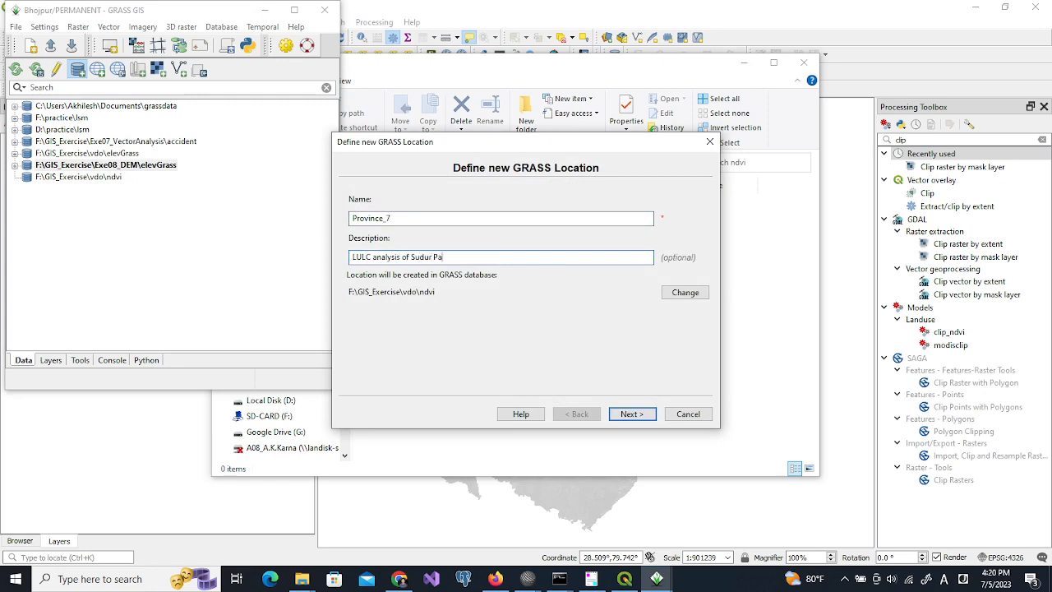
text(schim P)
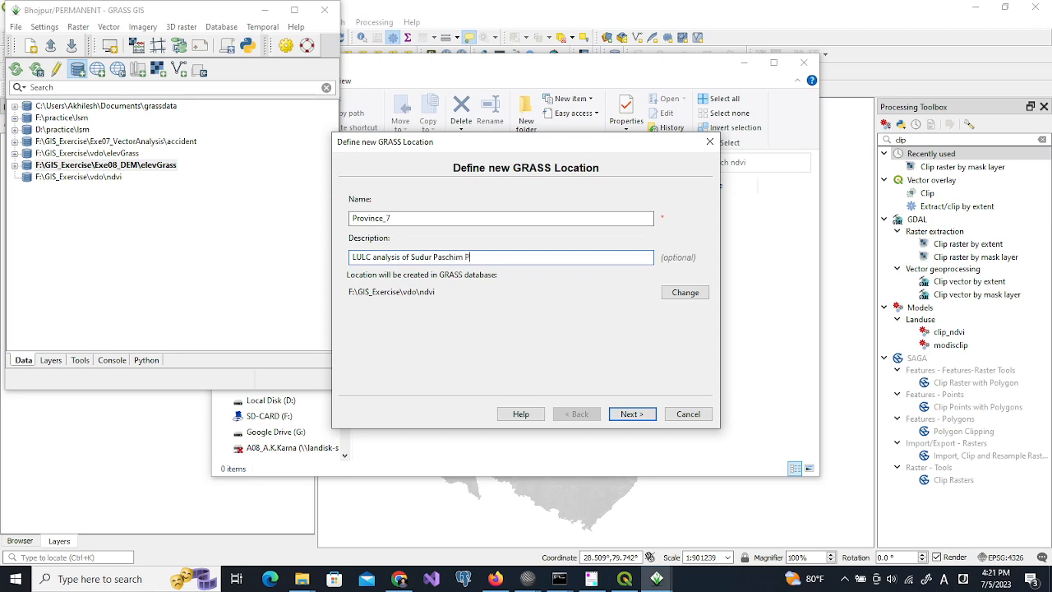
text(rovince)
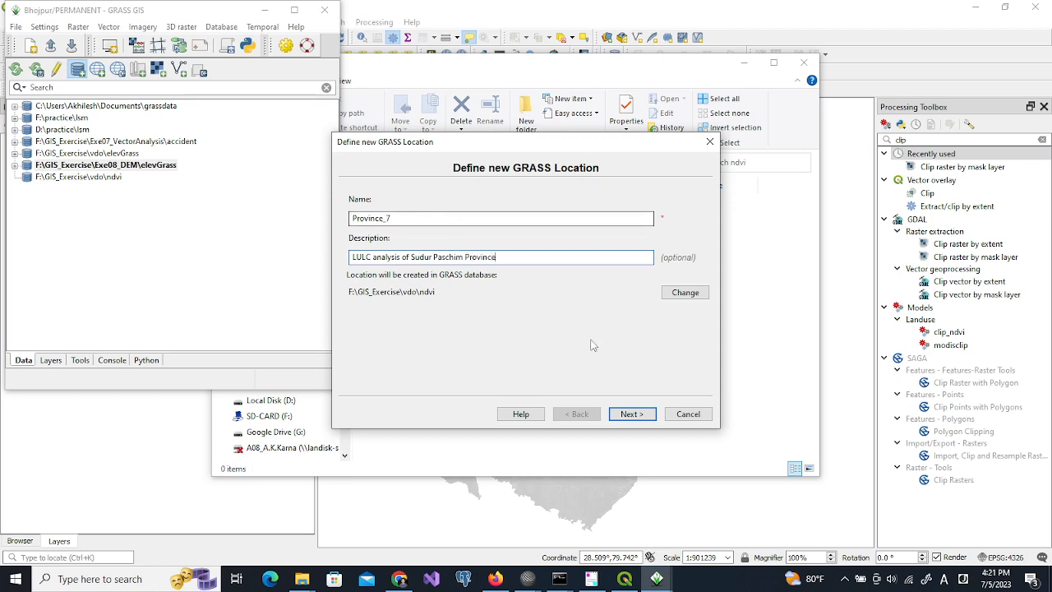
Choose to take the CRS from a georeferenced file and browse to the ndviGrass folder.
click(632, 413)
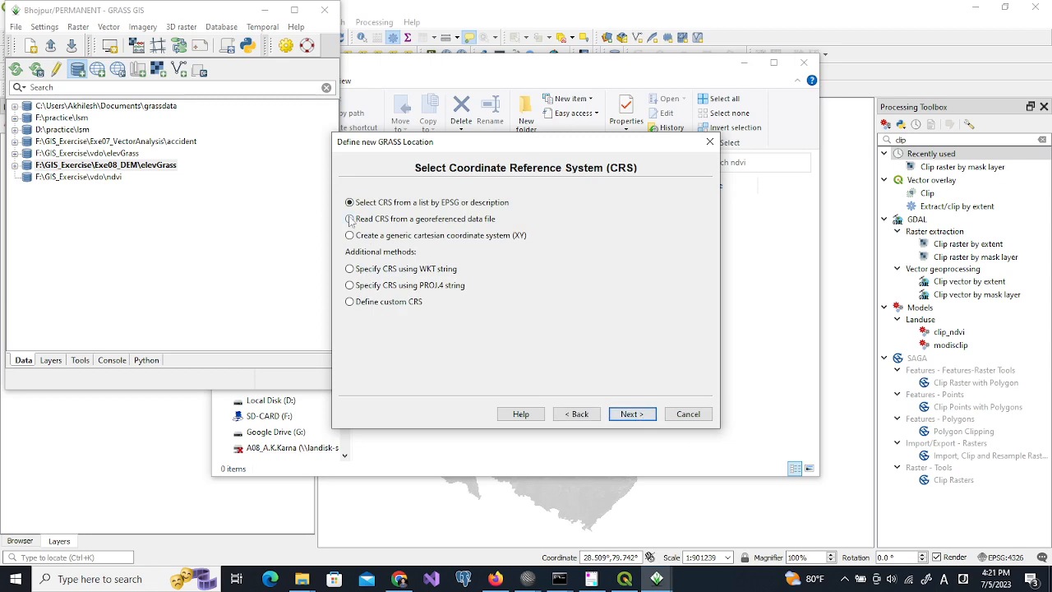
click(350, 219)
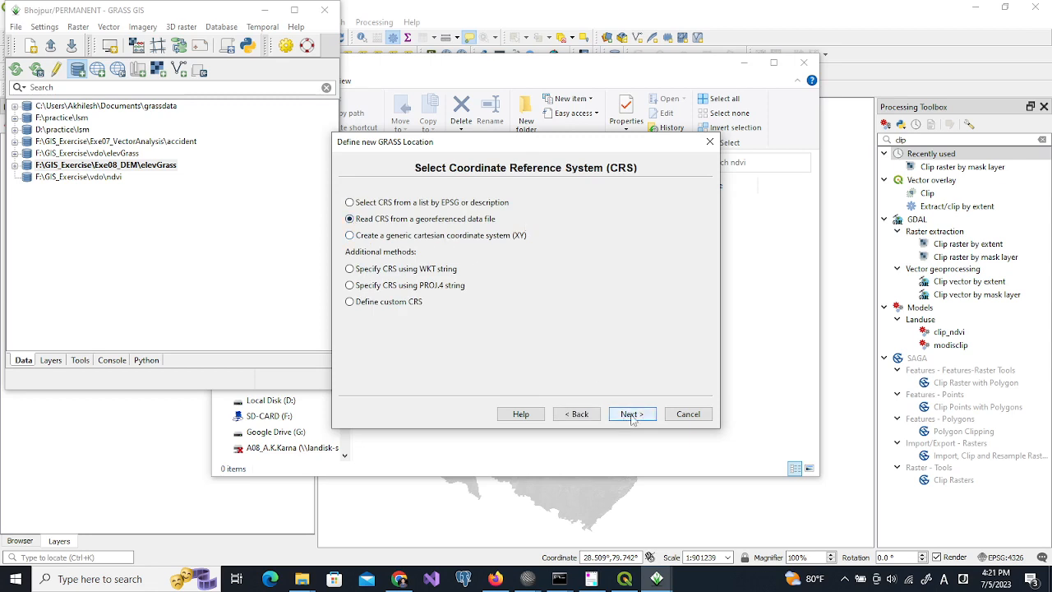
click(631, 414)
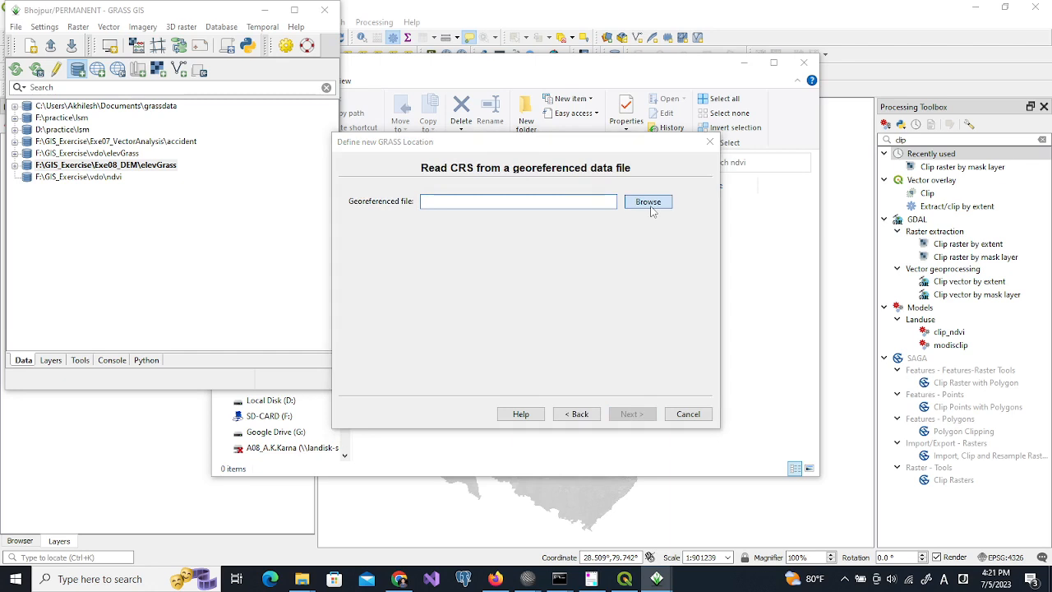
click(648, 201)
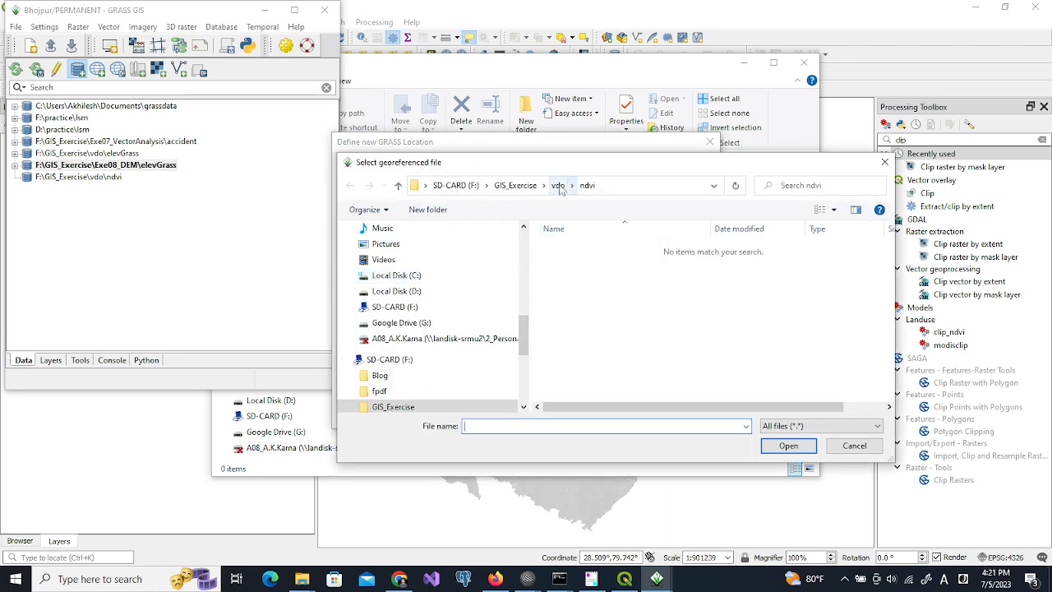
click(557, 185)
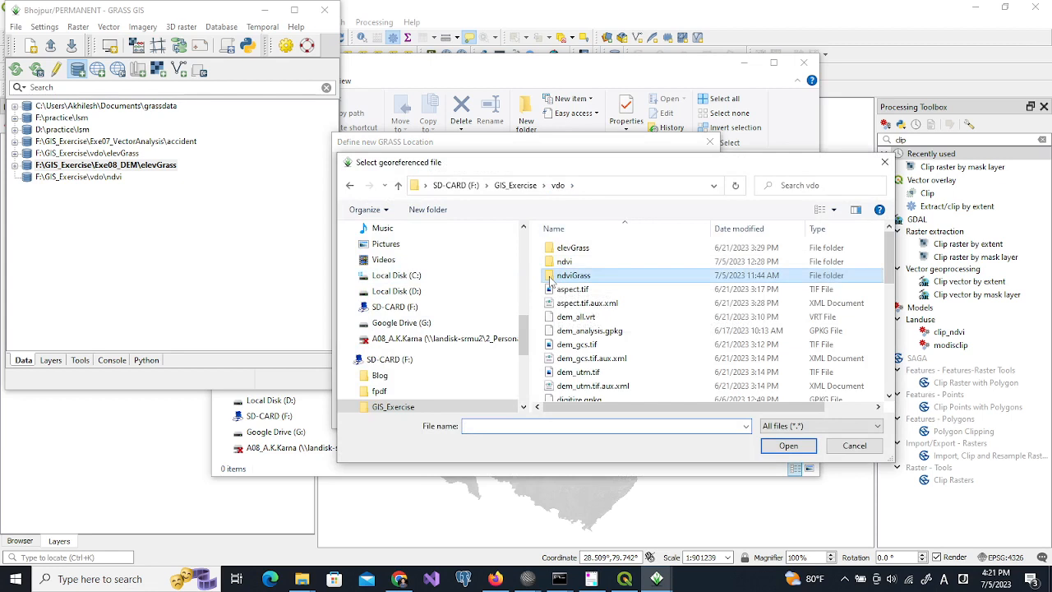
double_click(573, 274)
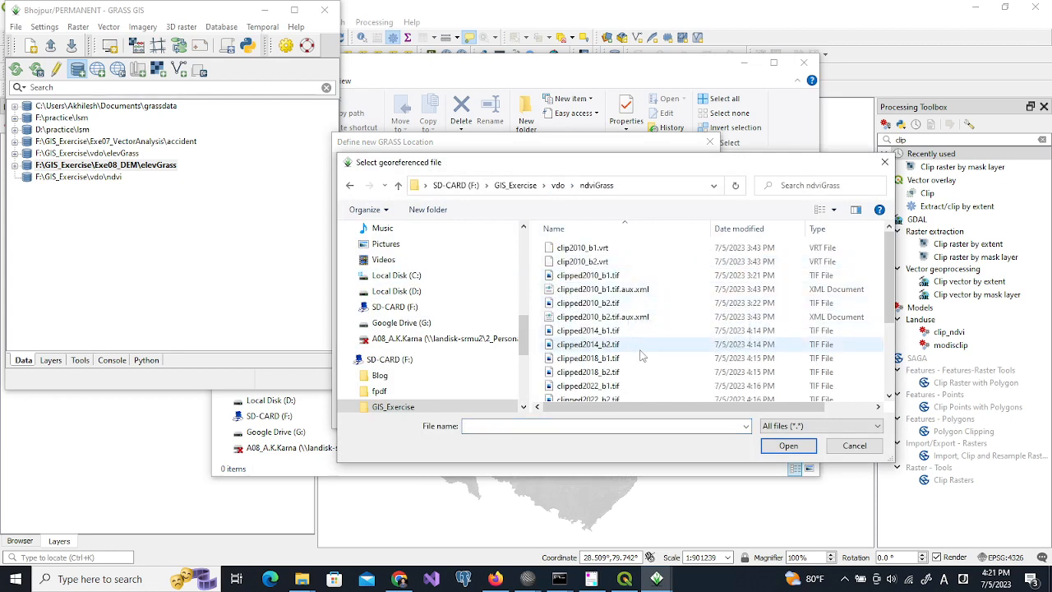
mouse_move(633, 356)
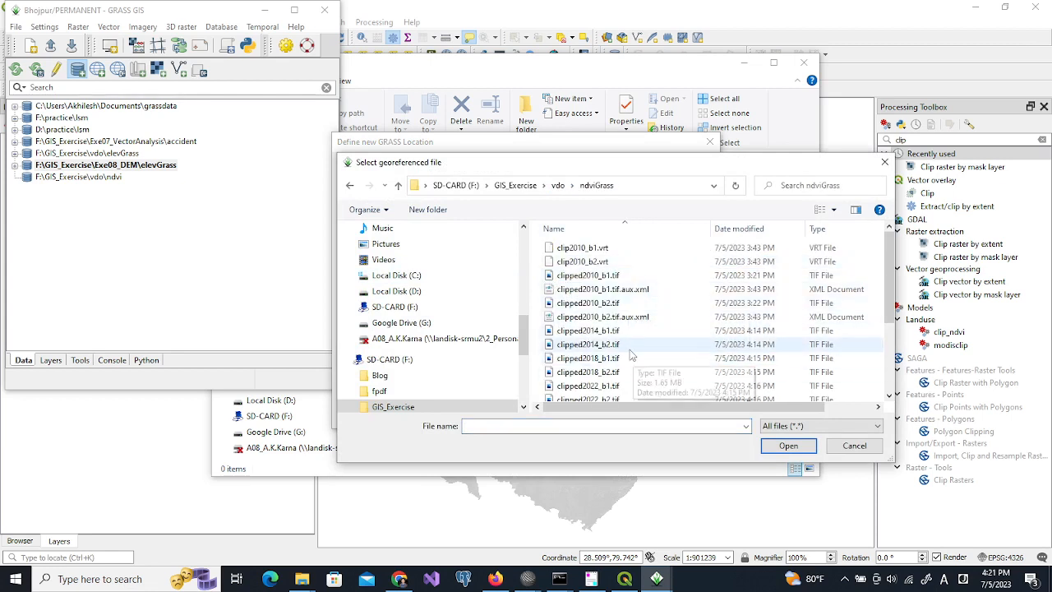
Use clipped2014_b1.tif as the CRS source and finish the location wizard.
click(588, 275)
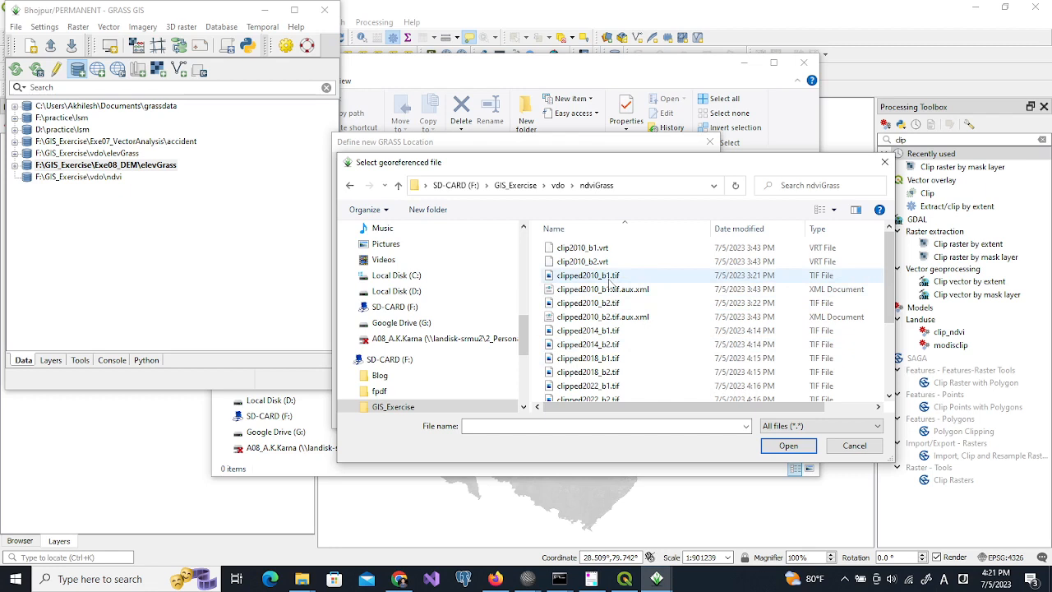
mouse_move(588, 275)
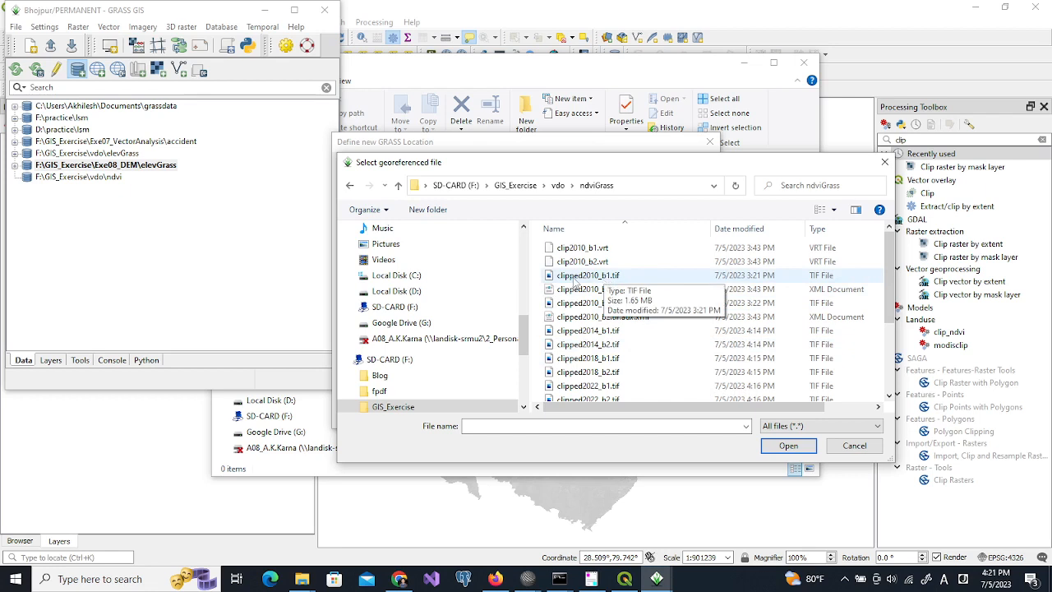
click(589, 331)
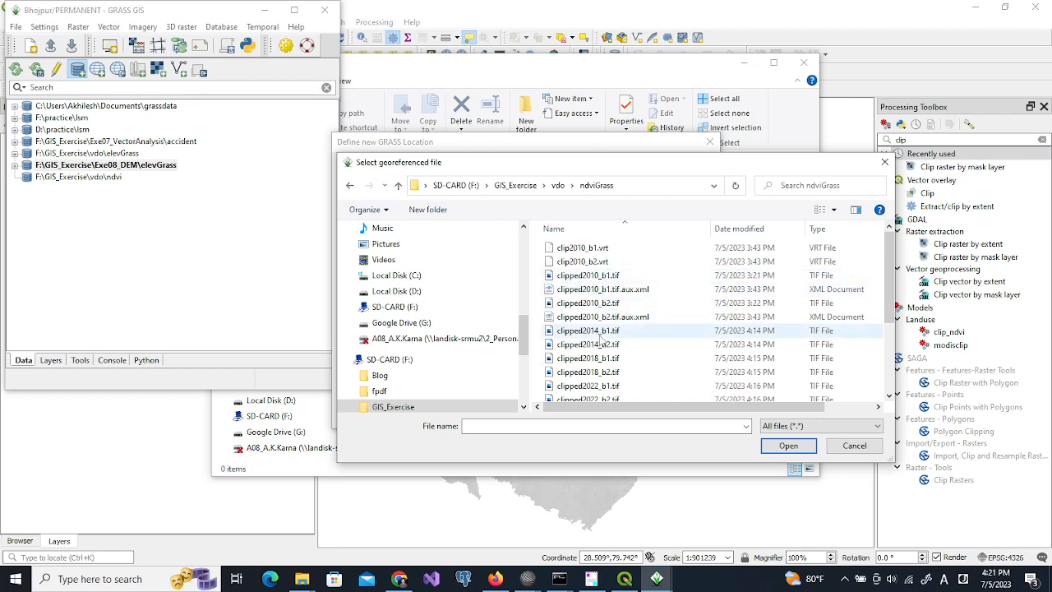
click(588, 330)
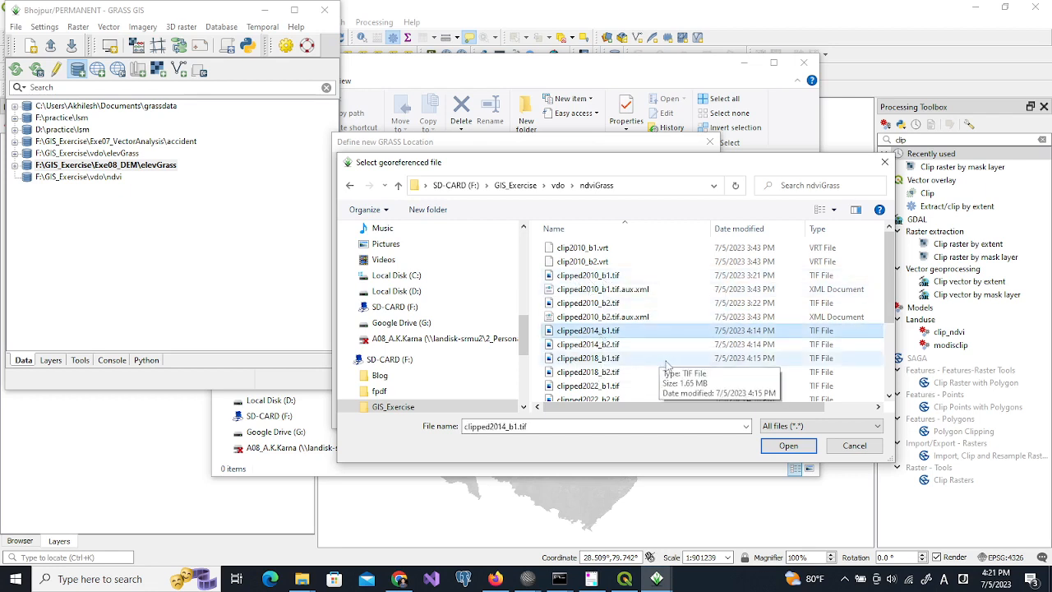
click(786, 444)
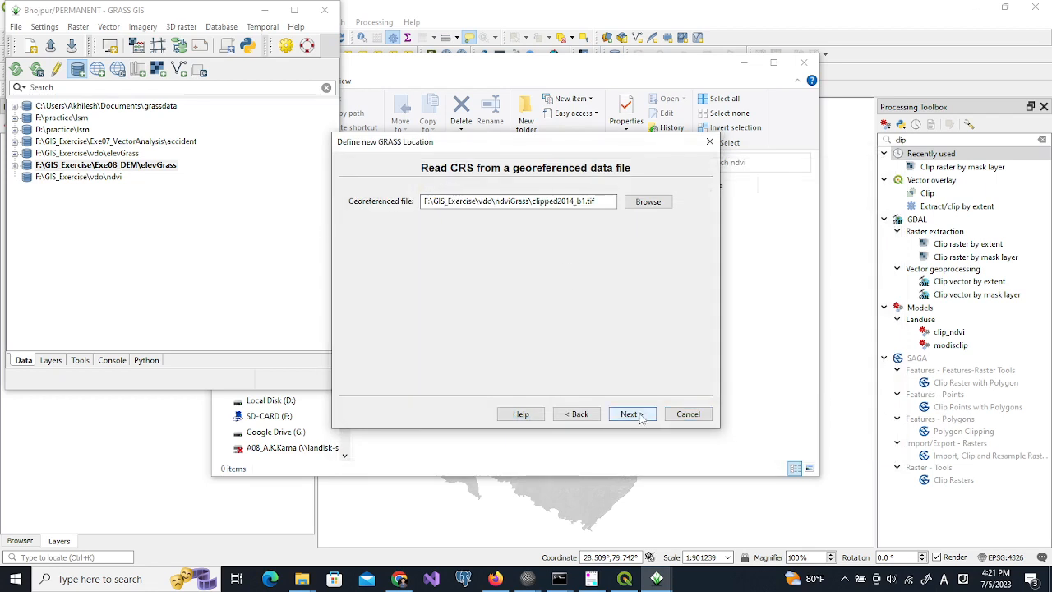
click(629, 414)
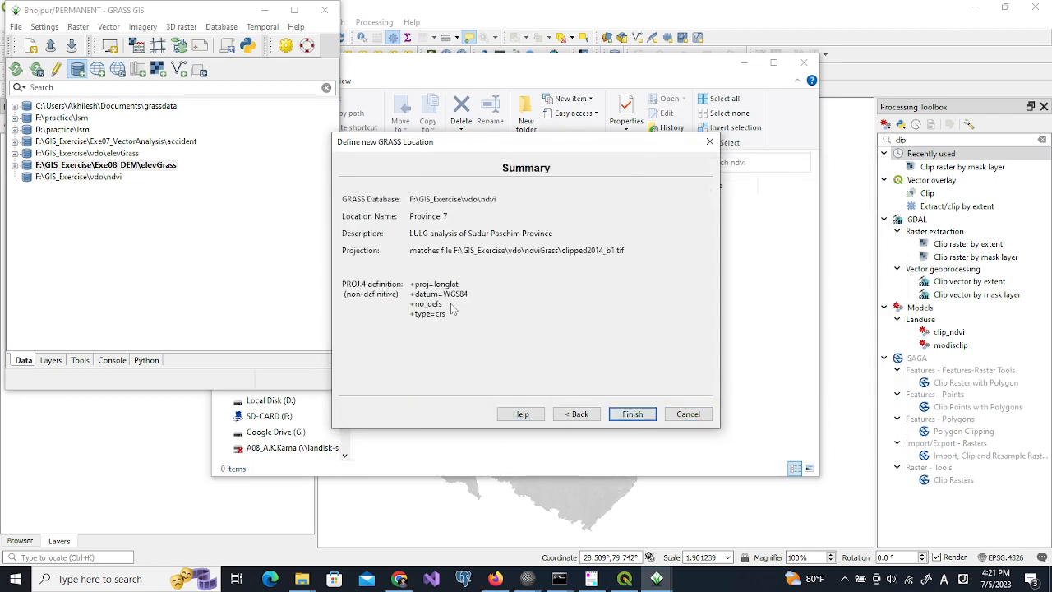
mouse_move(451, 307)
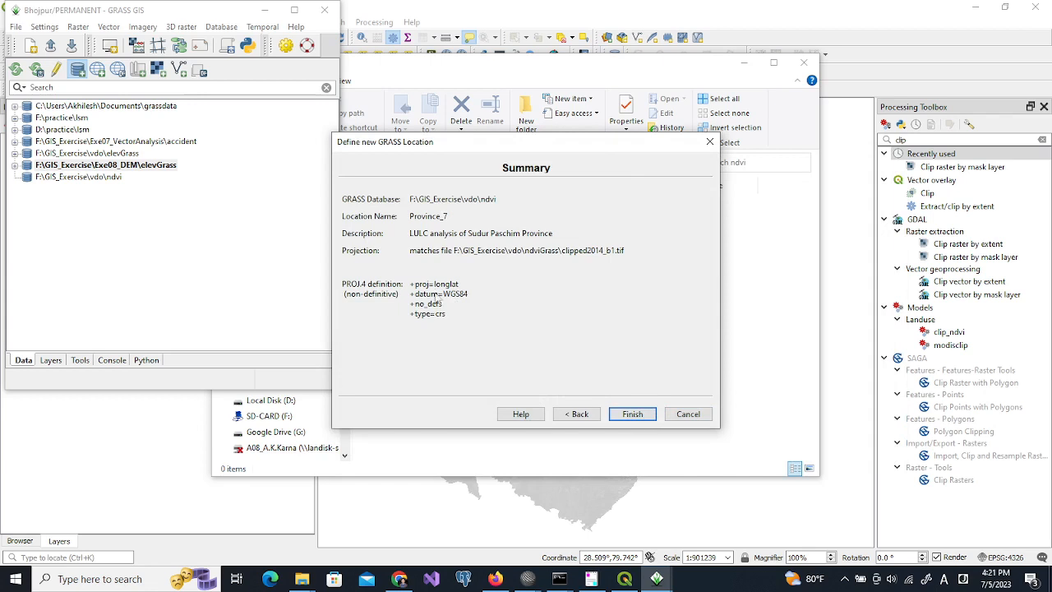
mouse_move(438, 294)
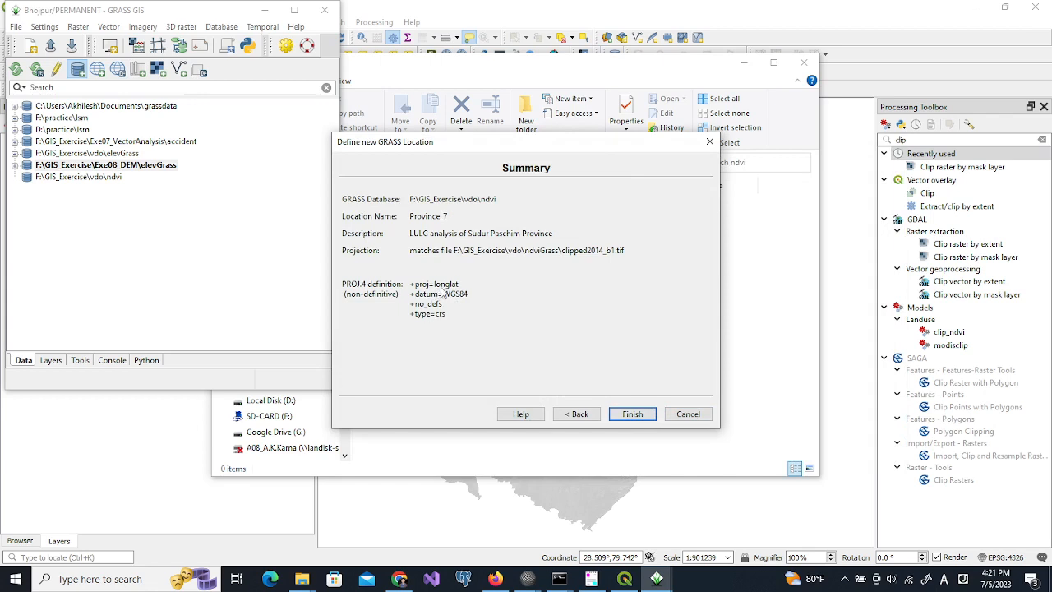
mouse_move(464, 314)
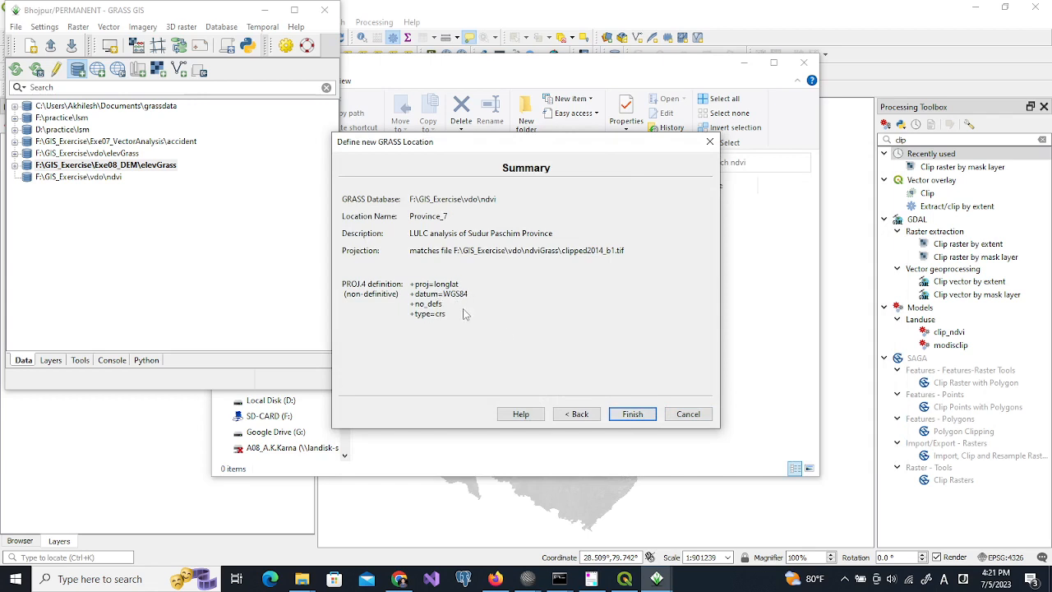
click(632, 414)
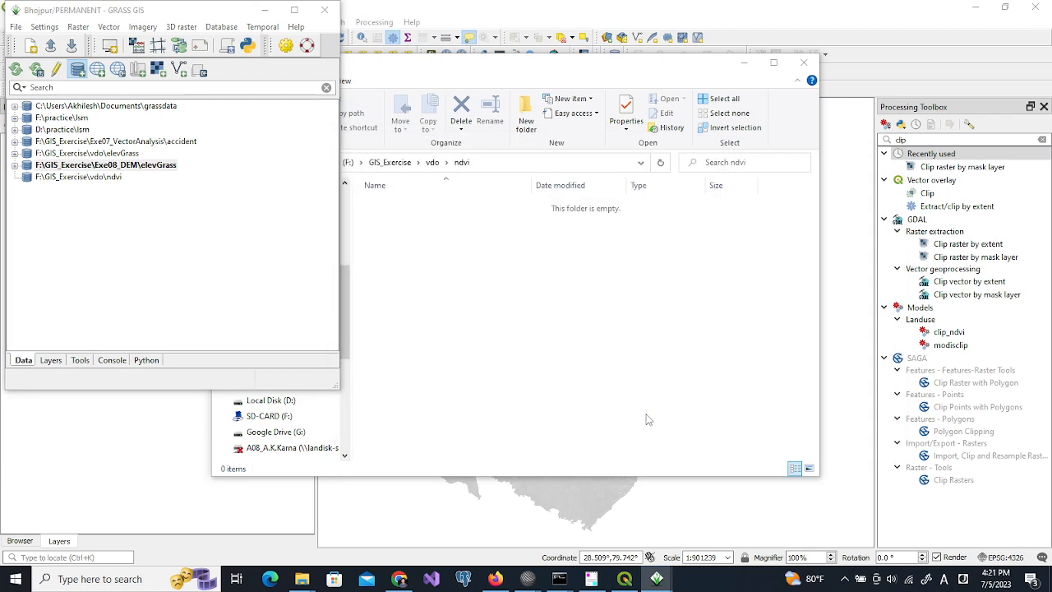
Dismiss the new-location message and draw clipped2014_b1 from Province_7 PERMANENT.
click(526, 113)
text(Province_7)
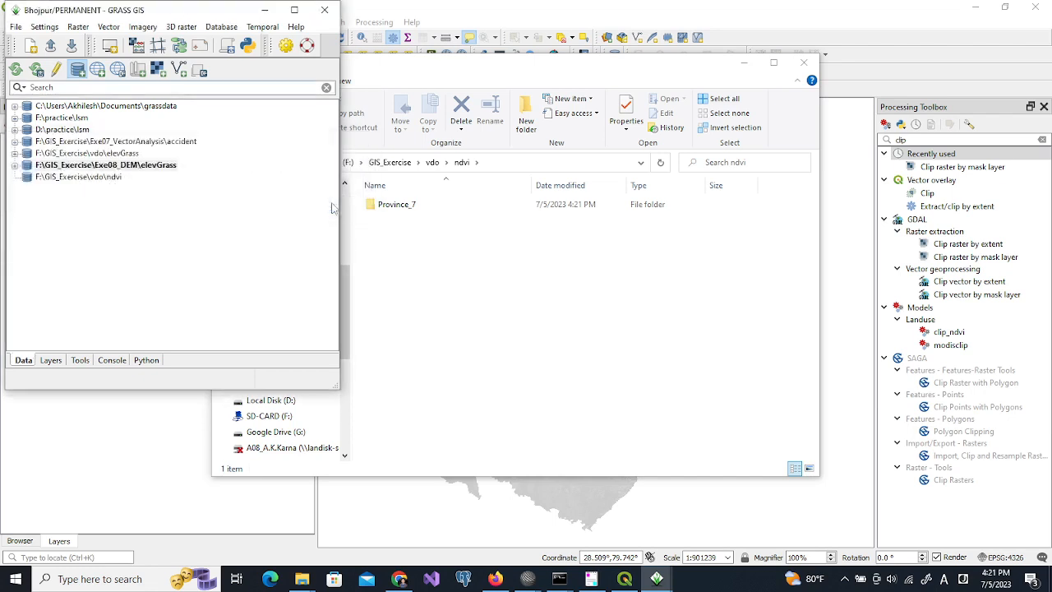
mouse_move(72, 195)
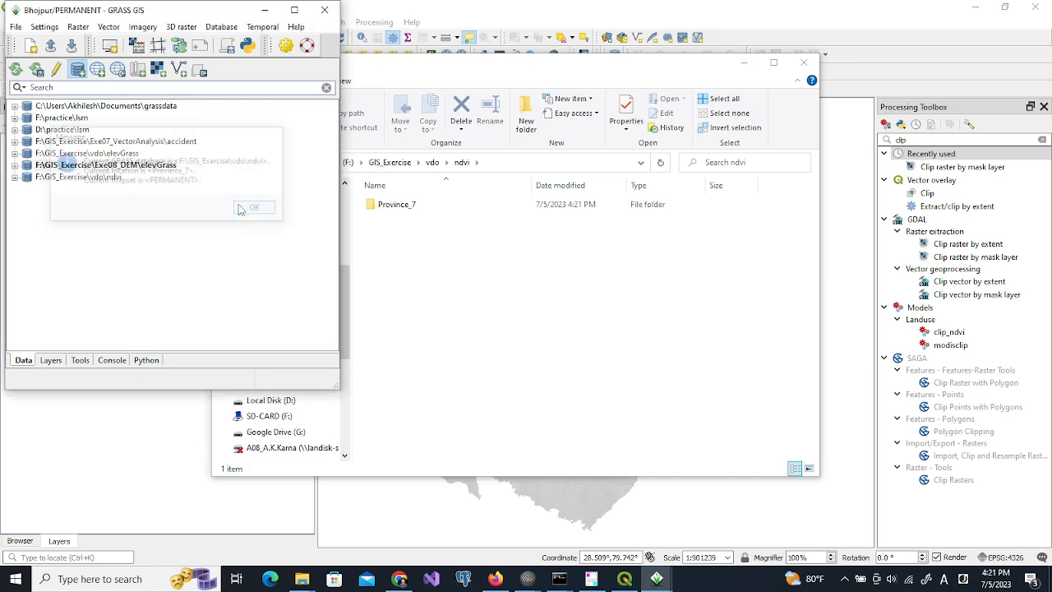
click(253, 207)
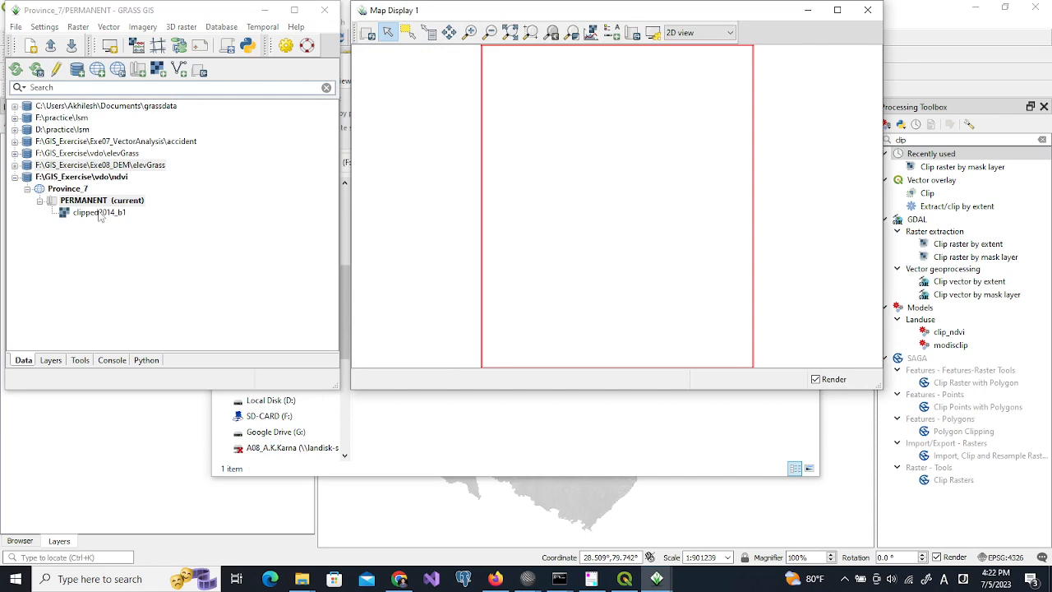
click(80, 177)
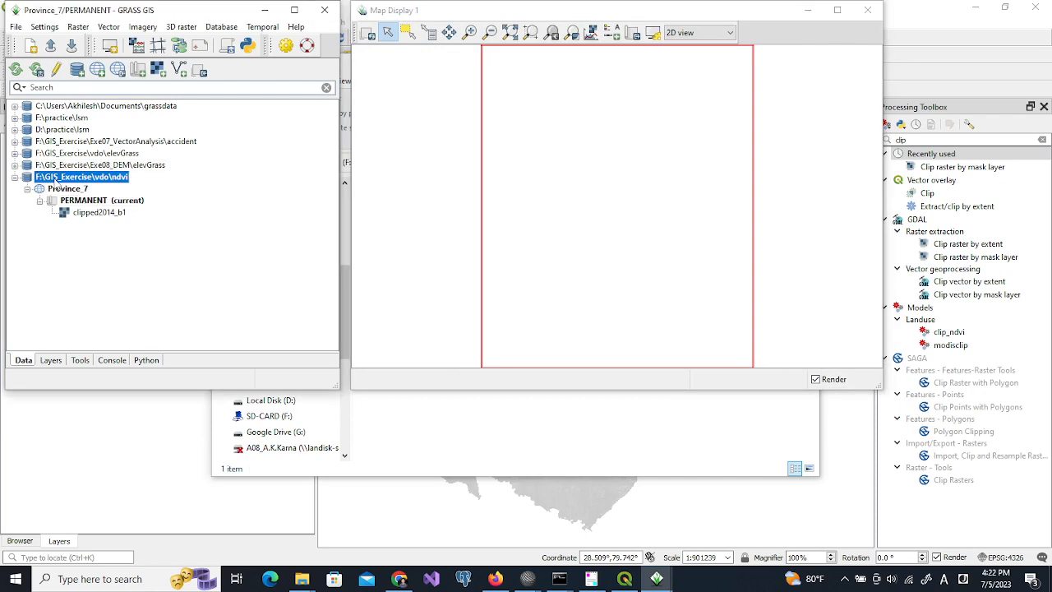
click(99, 212)
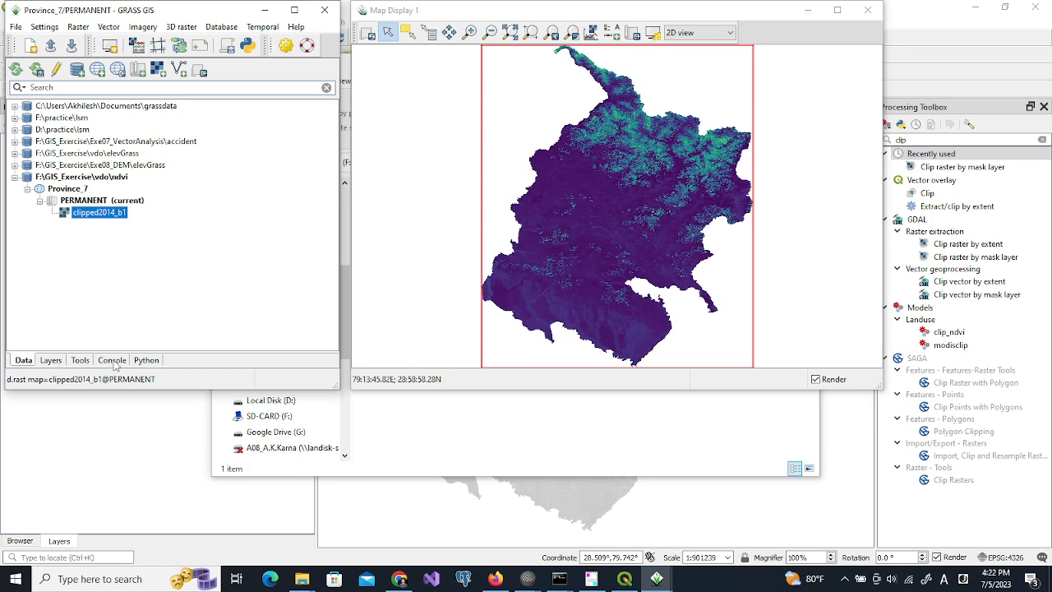
Import clipped2010_b1.tif from the ndviGrass folder using r.import.
click(111, 360)
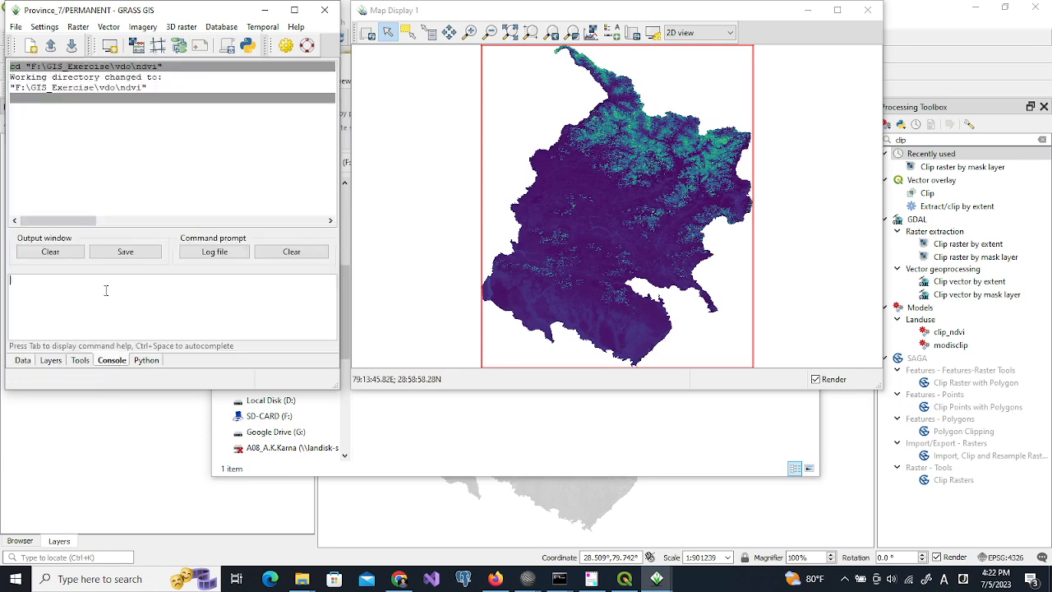
text(r.import)
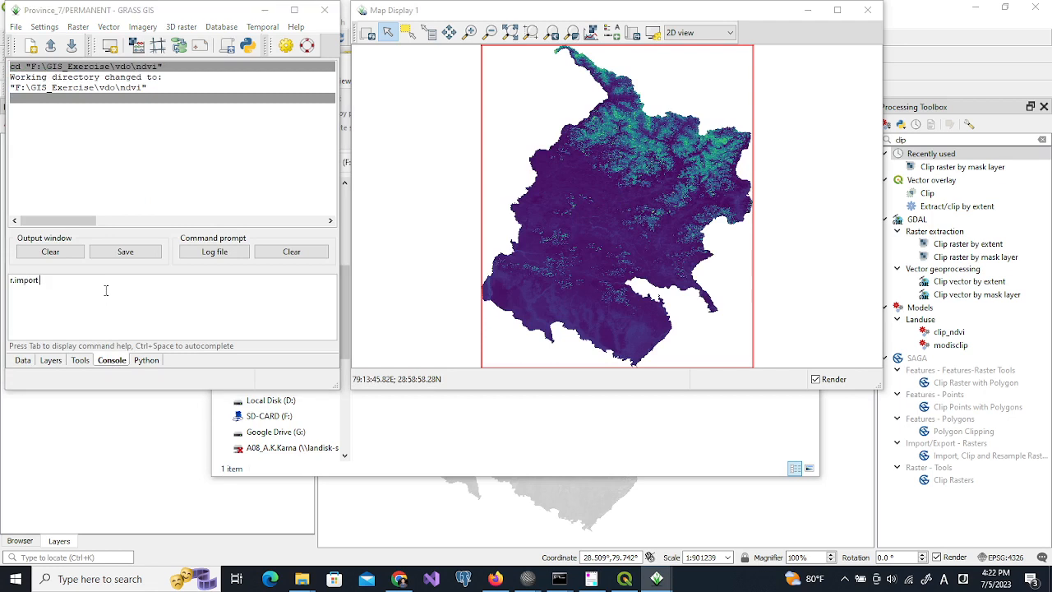
key(Return)
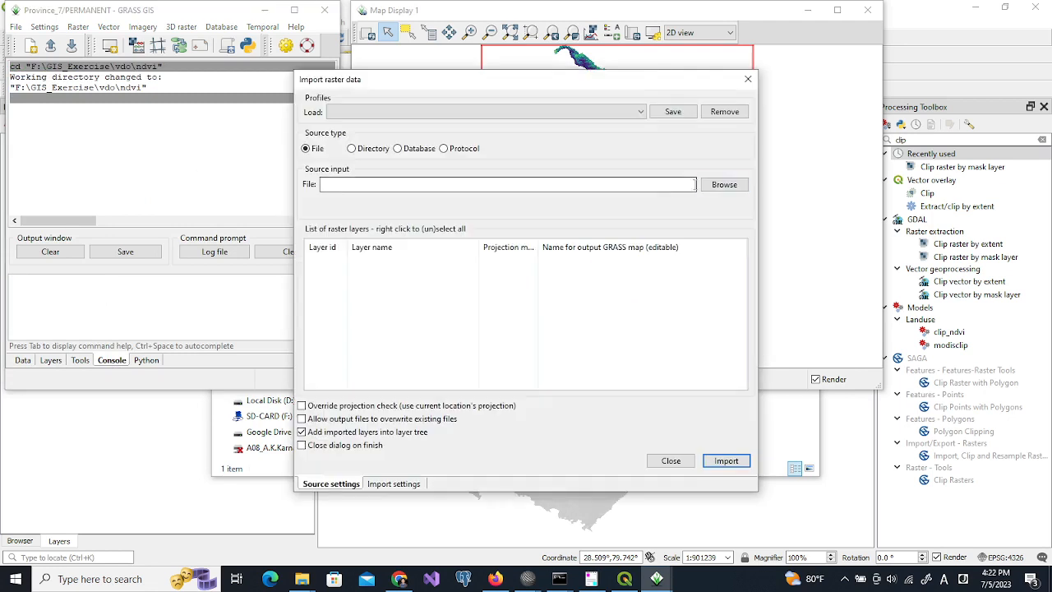
click(724, 184)
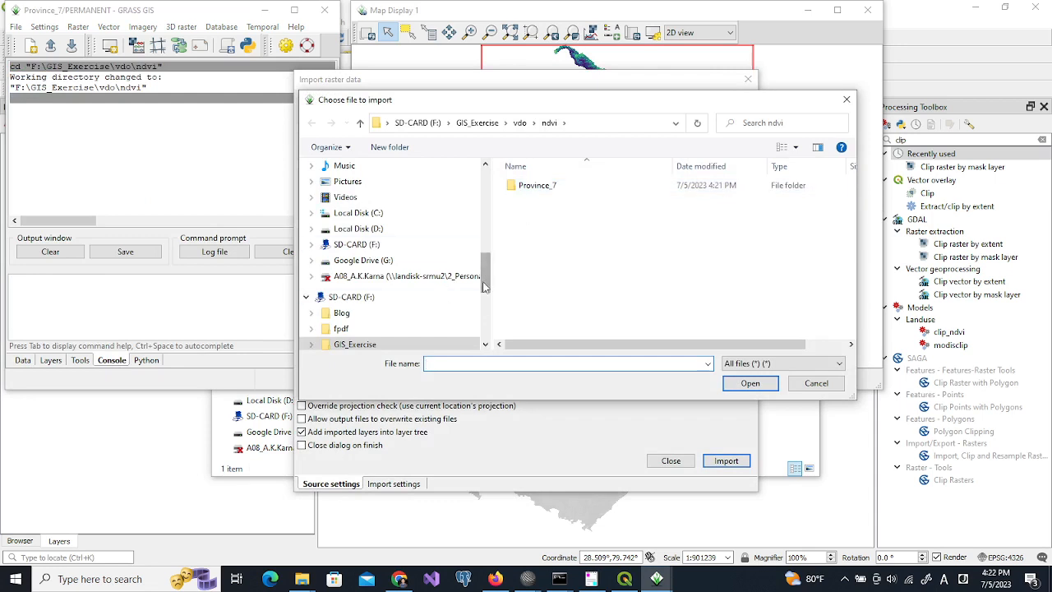
click(518, 122)
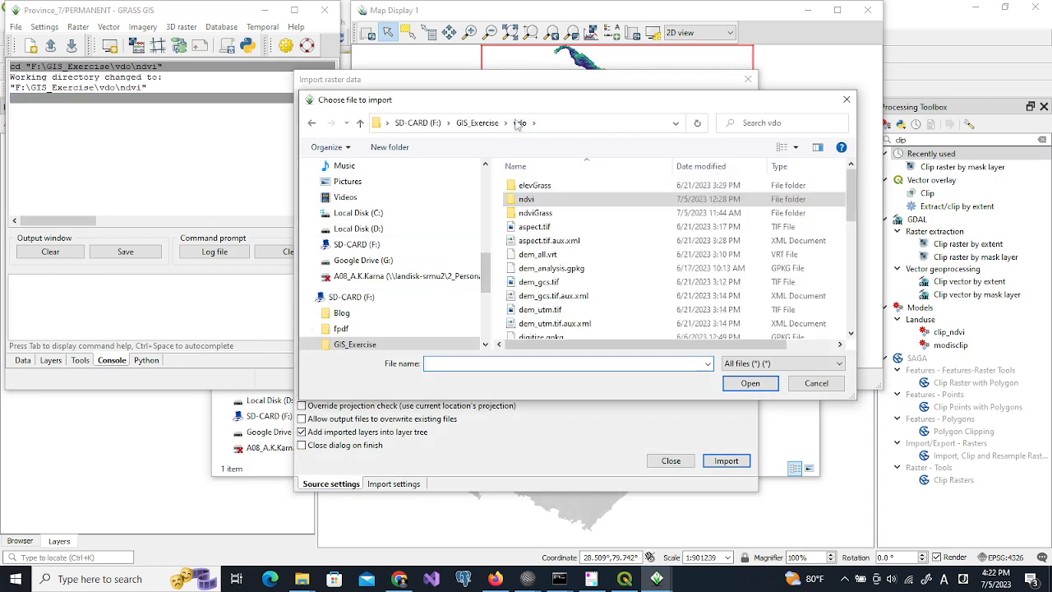
double_click(535, 212)
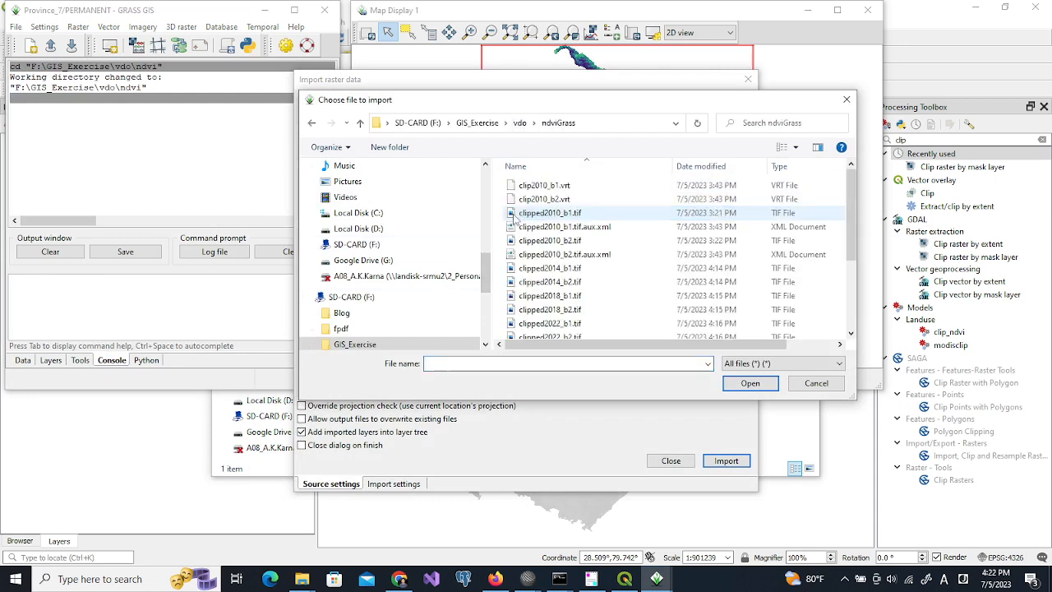
click(549, 240)
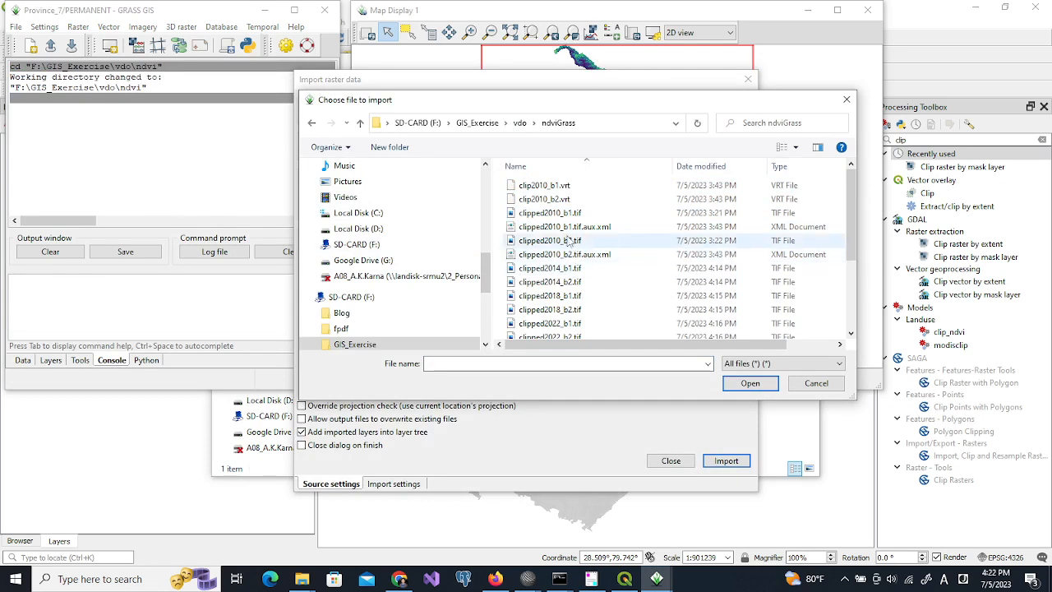
click(549, 212)
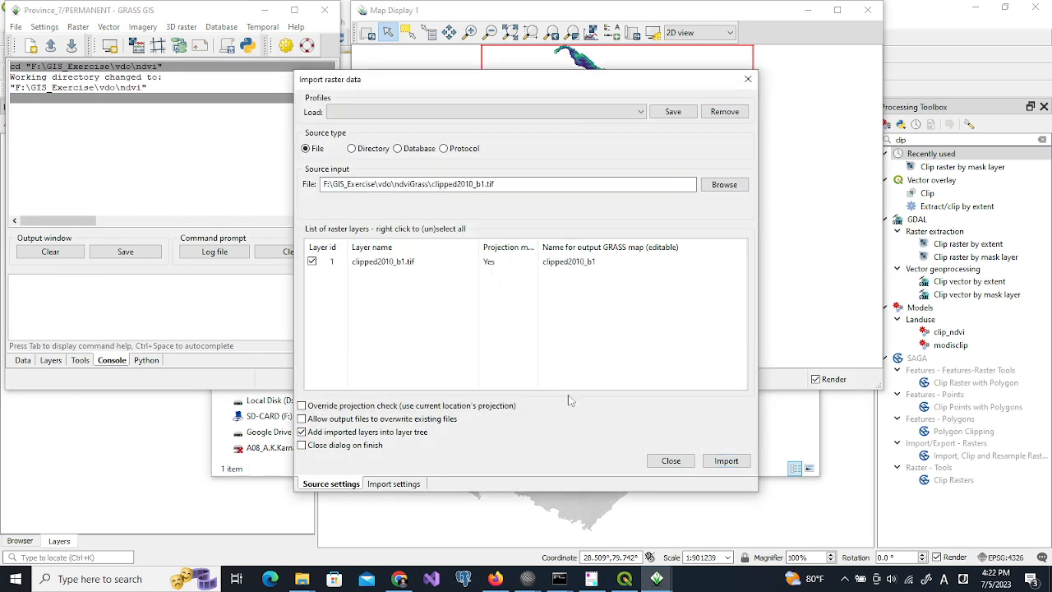
mouse_move(725, 460)
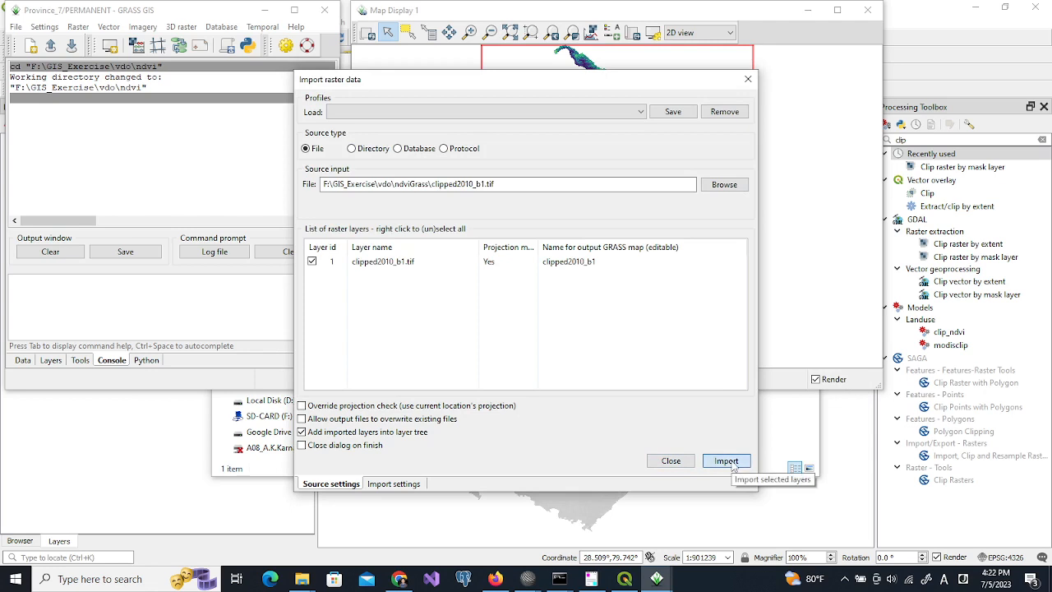
click(726, 460)
text(r.import input=F:\GIS_Exercise\vdo\ndviGrass\clipped2010_b2.tif output=clipped2010_b2)
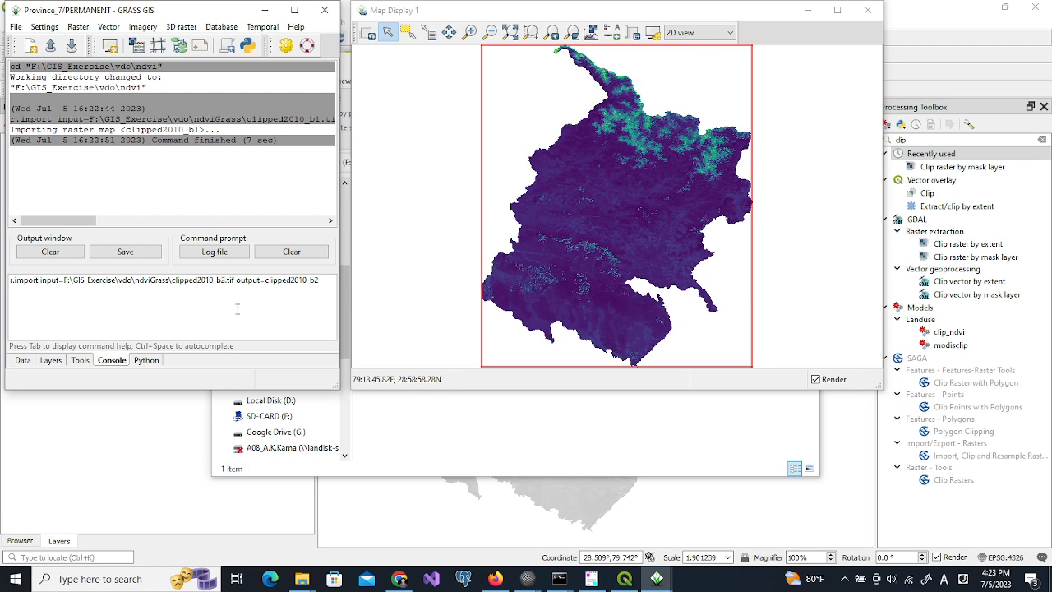
Import the clipped2010_b2, 2014_b2, 2018 and 2022 band rasters with r.import in the console.
key(Return)
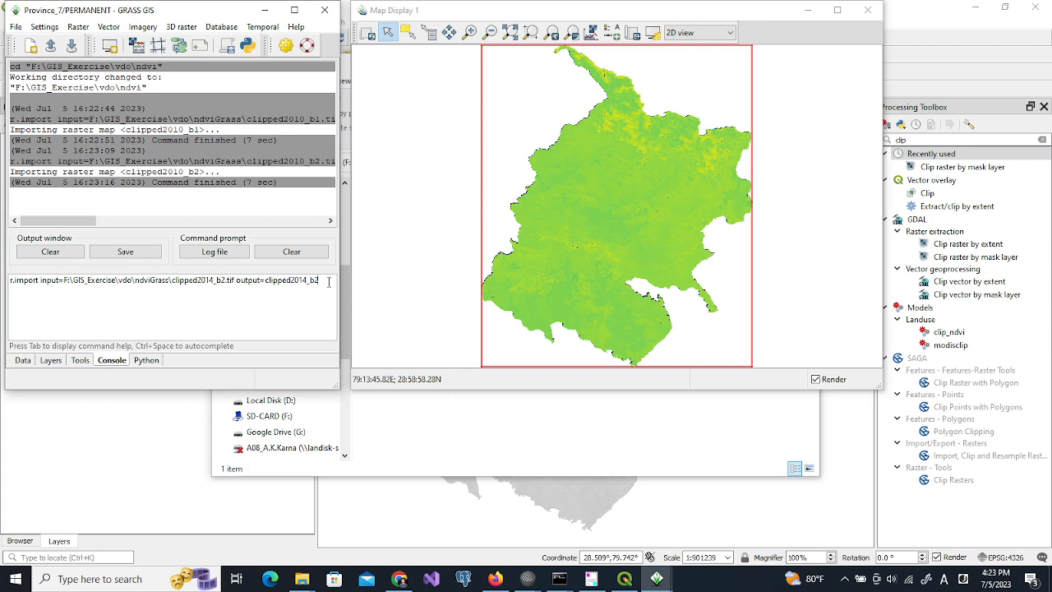
key(Return)
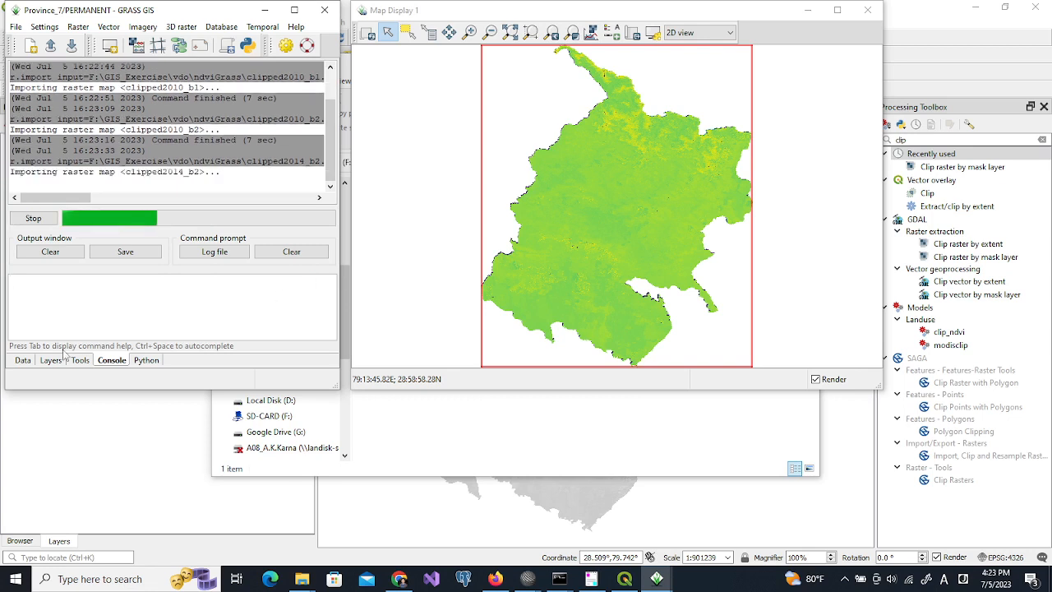
click(23, 359)
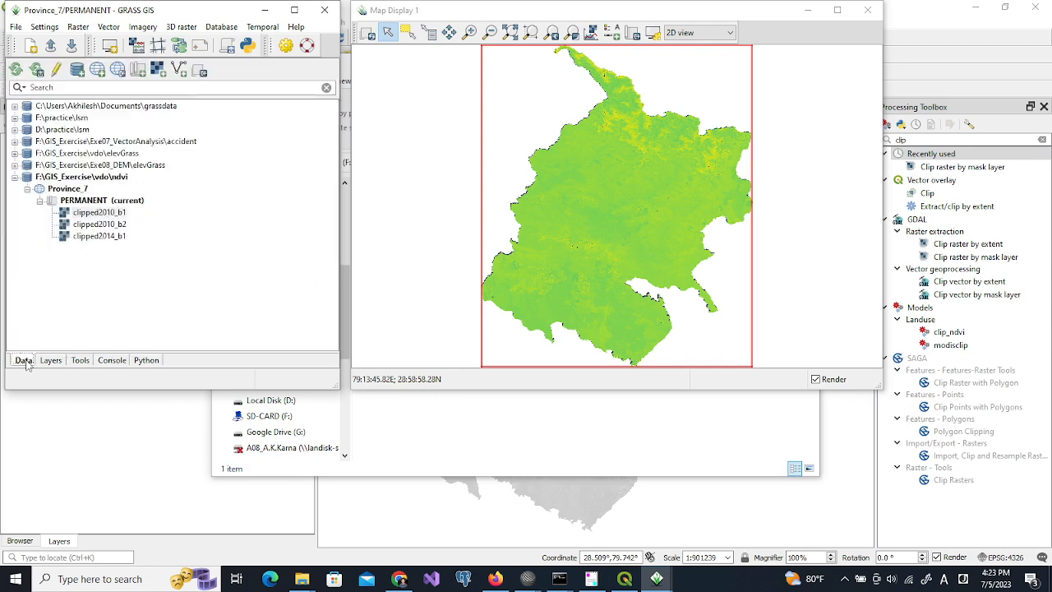
click(111, 360)
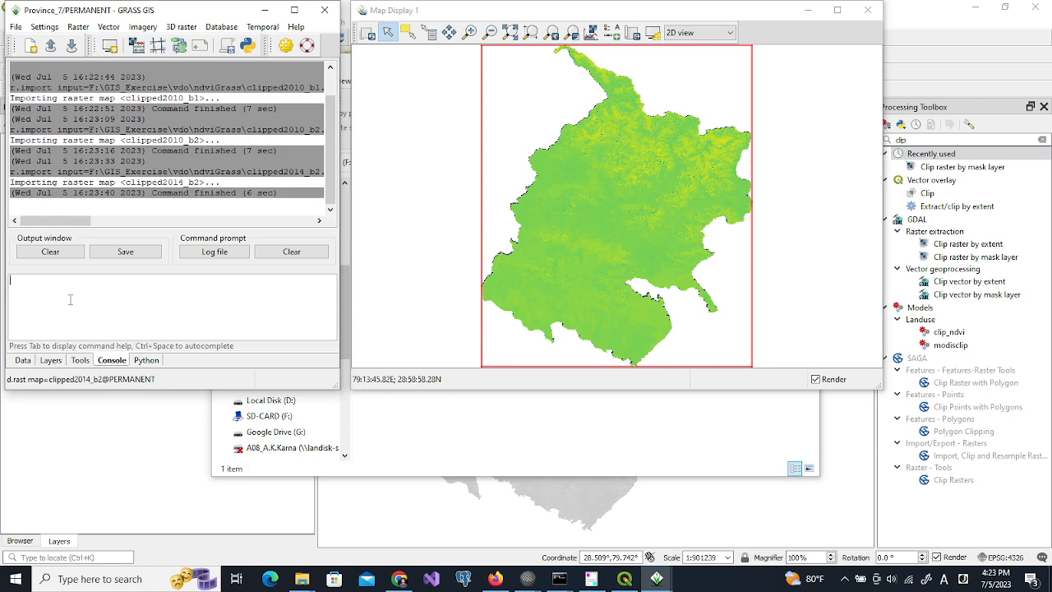
text(r.import input=F:\GIS_Exercise\vdo\ndviGrass\clipped2014_b2.tif output=clipped2014_b2)
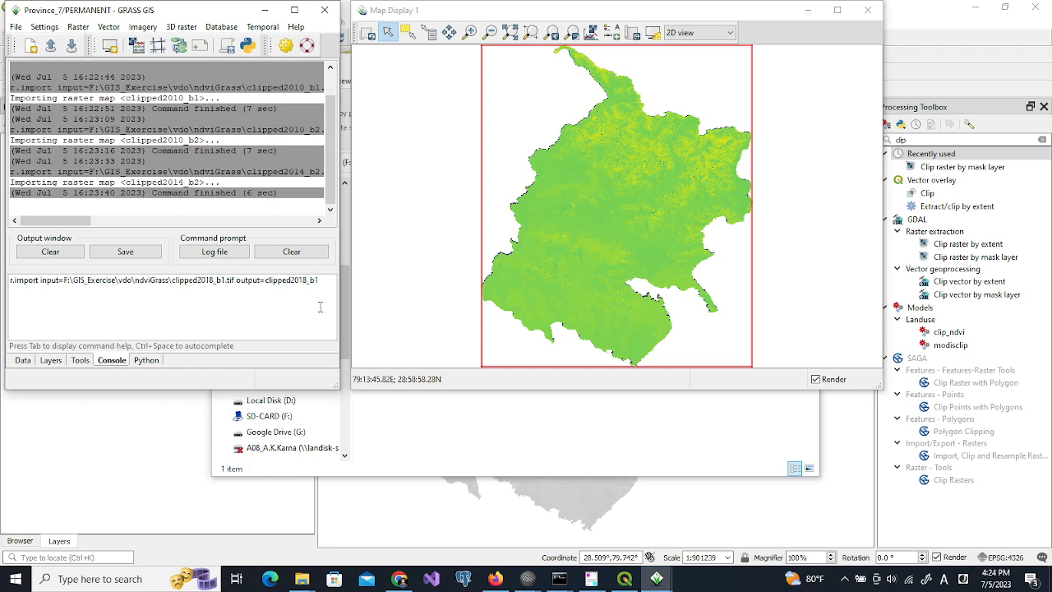
key(Return)
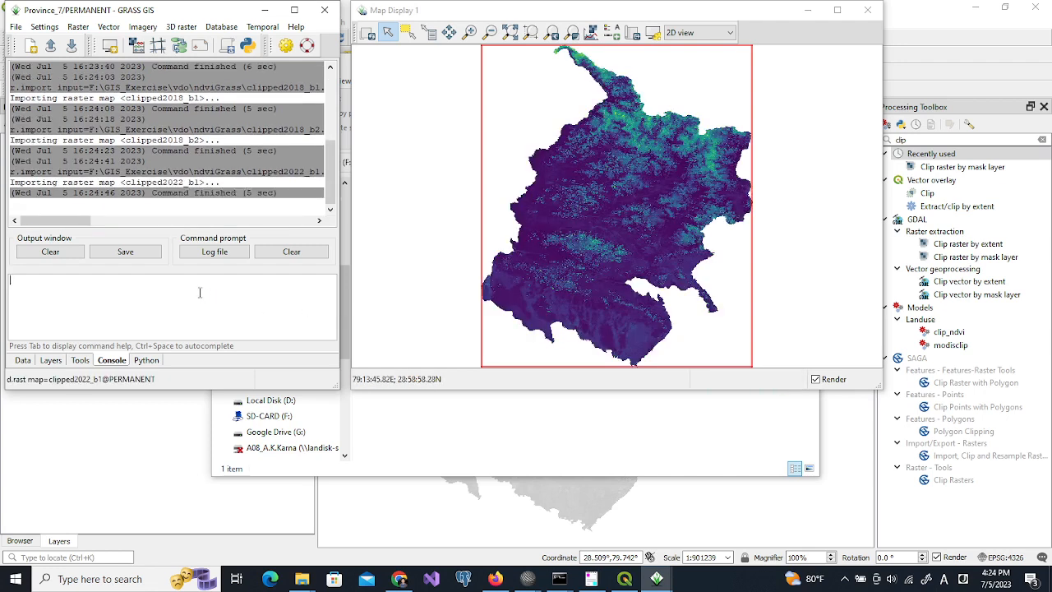
text(r.import input=F:\GIS_Exercise\vdo\ndviGrass\clipped2022_b1.tif output=clipped2022_b1)
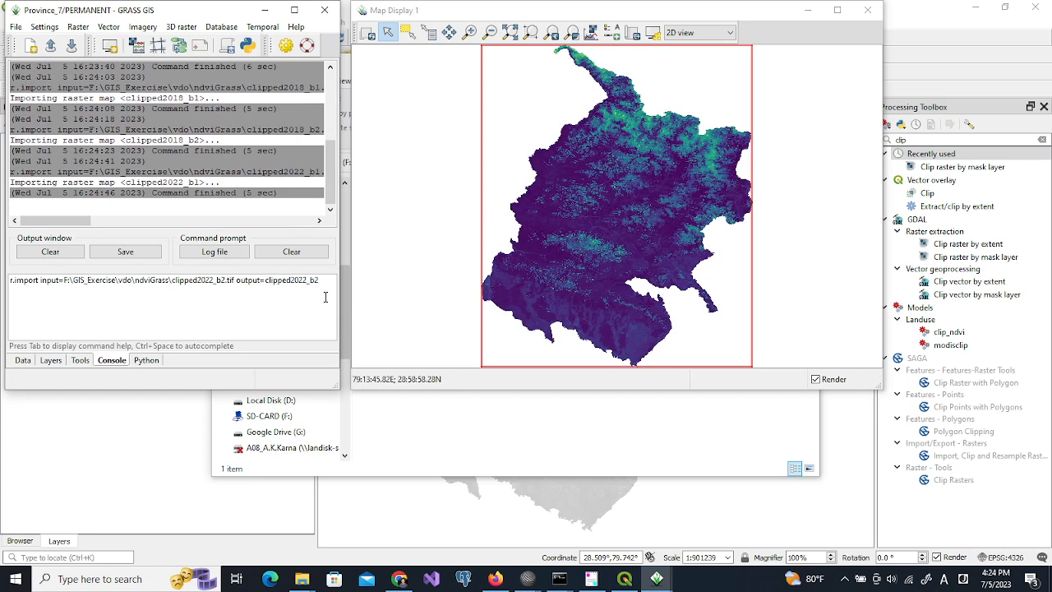
key(Return)
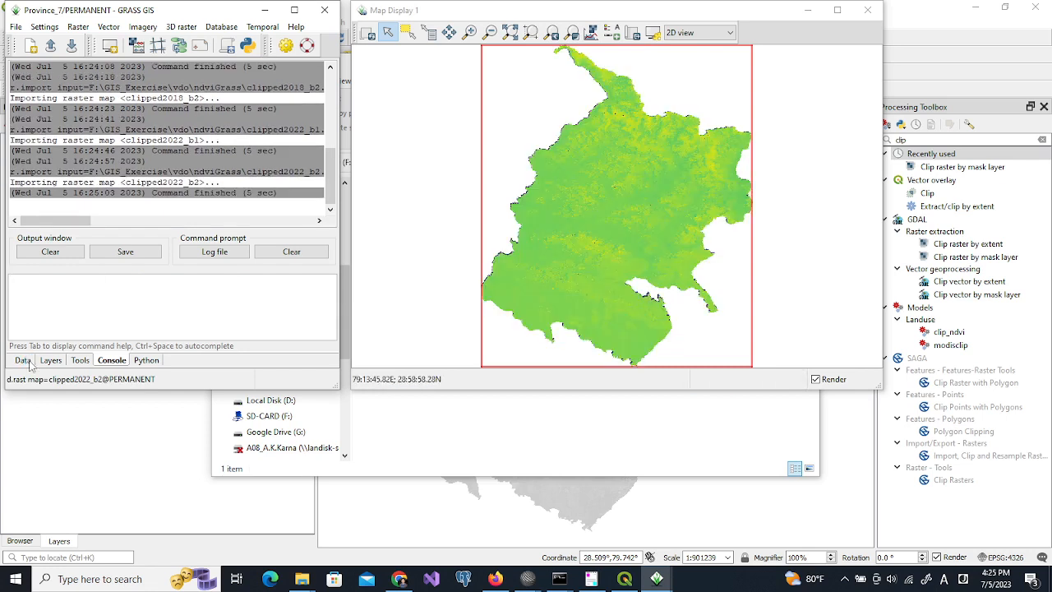
click(23, 360)
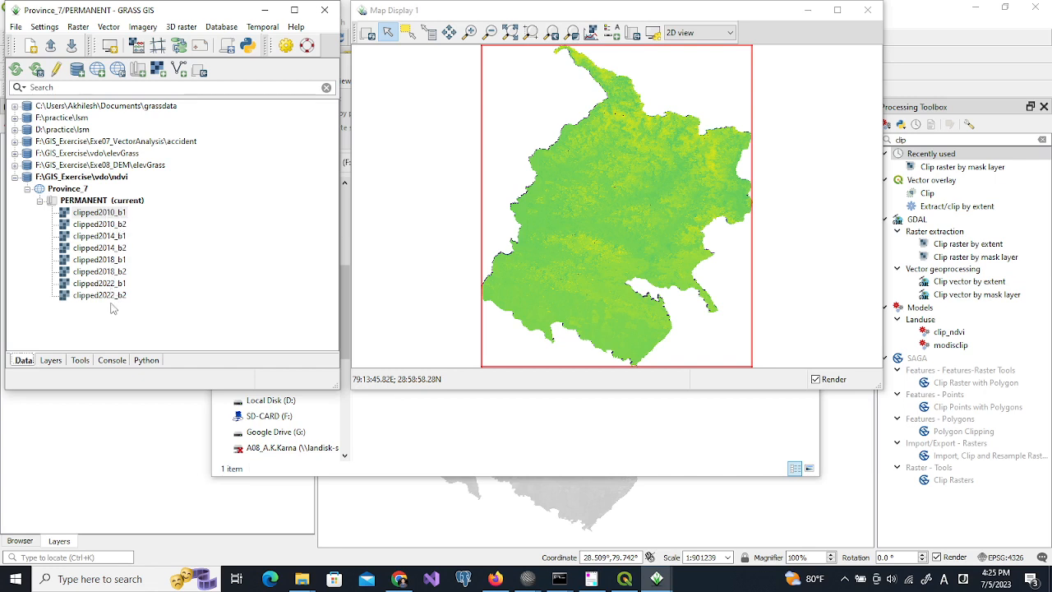
mouse_move(115, 294)
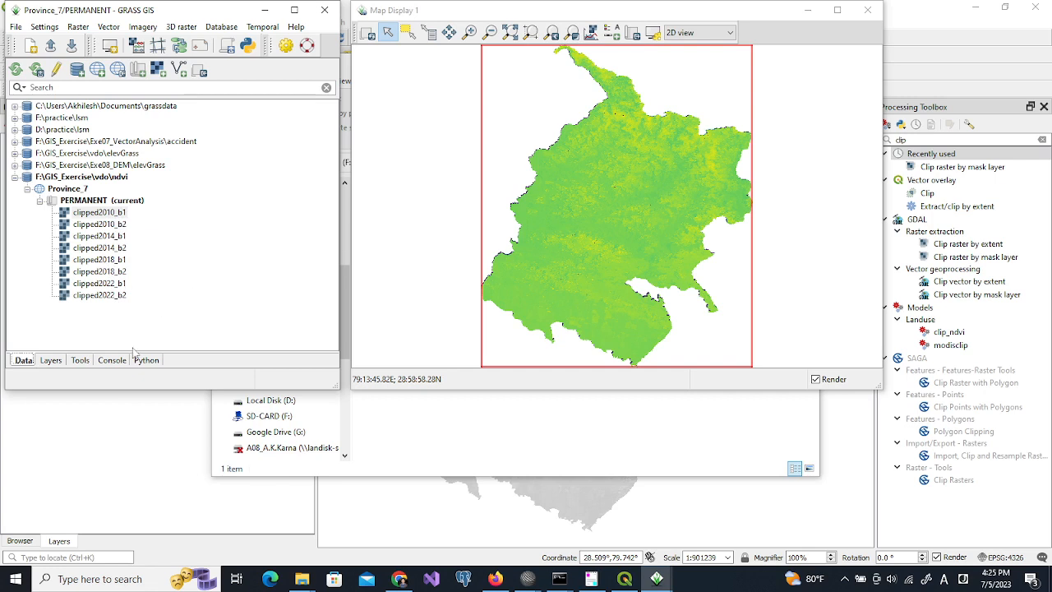
mouse_move(336, 290)
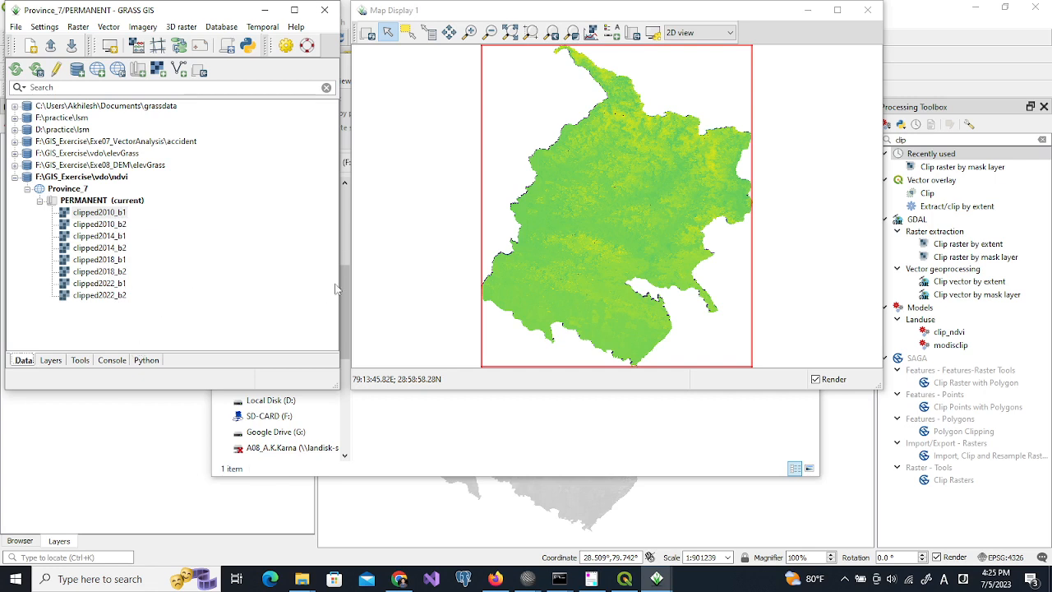
mouse_move(329, 278)
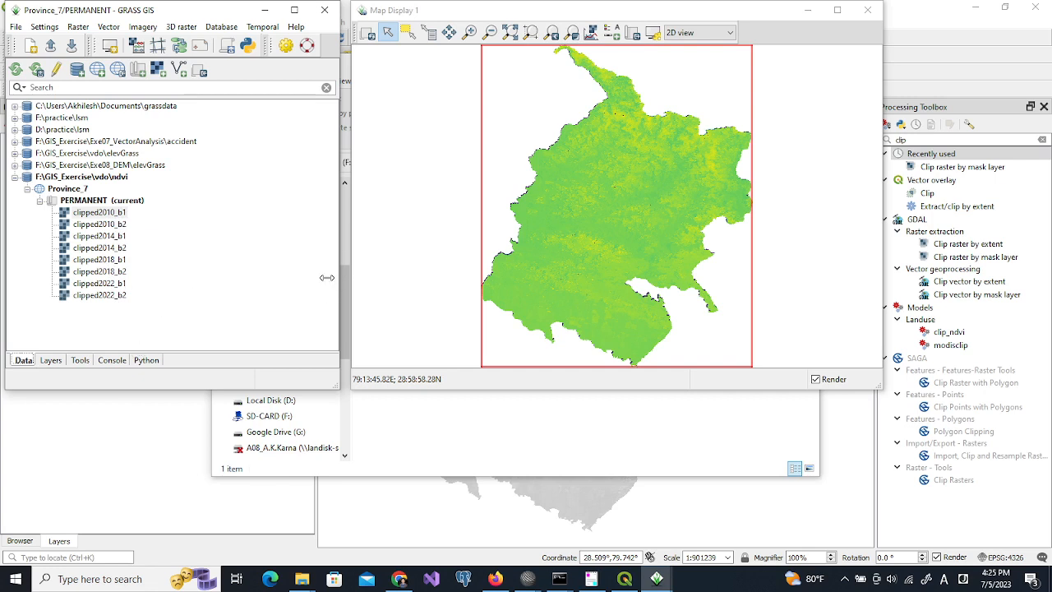
click(111, 360)
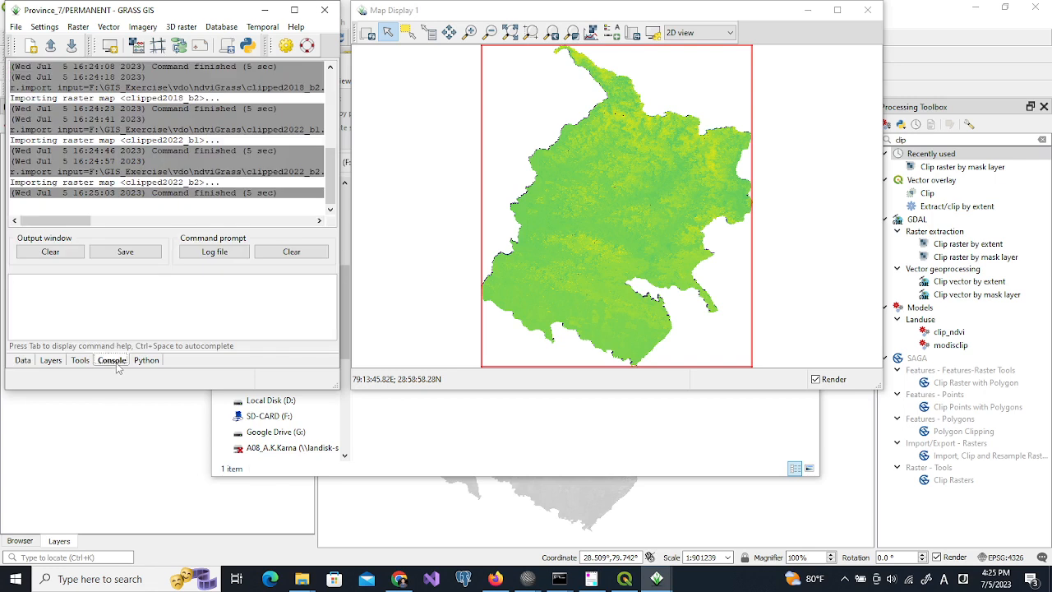
Run i.vi to create ndvi.2010 from red clipped2010_b1 and NIR clipped2010_b2.
click(49, 295)
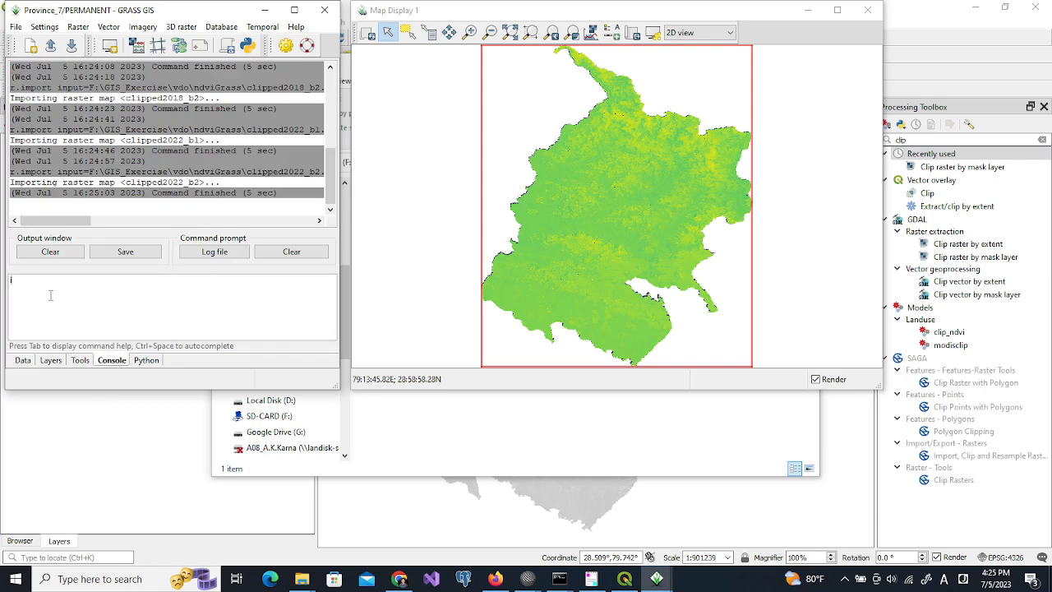
text(.vi)
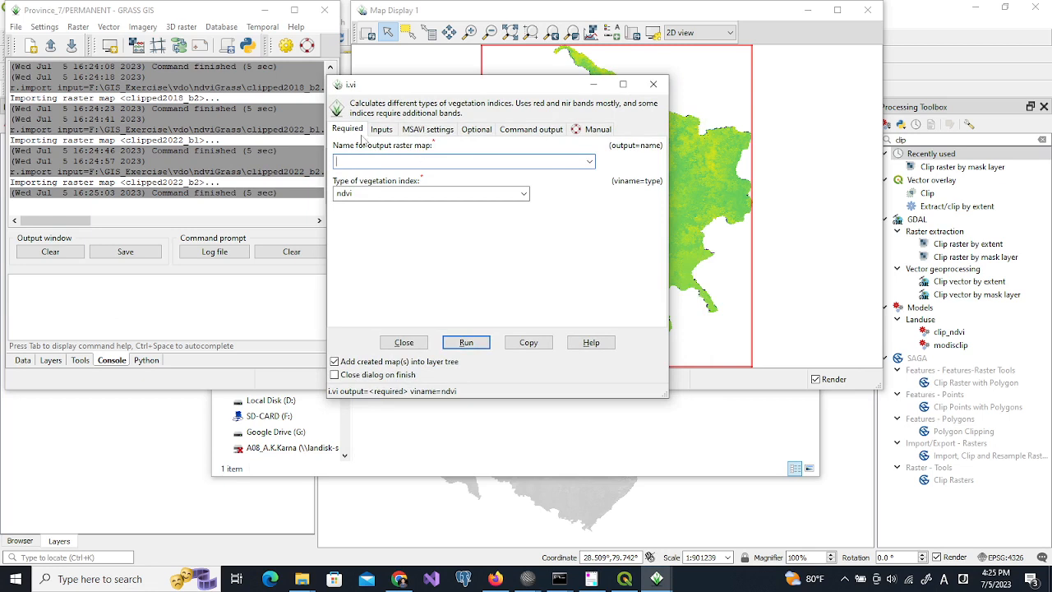
mouse_move(411, 162)
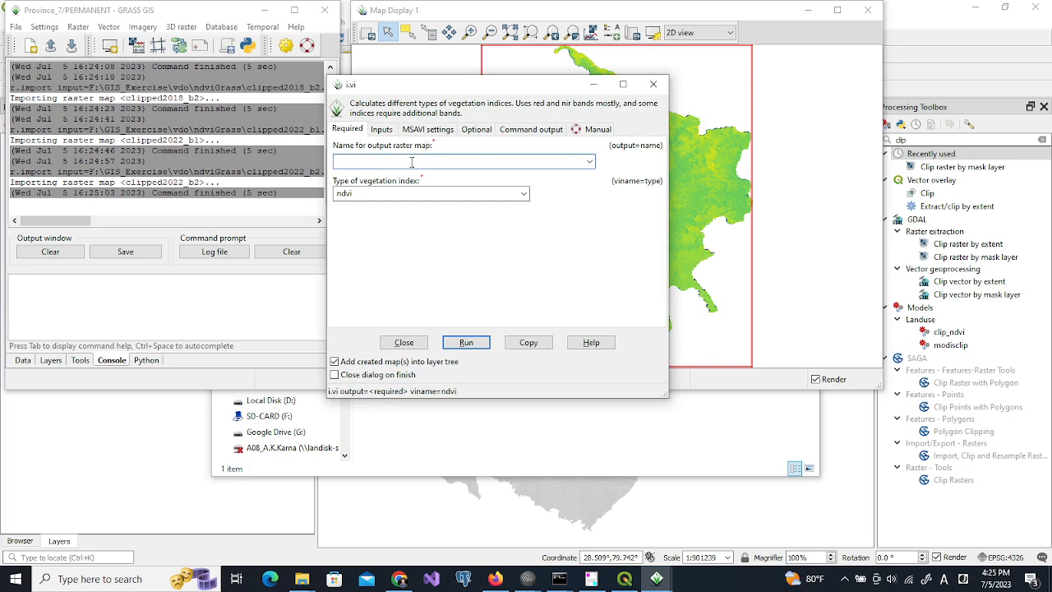
text(ndvi.2010)
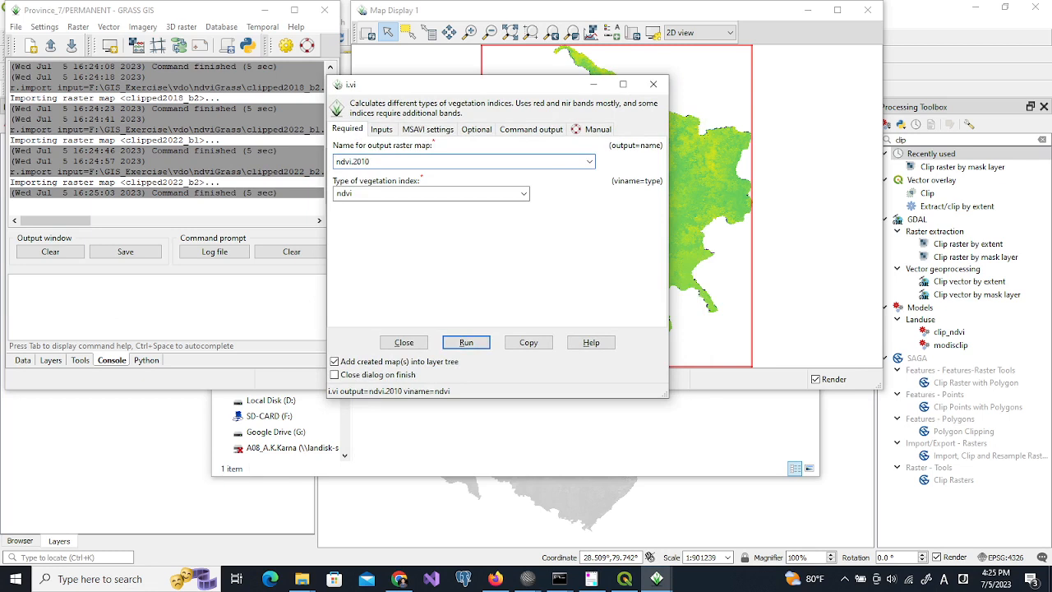
click(382, 129)
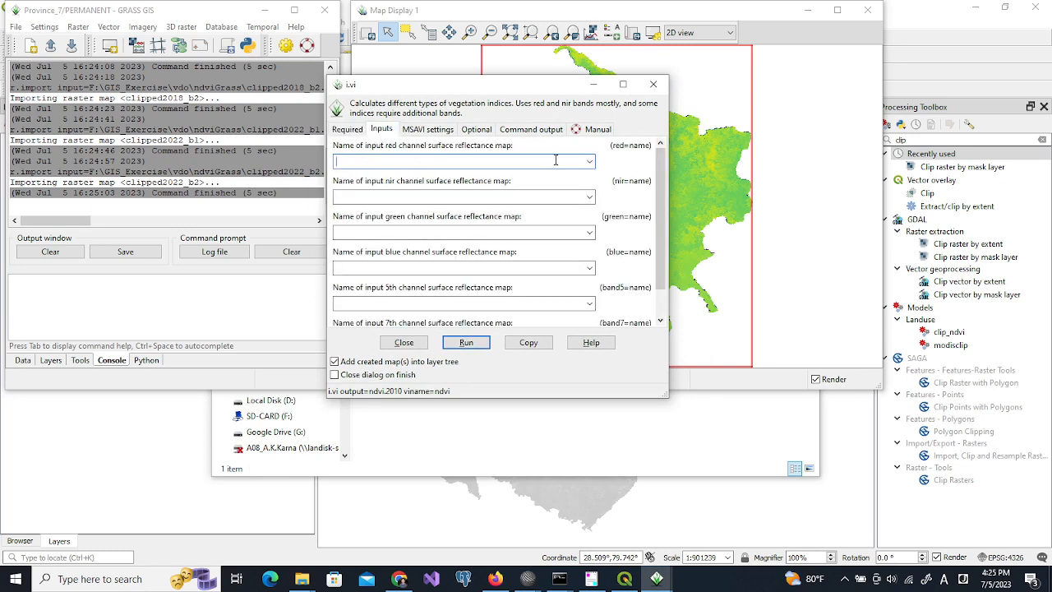
click(589, 161)
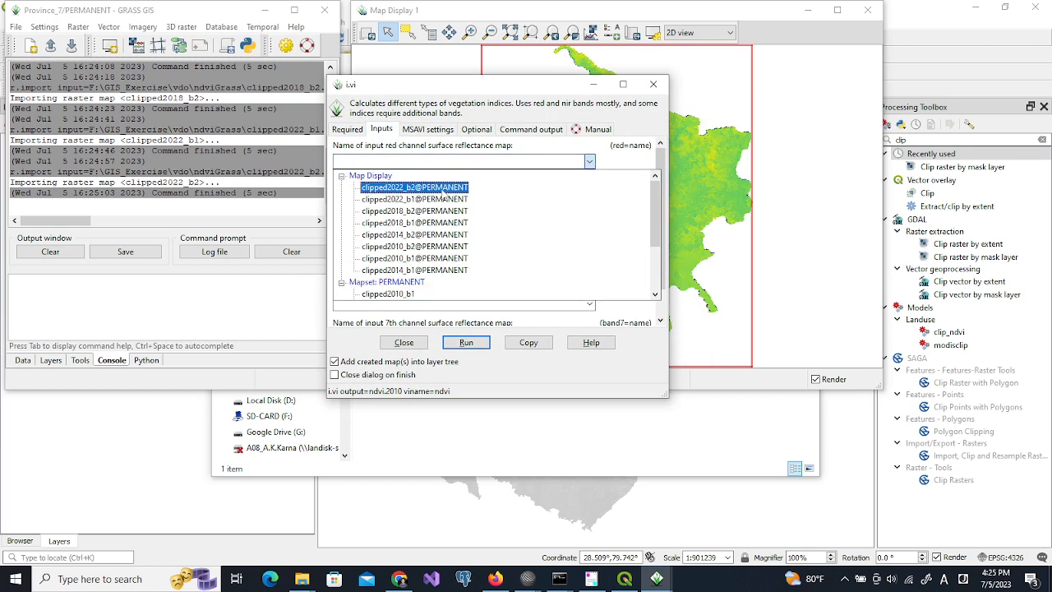
click(414, 247)
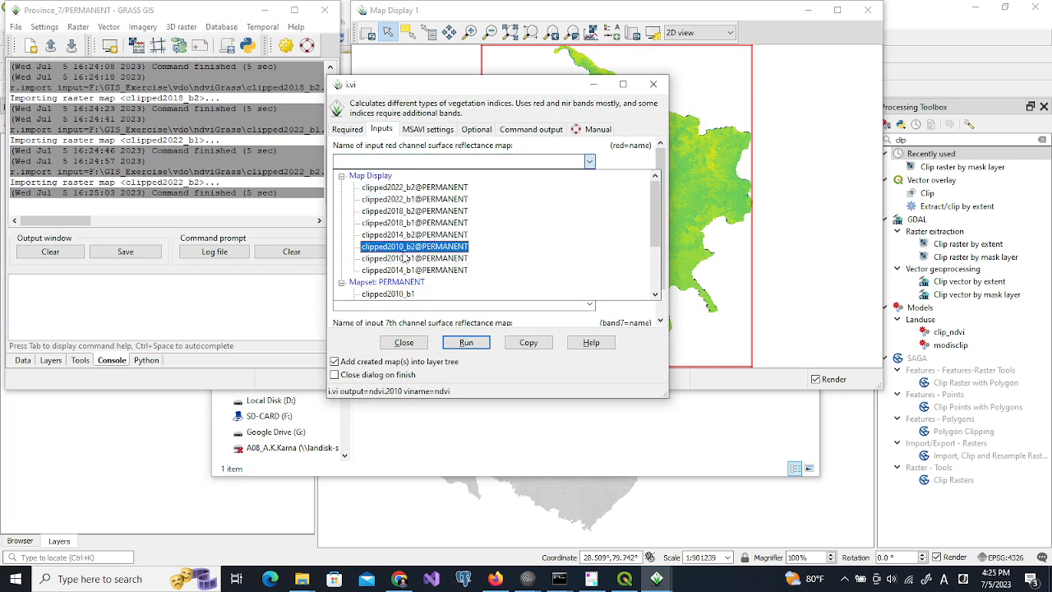
click(414, 258)
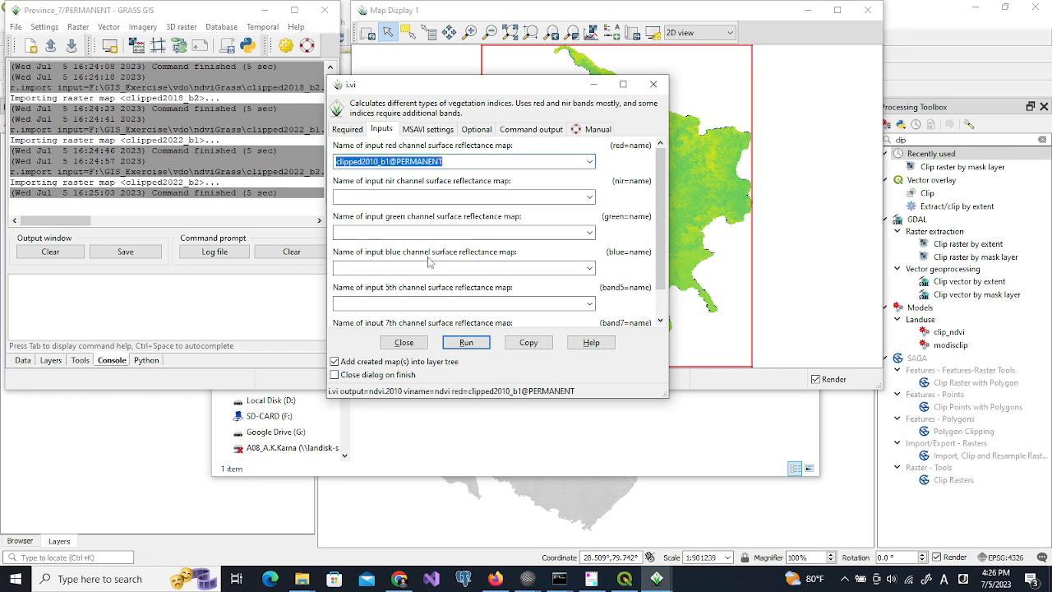
mouse_move(432, 189)
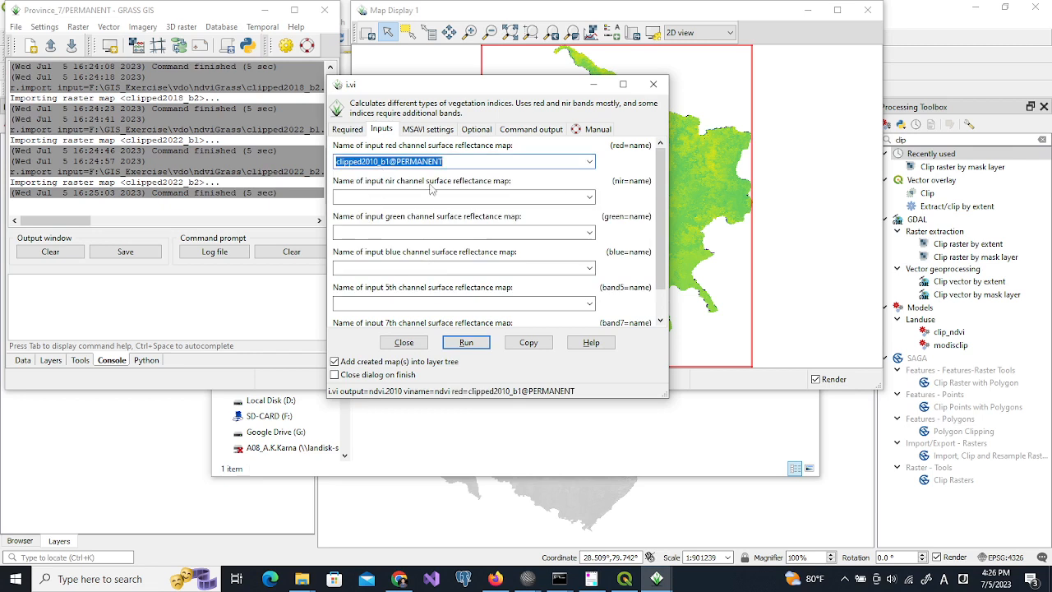
click(589, 196)
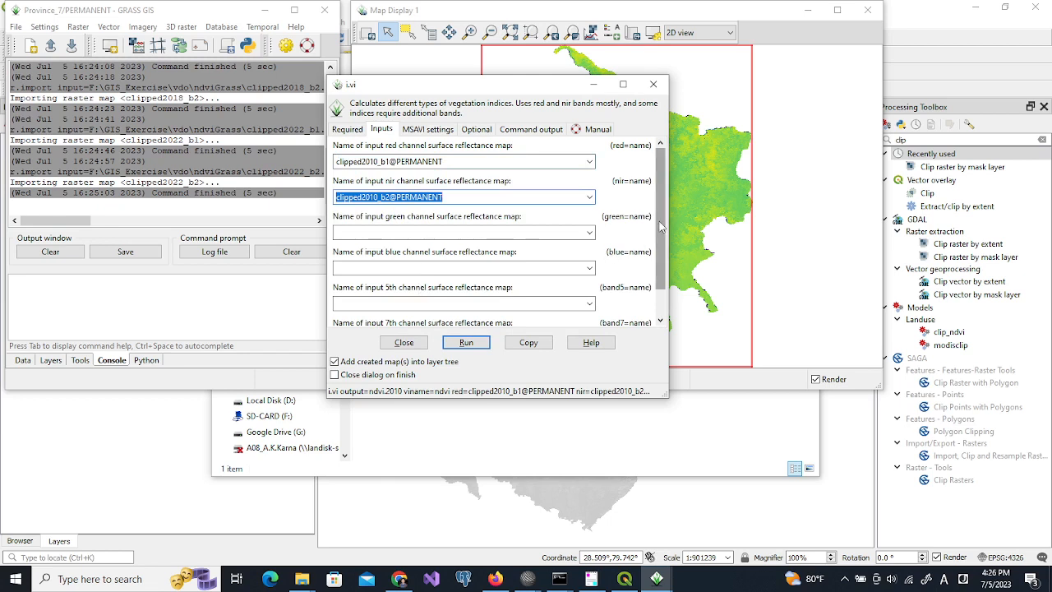
mouse_move(534, 220)
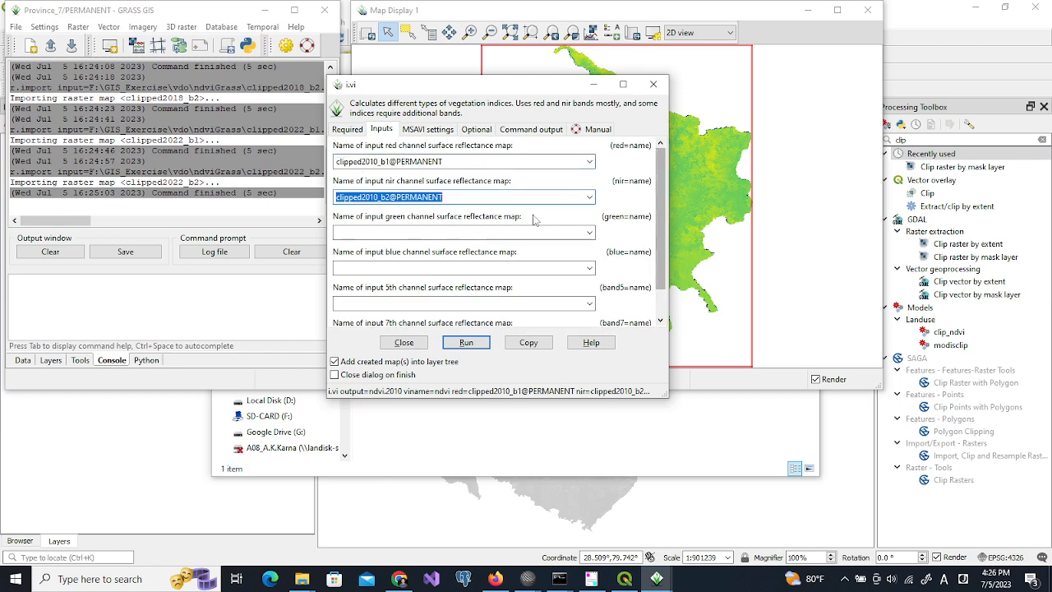
mouse_move(466, 342)
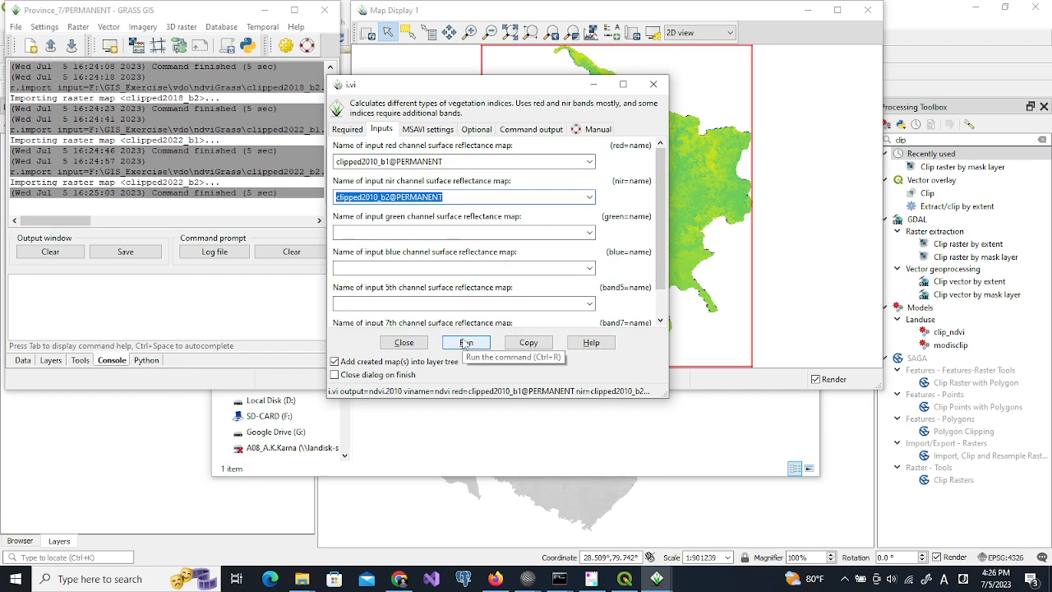
click(466, 342)
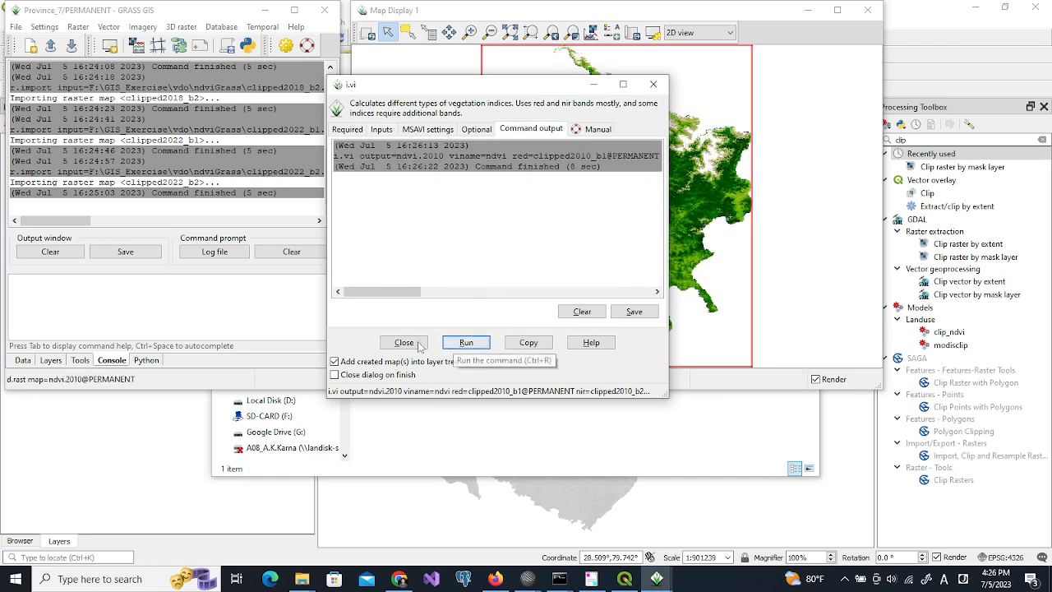
click(404, 342)
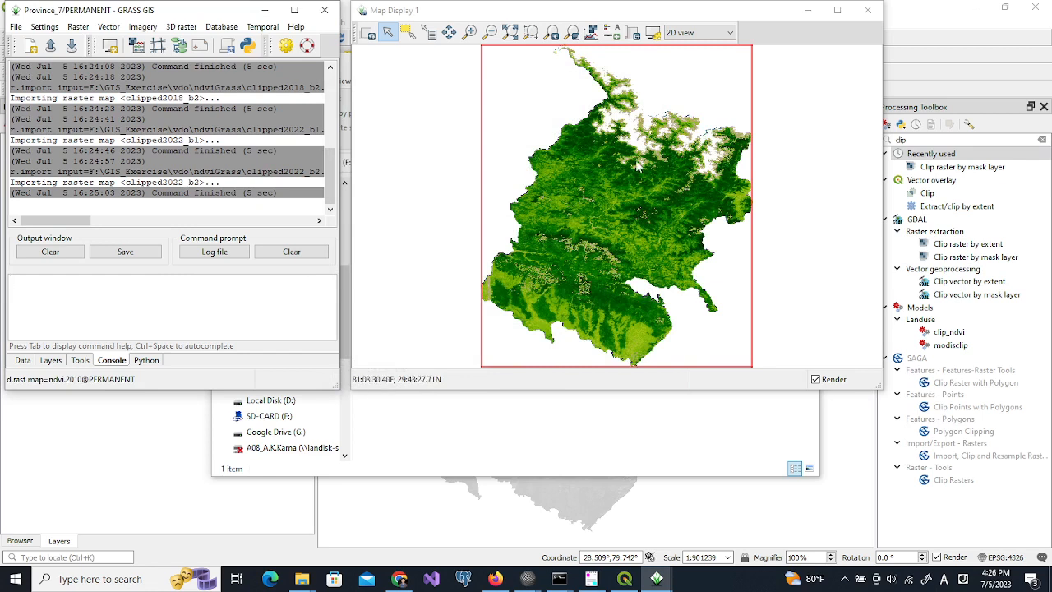
mouse_move(664, 170)
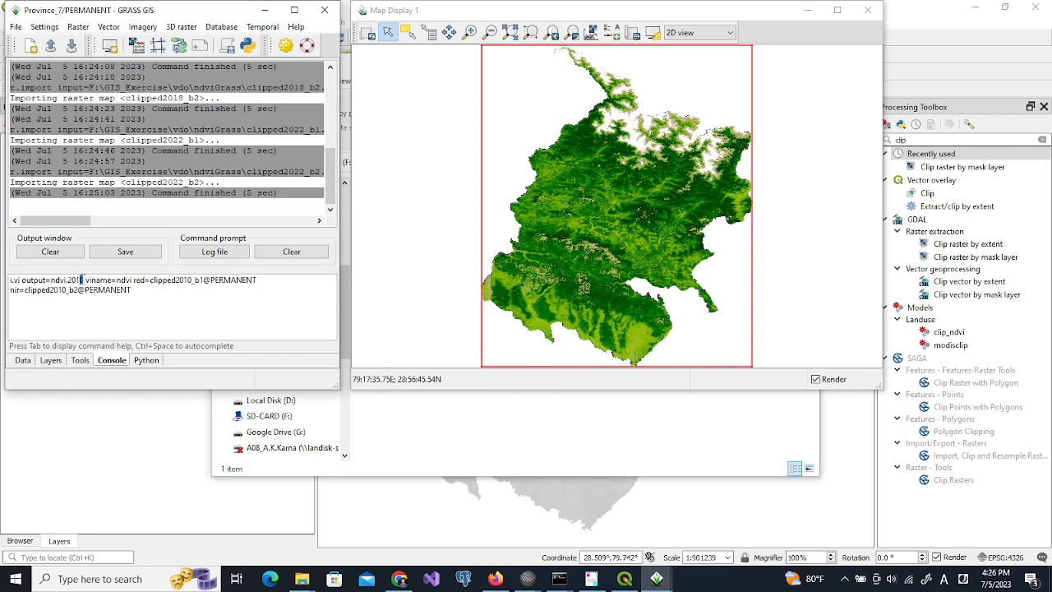
Compute ndvi.2014 and launch the ndvi.2018 i.vi run from the console.
text(4)
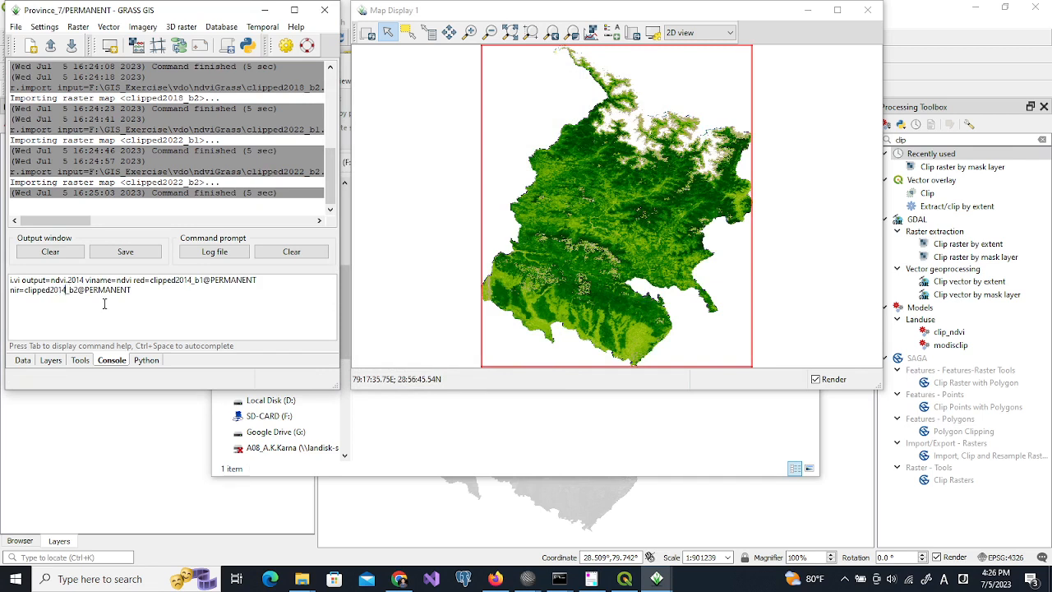
key(Return)
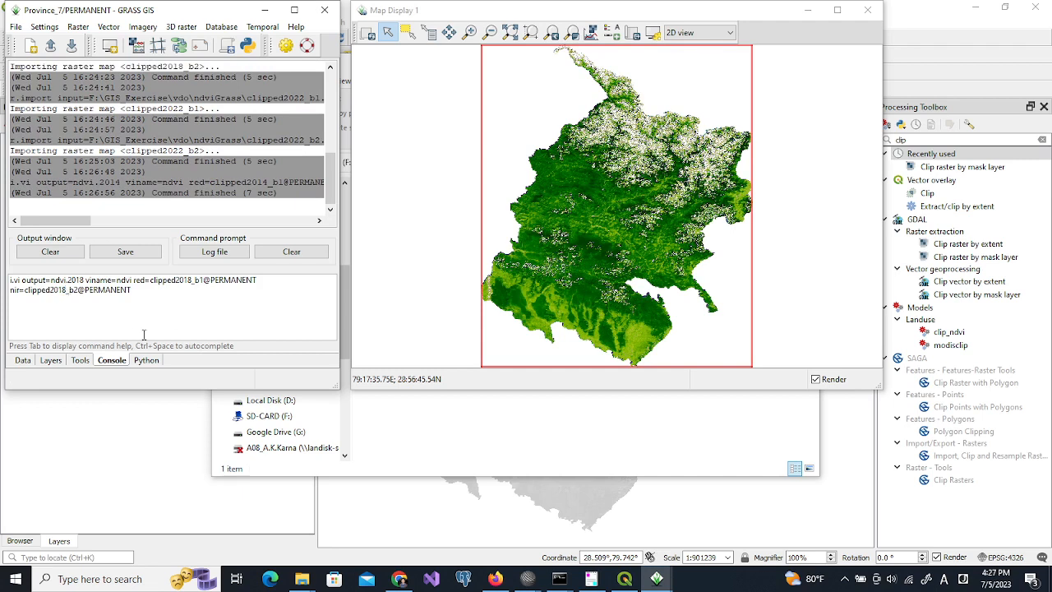
key(Return)
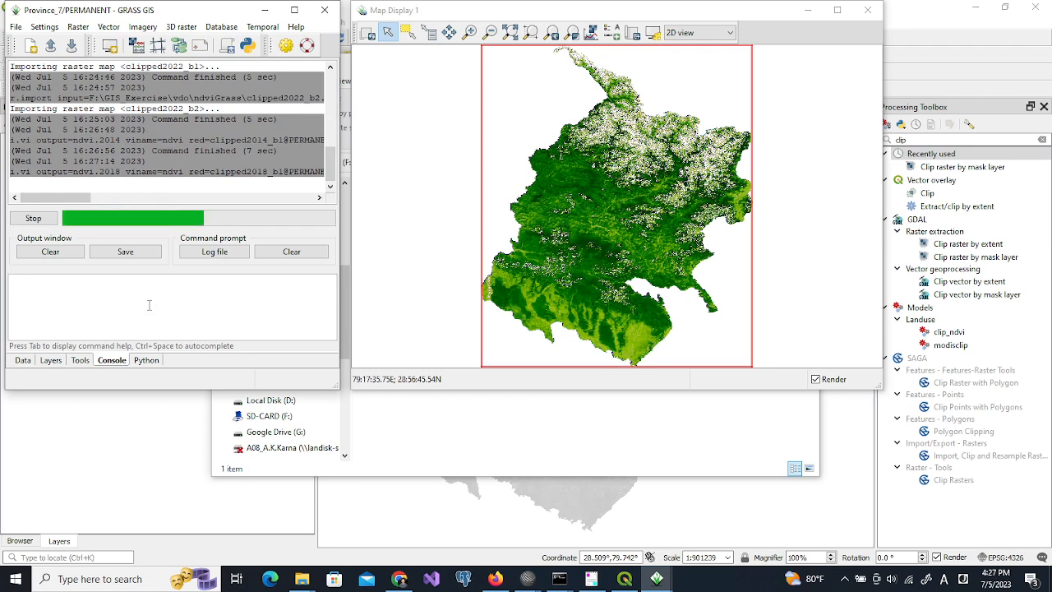
mouse_move(527, 578)
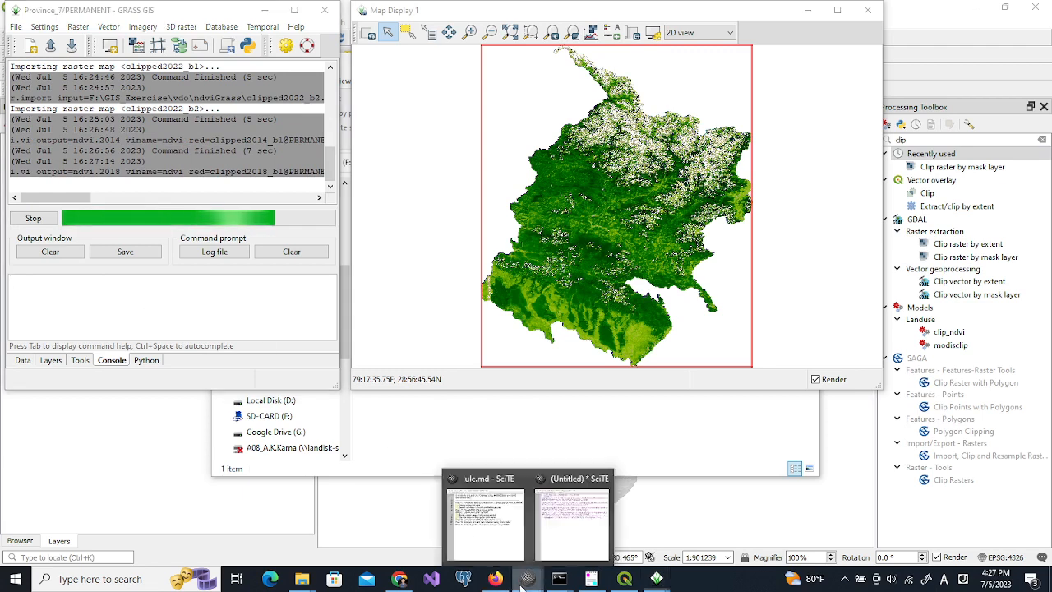
In lulc.md, add 'Calculation of NDVI' as a Part-3 sub-item.
click(486, 517)
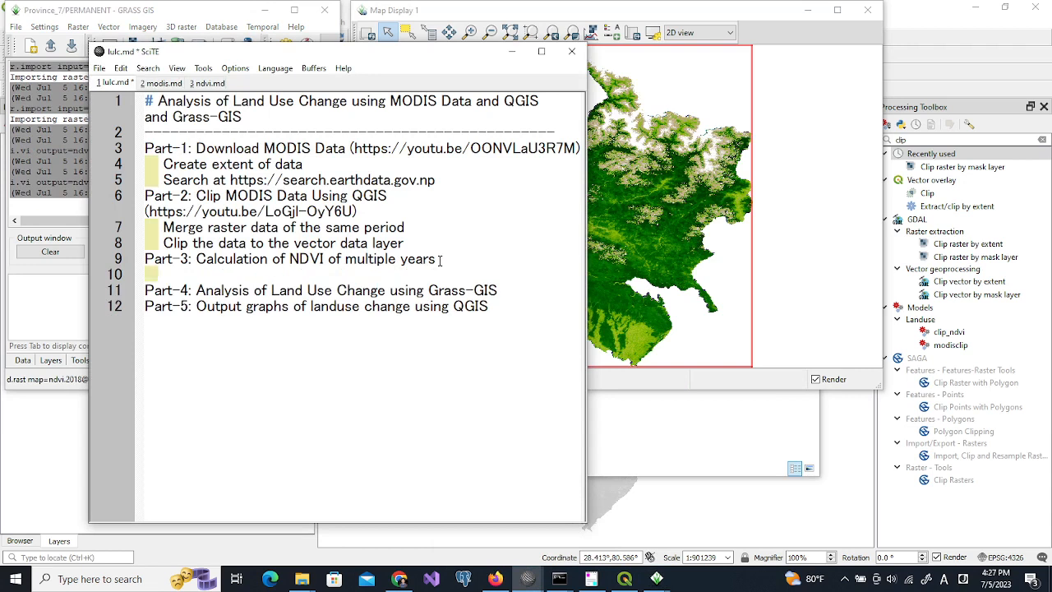
text(C)
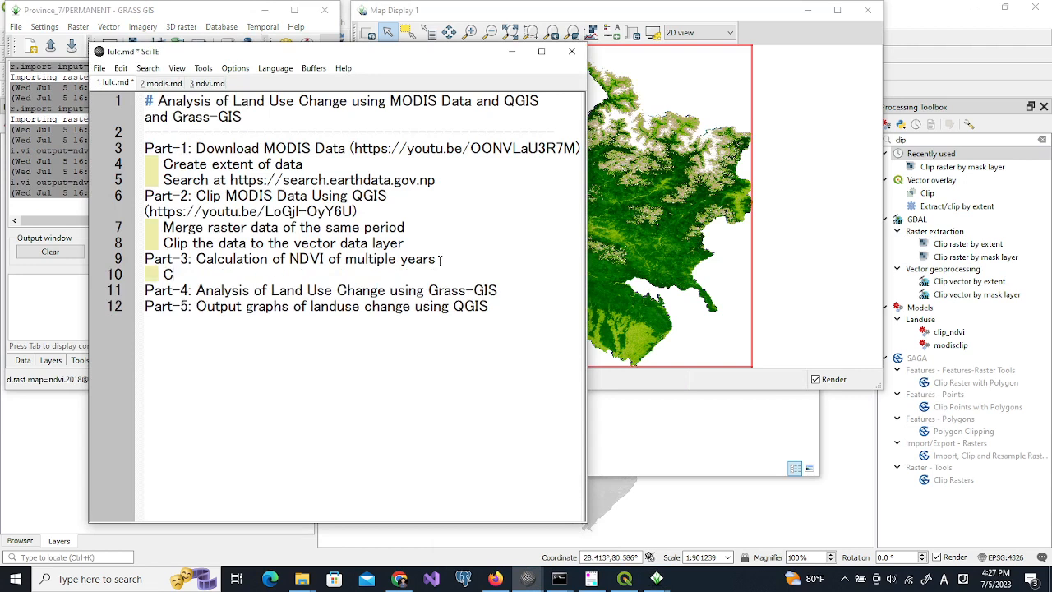
text(alculation of NDVI)
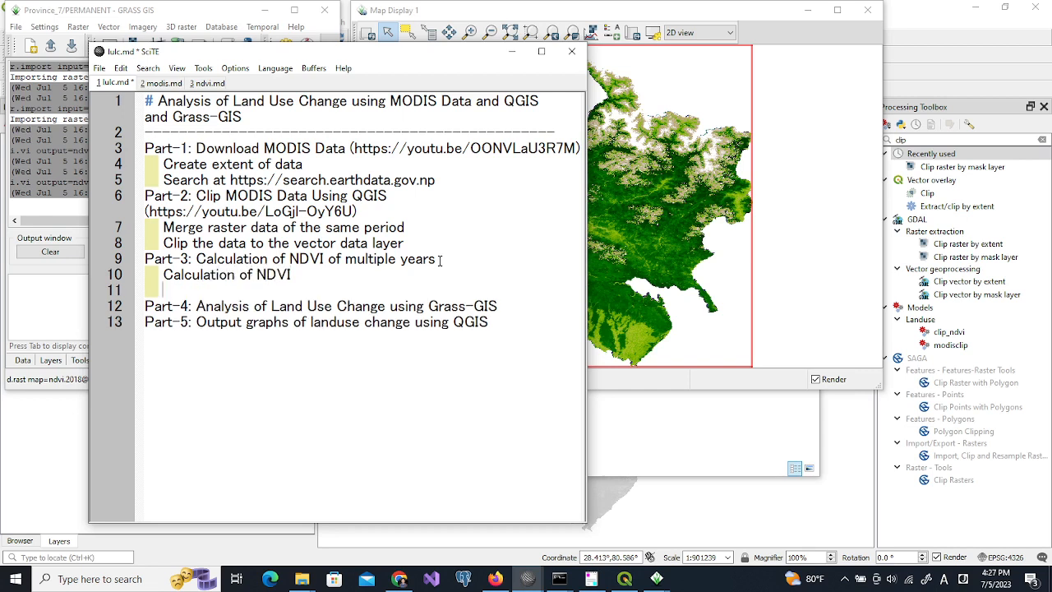
Add 'Reclassification of NDVI' as the next Part-3 sub-item.
text(Re)
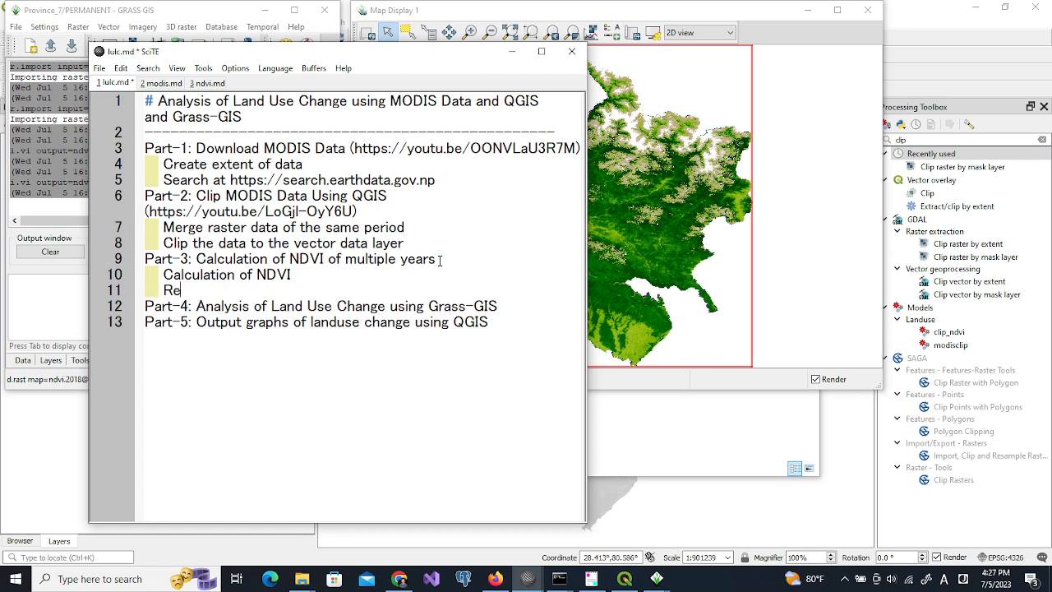
text(classif)
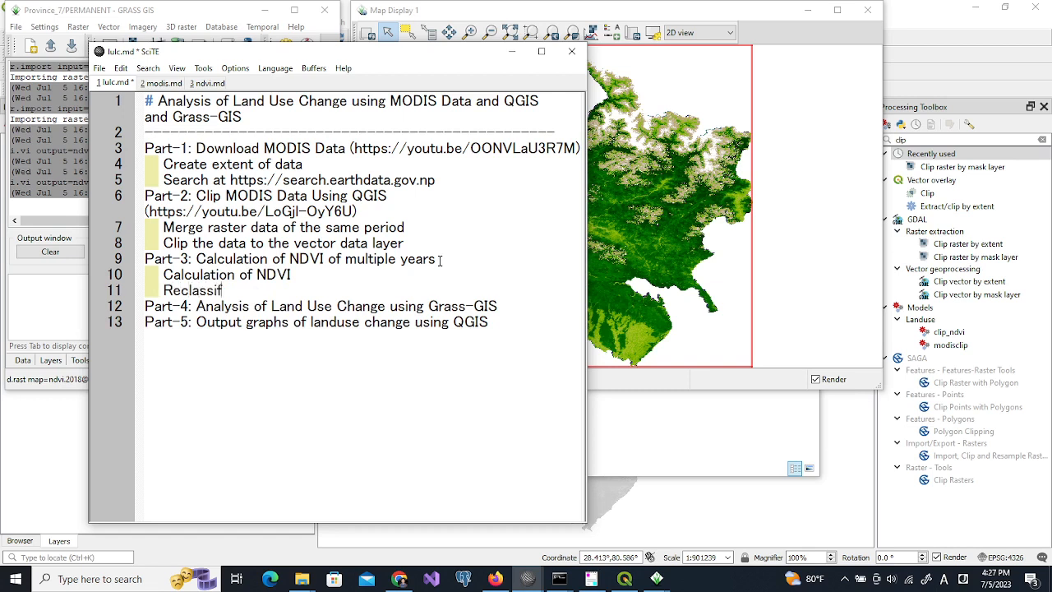
text(ication o)
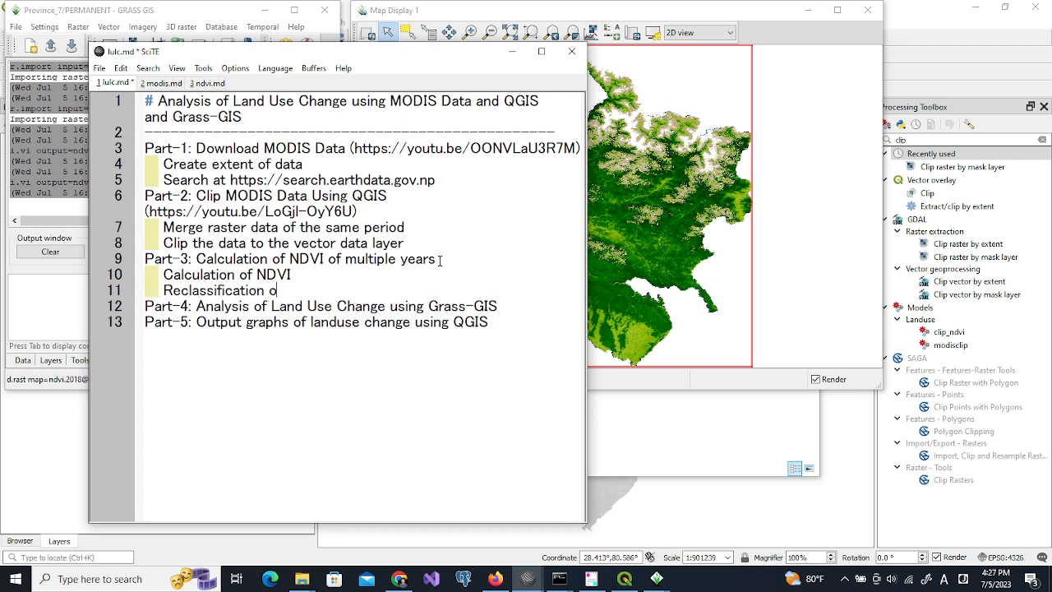
text(f NDVI)
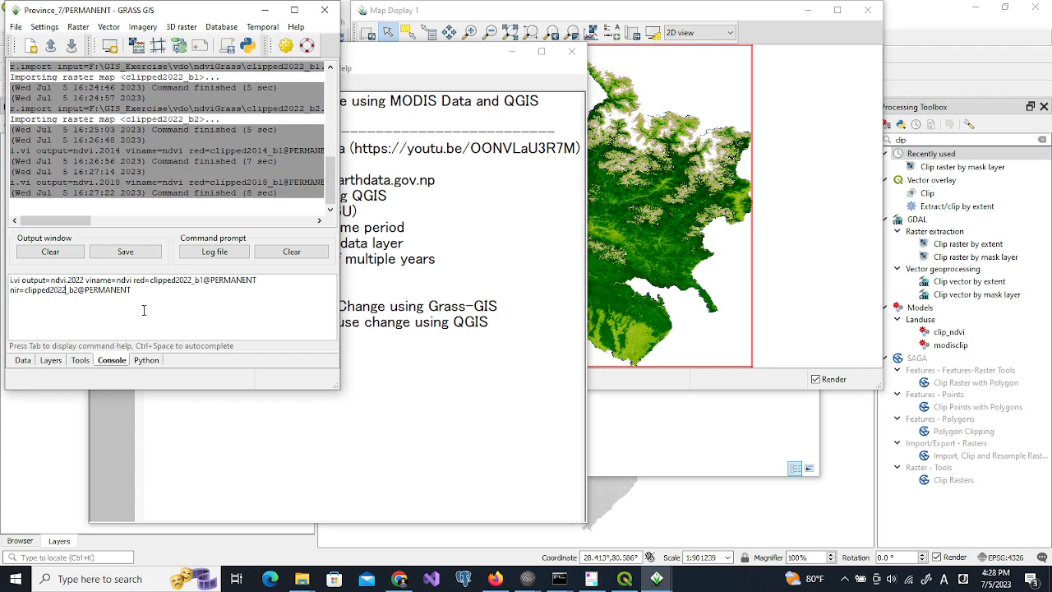
Run i.vi NDVI into ndvi.2022 using clipped2022_b1 as red and clipped2022_b2 as nir.
key(Return)
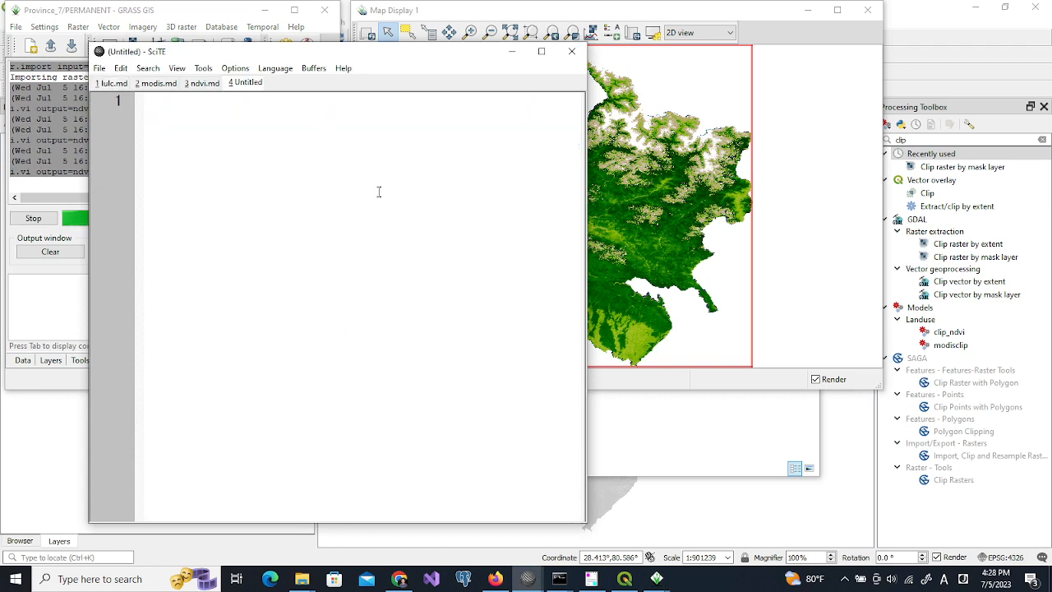
Enter rules -1:0:0, 0:0.1:1, 0.1:0.3:2, 0.3:0.5:3, 0.5:0.7:4, 0.7:1.0:5 in the new buffer.
drag(329, 51, 483, 61)
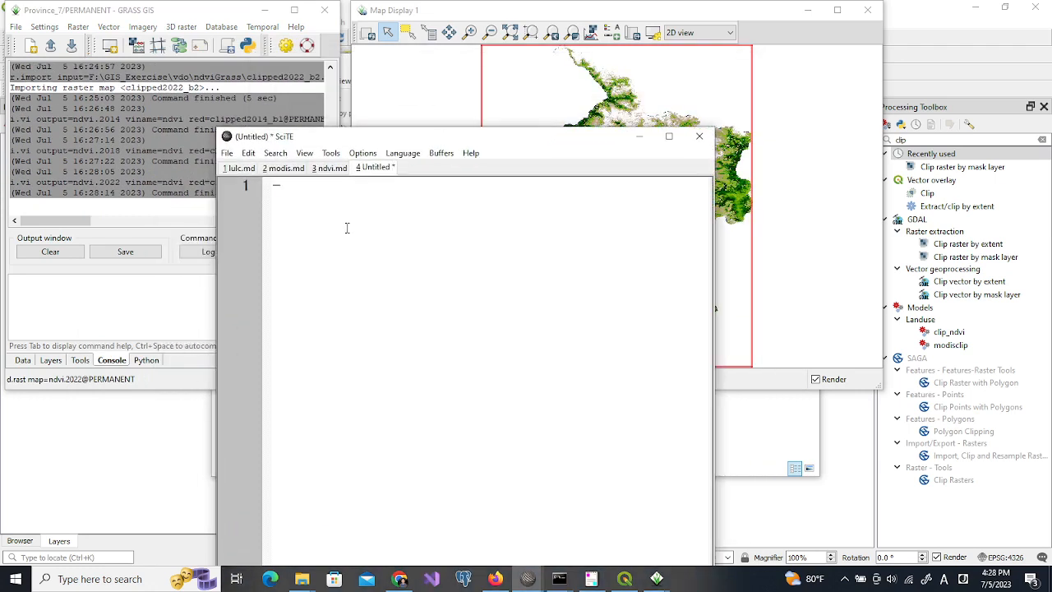
text(-1:0)
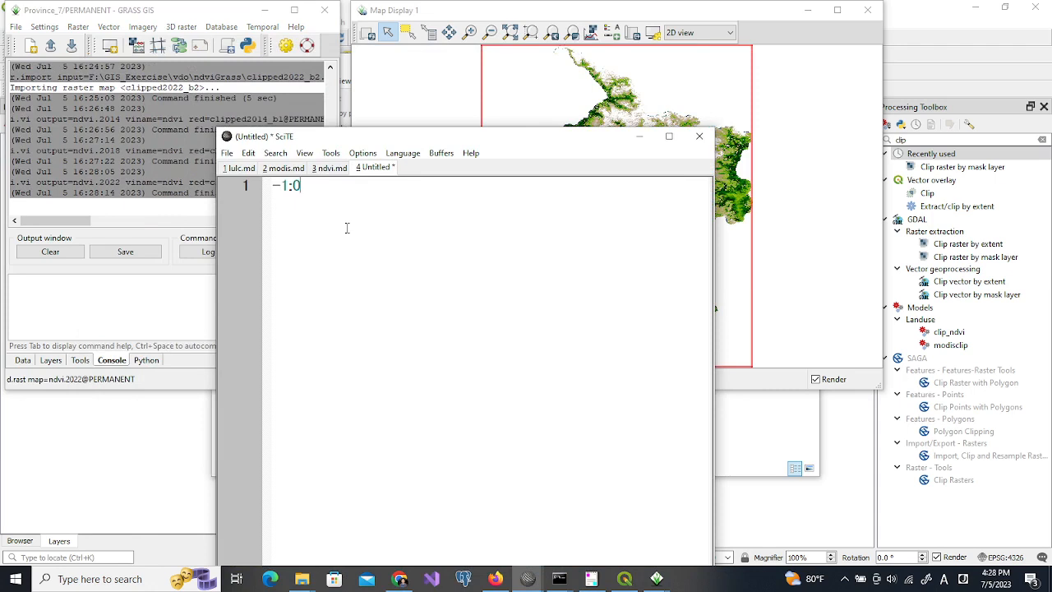
text(5)
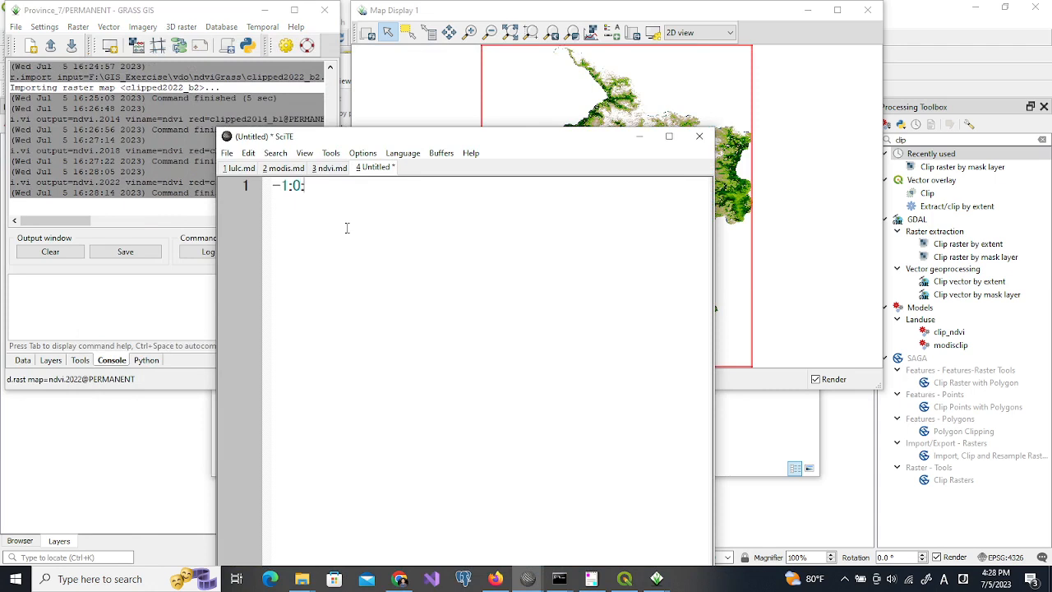
text(0)
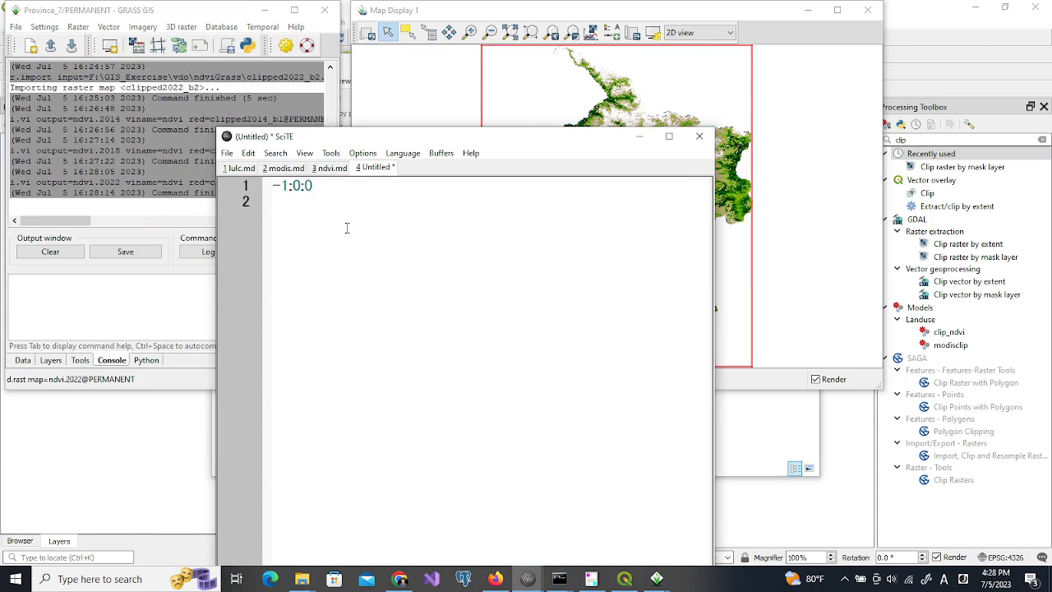
text(-)
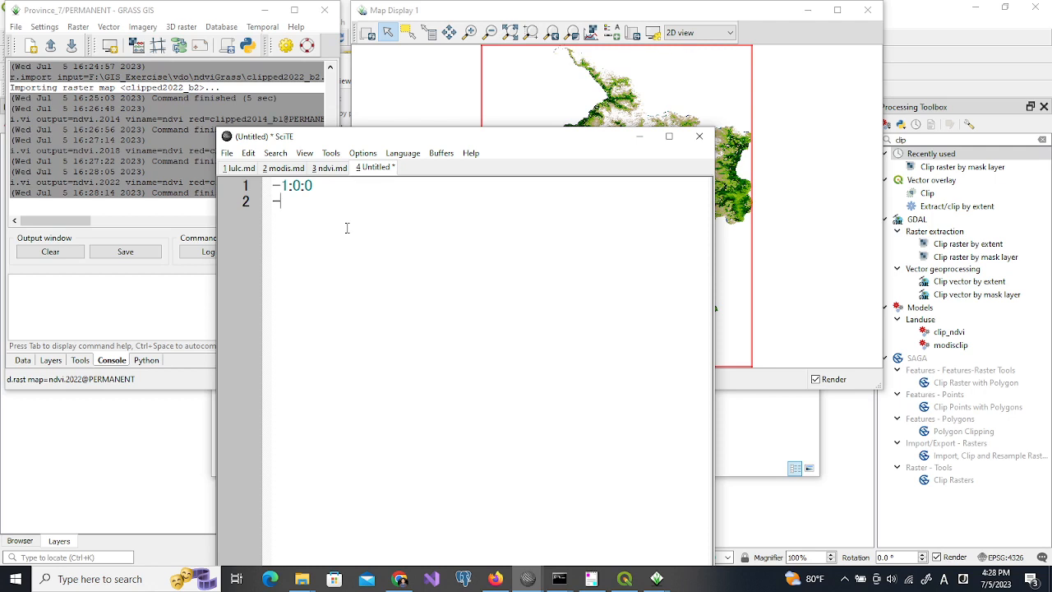
text(0)
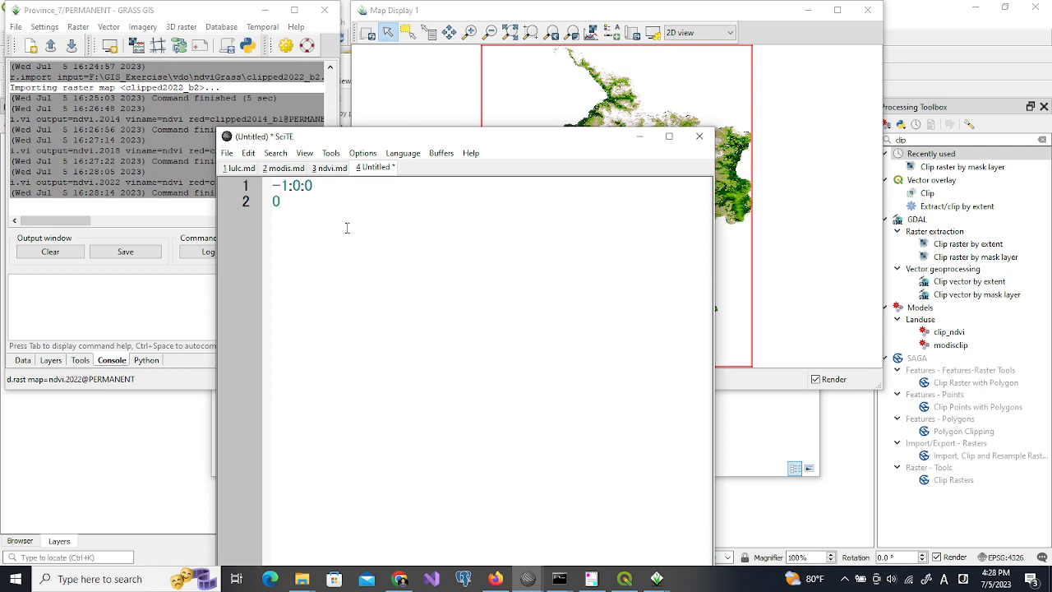
text(:0)
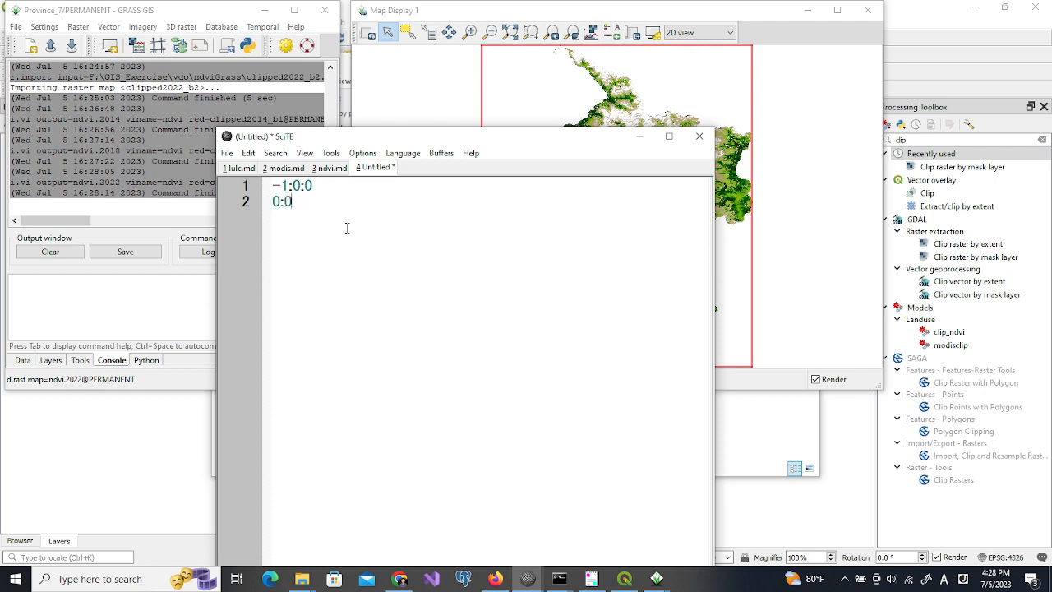
text(.1)
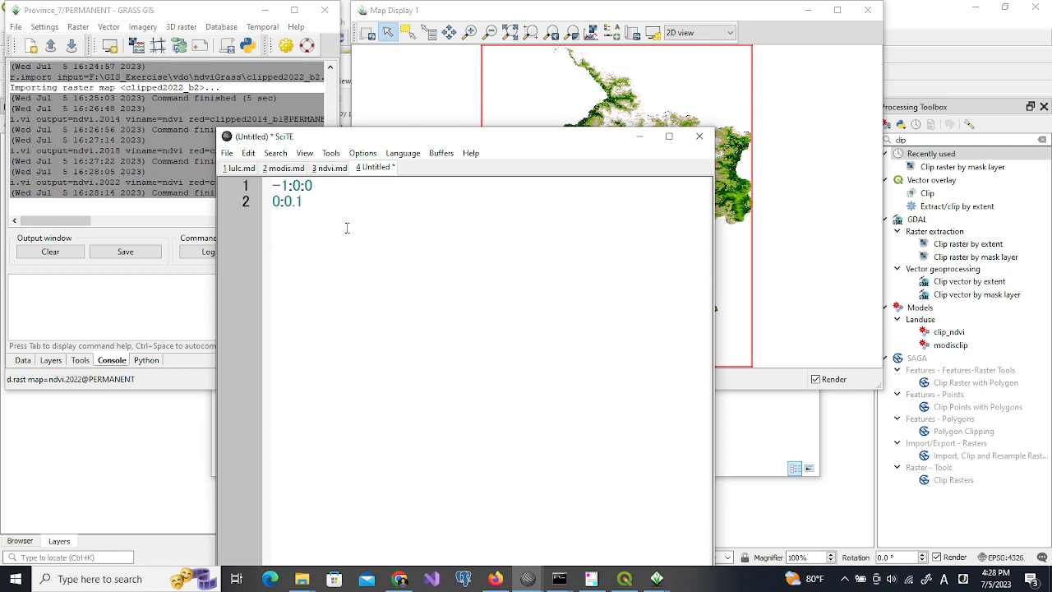
text(:1)
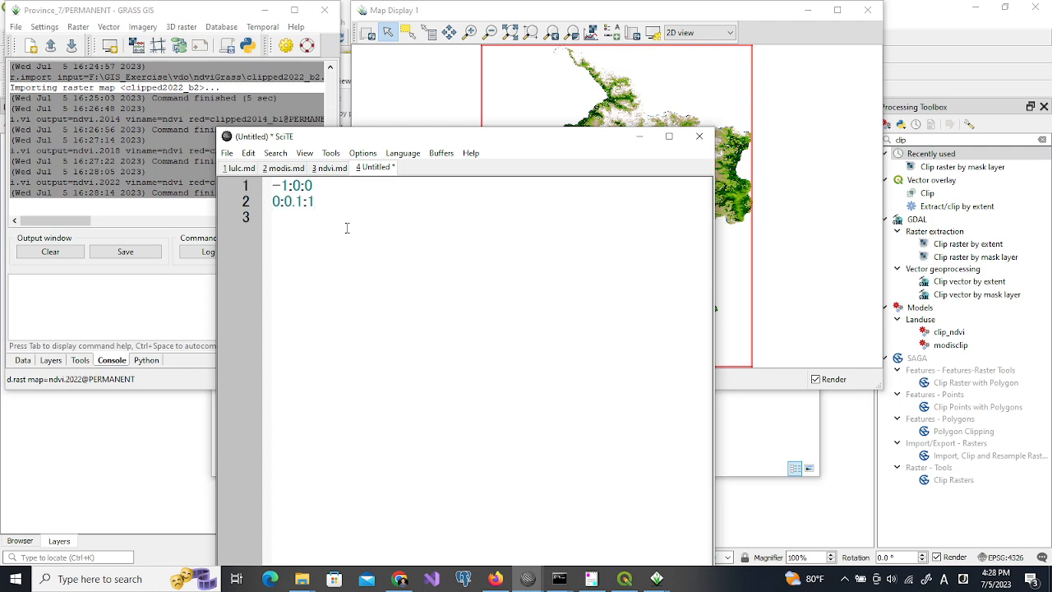
text(0.1)
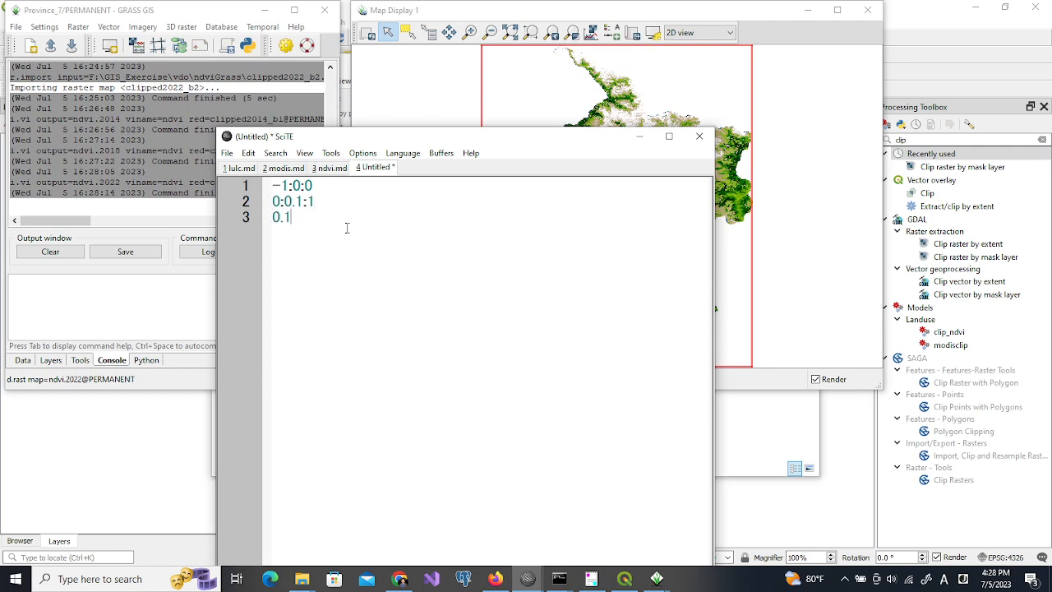
text(:0.3)
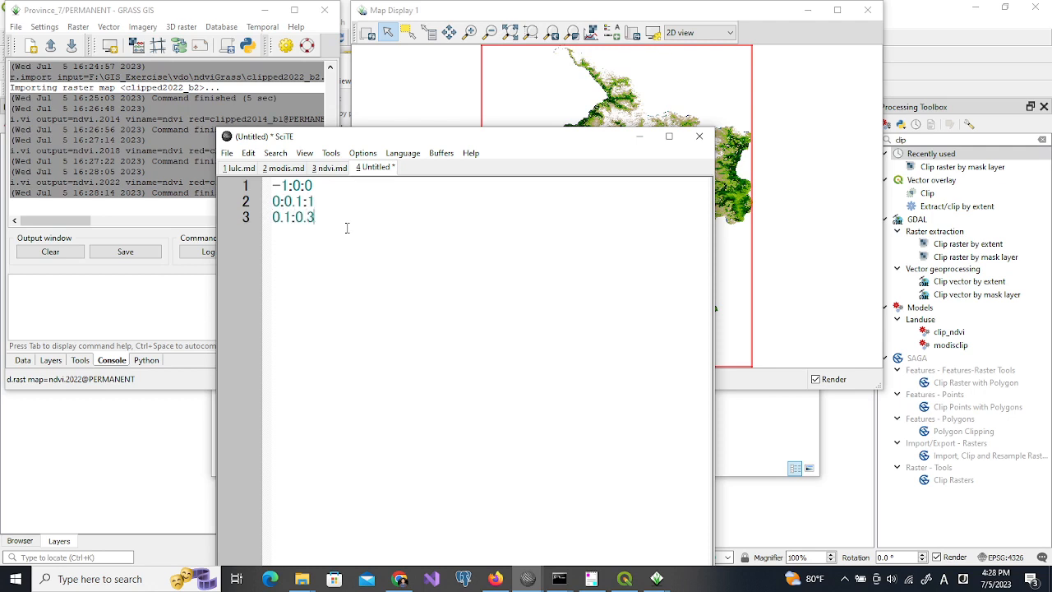
text(:)
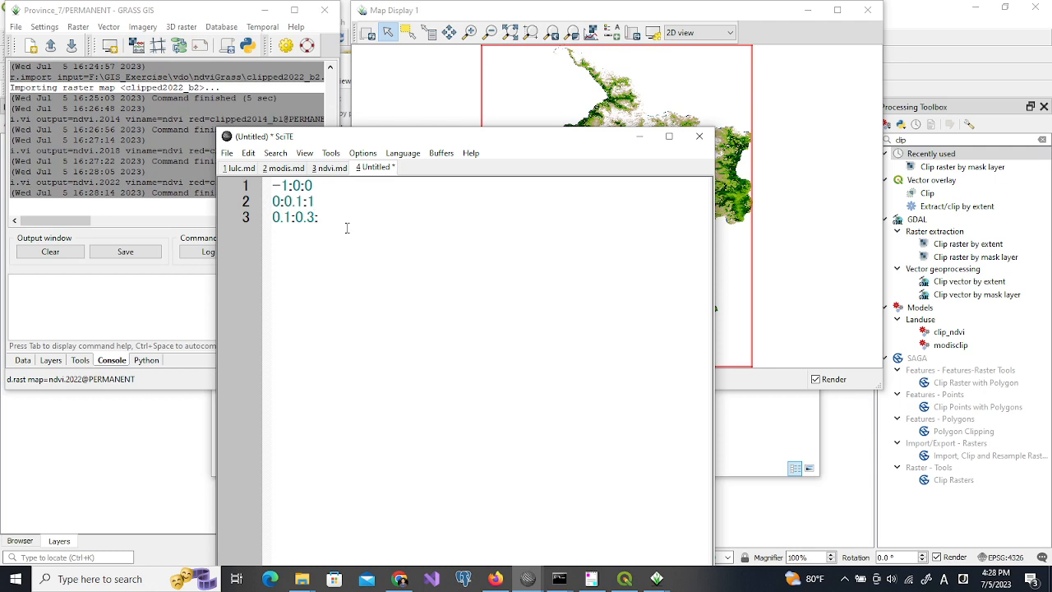
text(2)
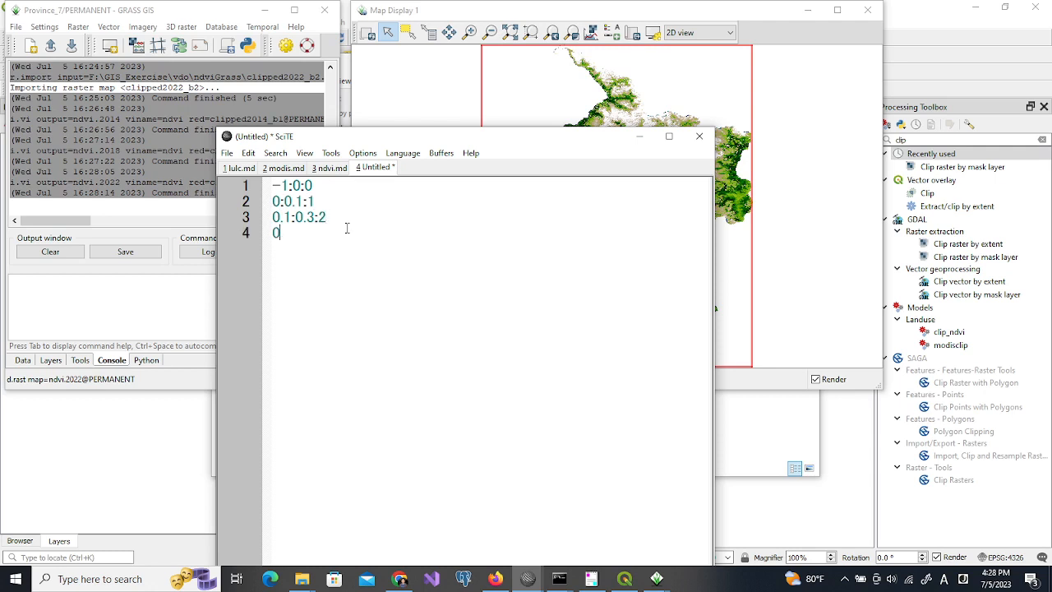
text(.3)
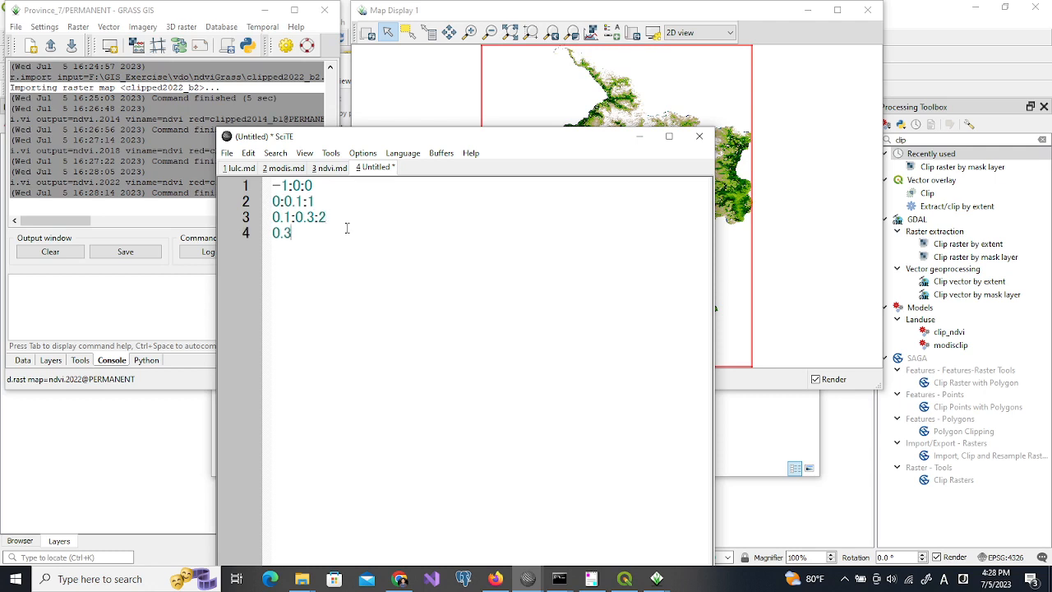
text(:0)
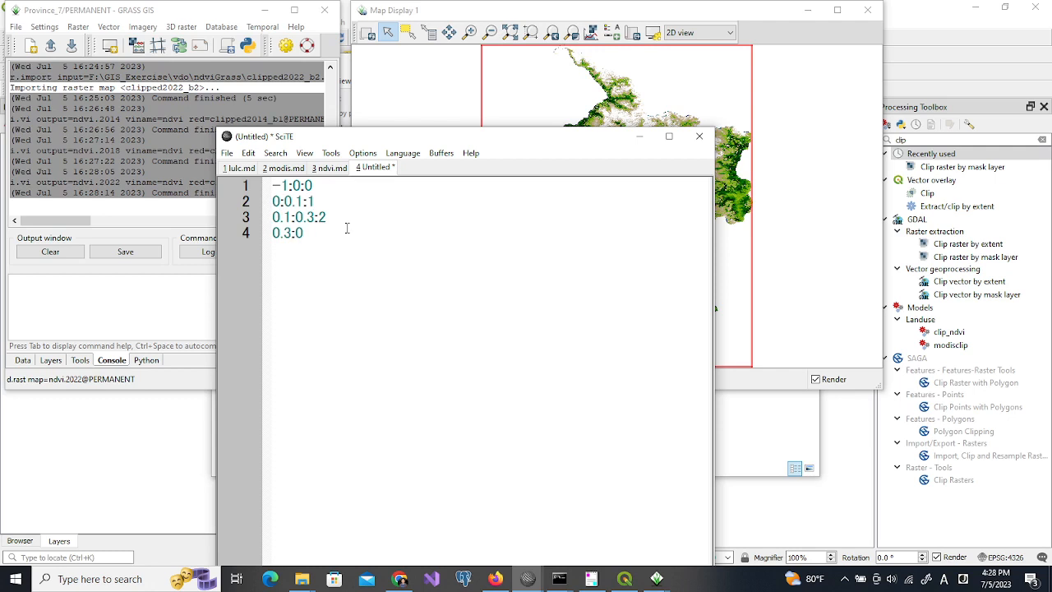
text(5:3)
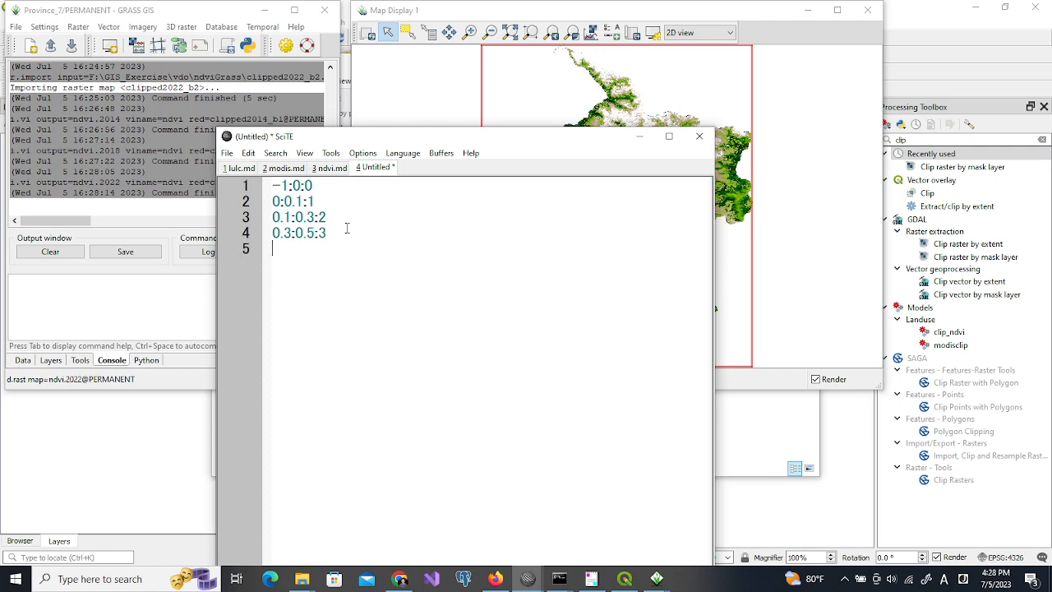
text(0.5)
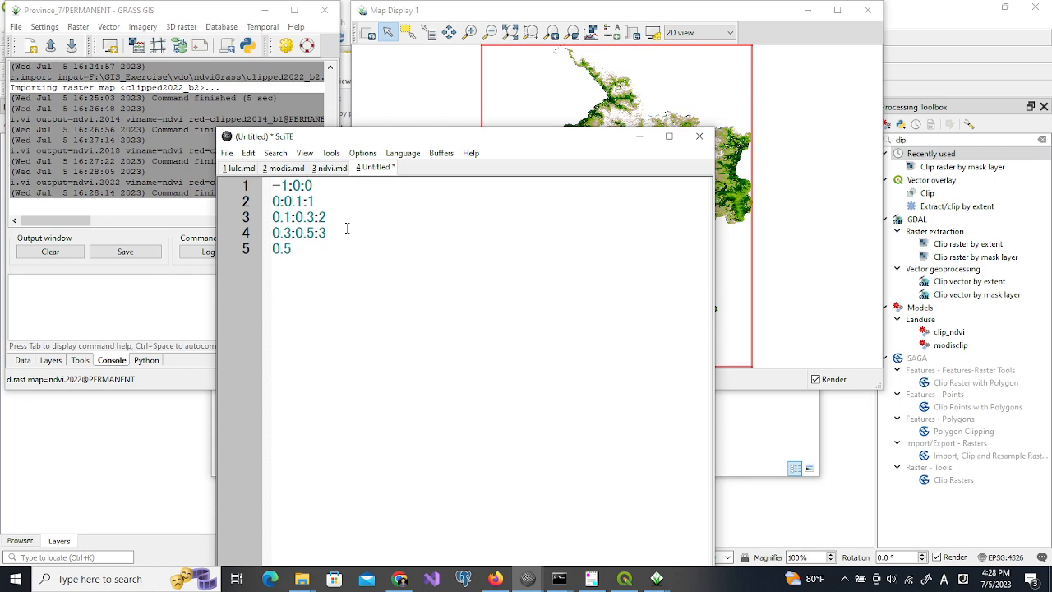
text(:0)
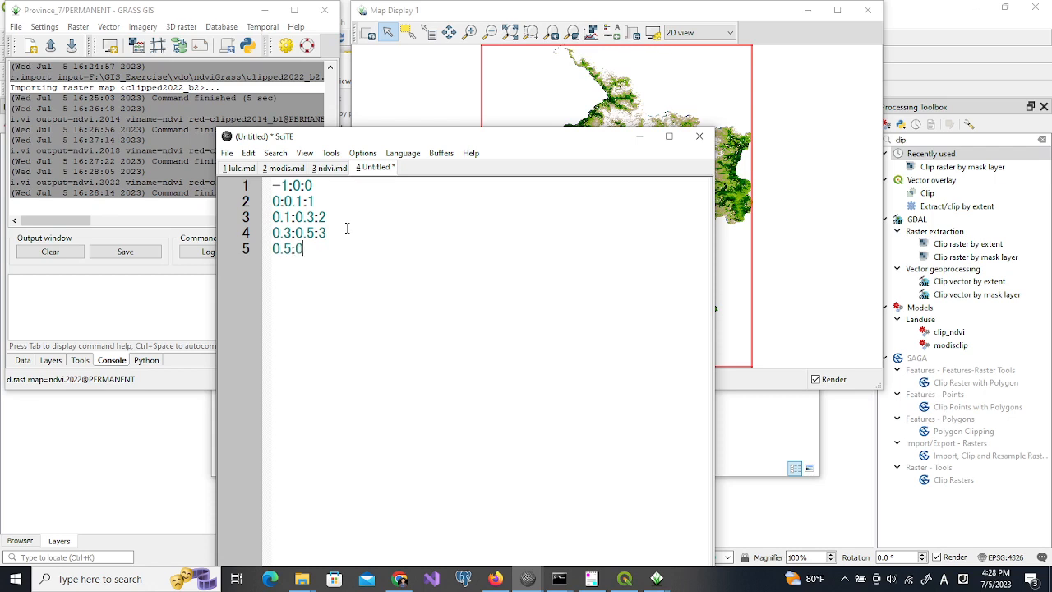
text(.7)
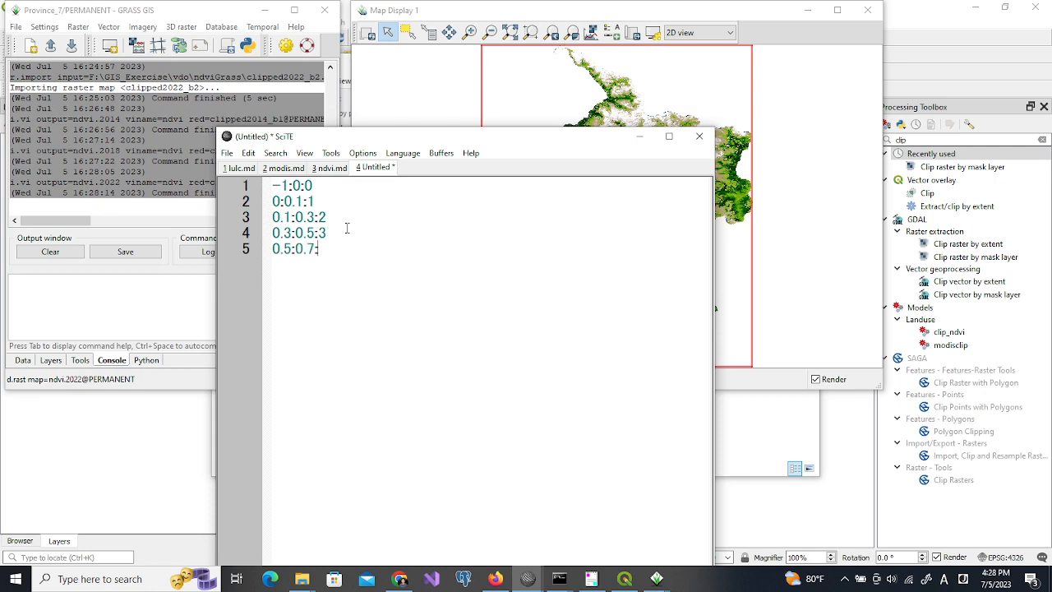
text(:4)
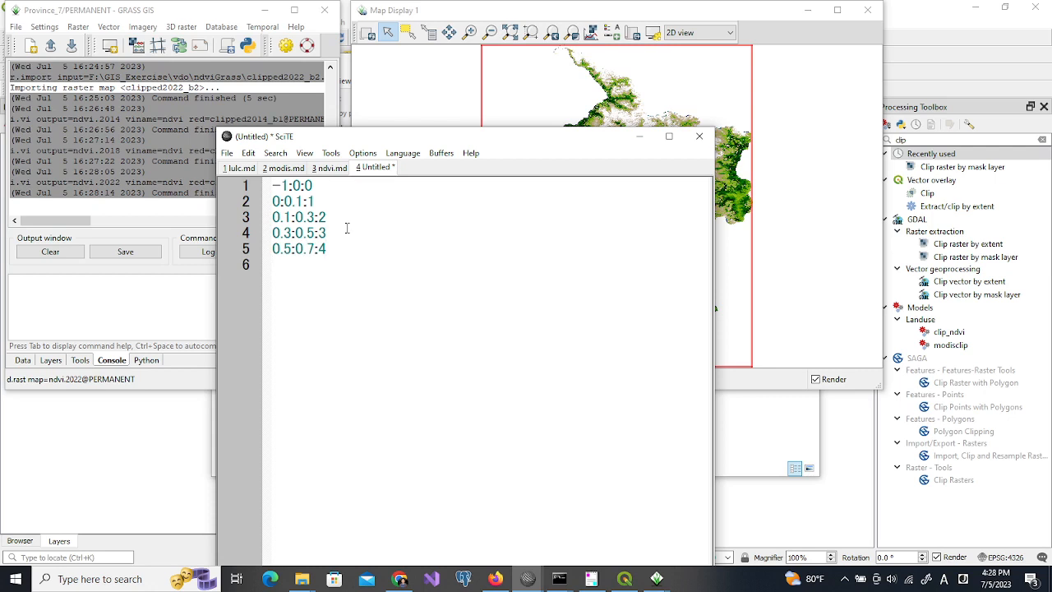
text(0.7)
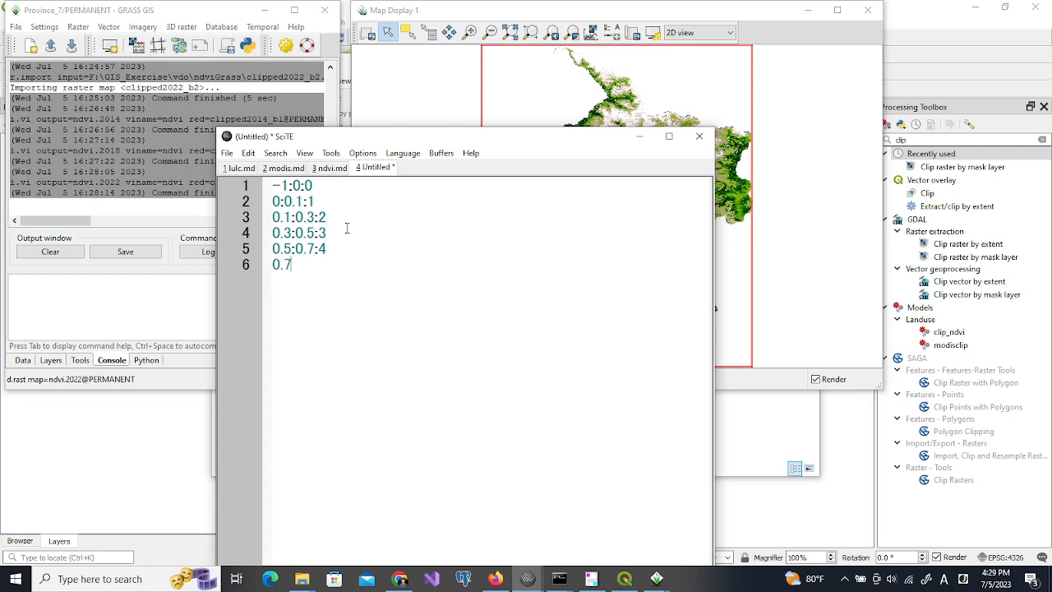
text(:1)
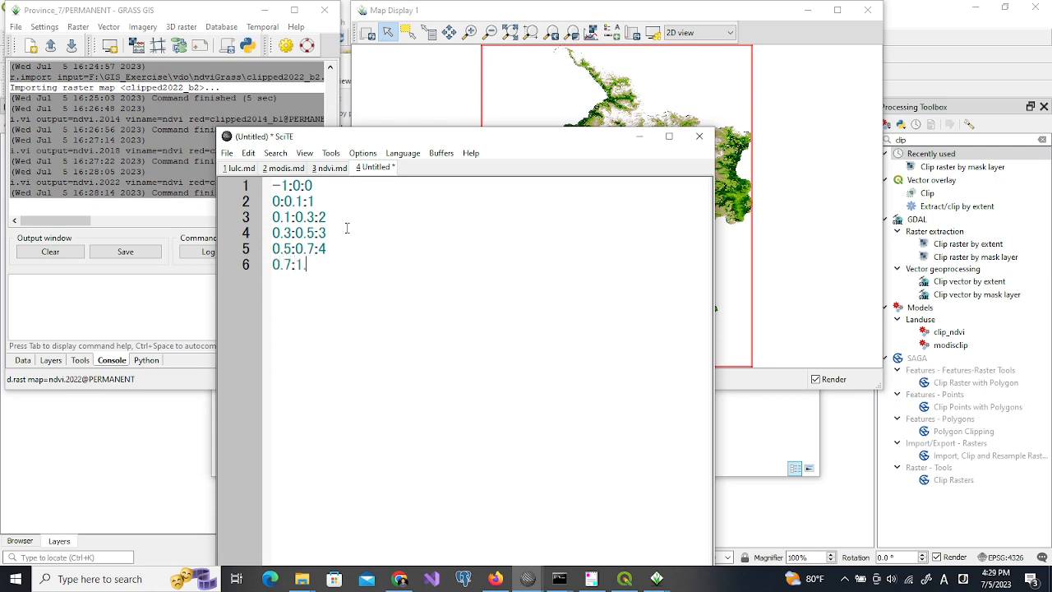
text(.0:)
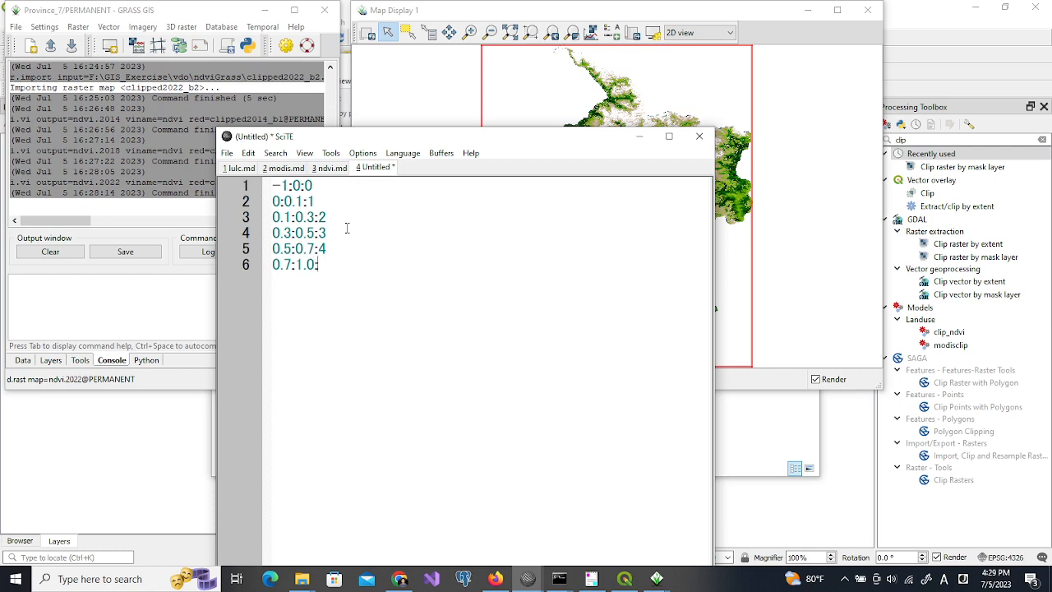
text(5)
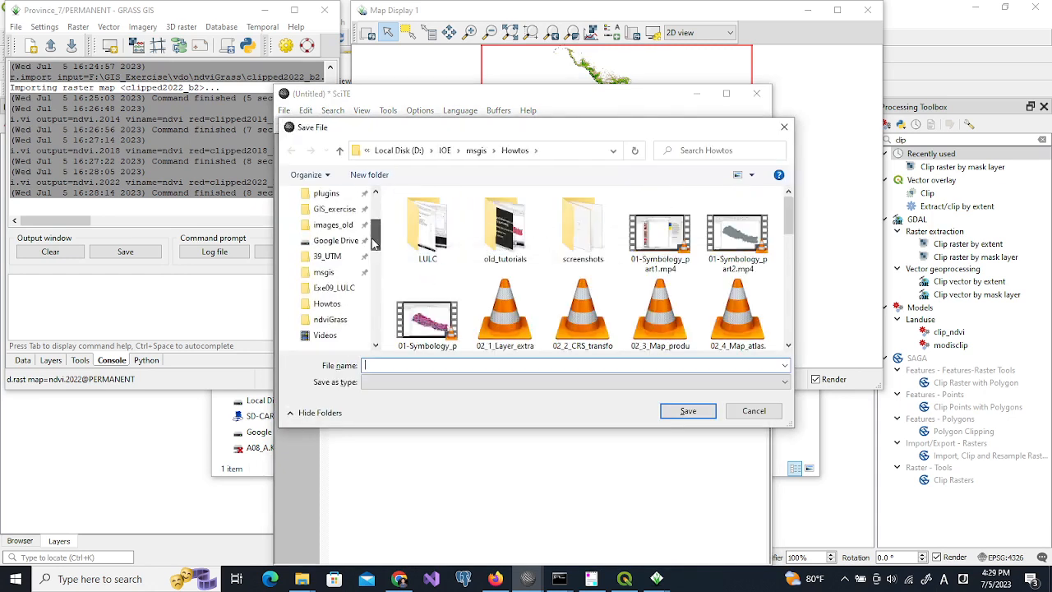
Save the rules file as ndvirule.txt inside the ndviGrass folder.
click(330, 319)
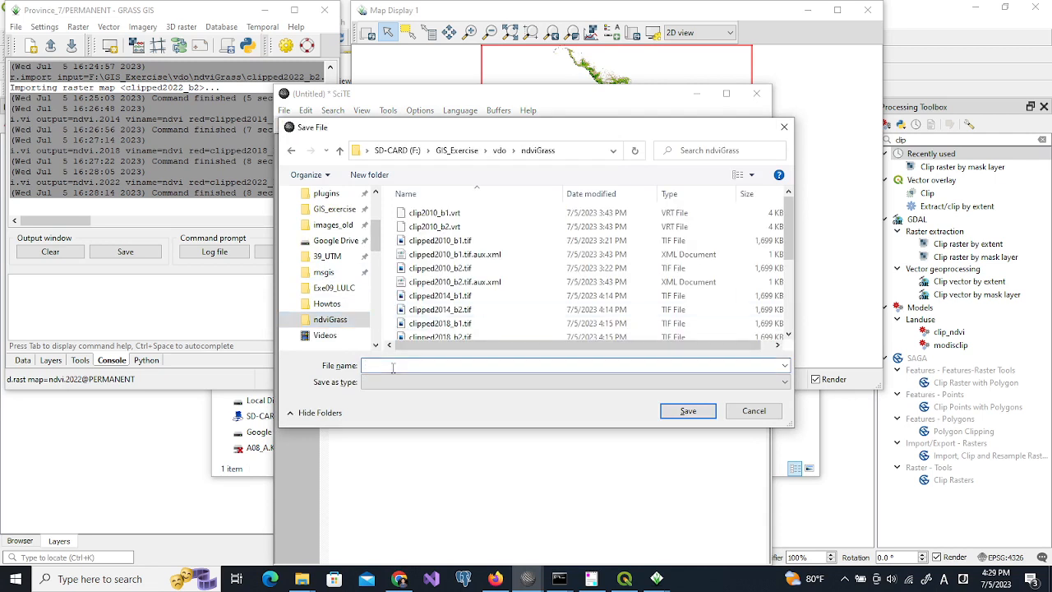
text(ndvirule.t)
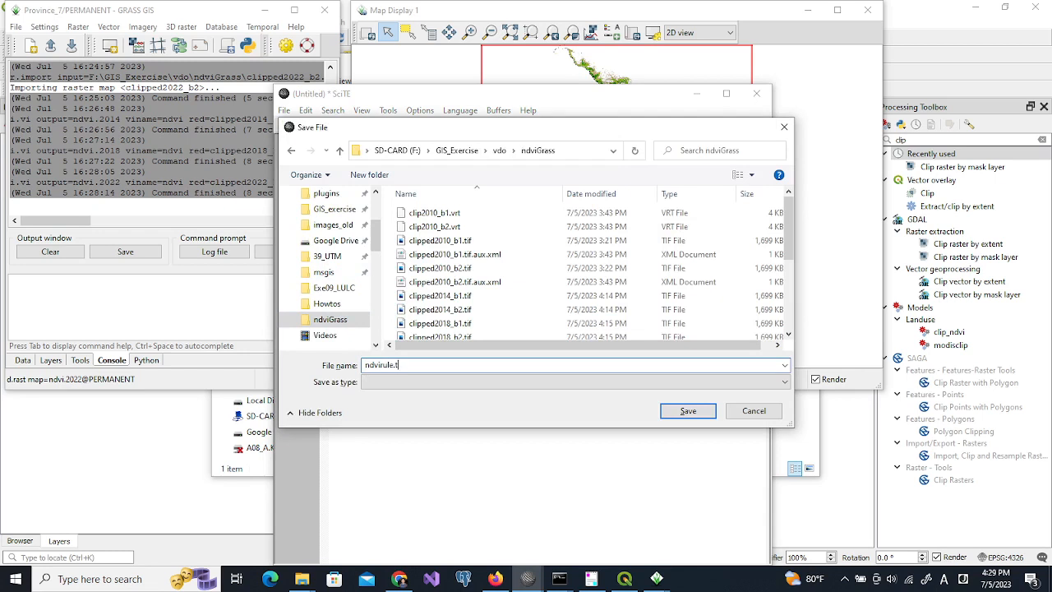
click(687, 410)
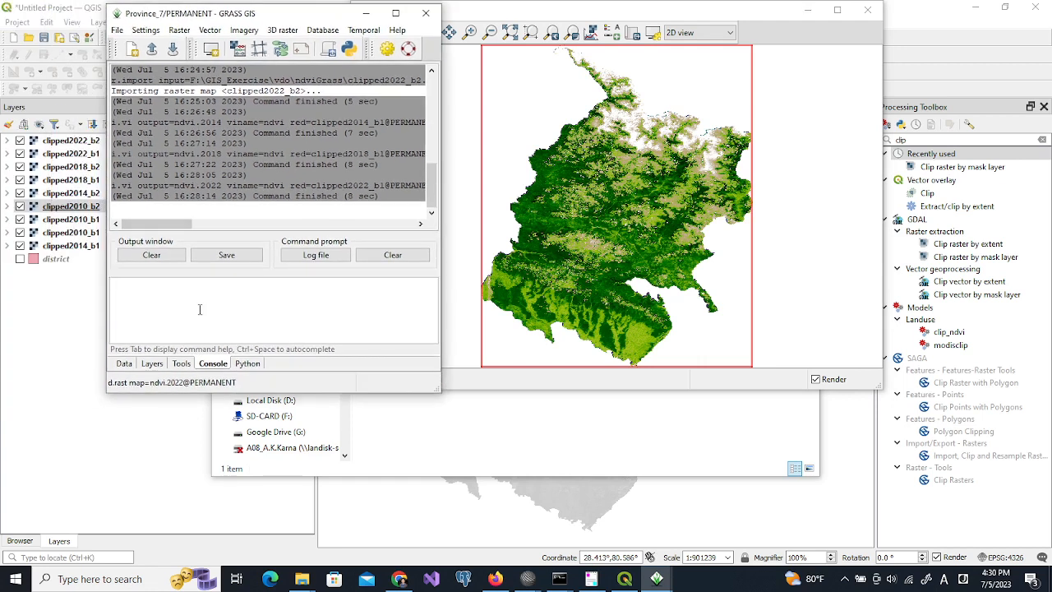
Open r.recode with ndvi.2010@PERMANENT as input and reclass.2010 as the output map.
text(r.reco)
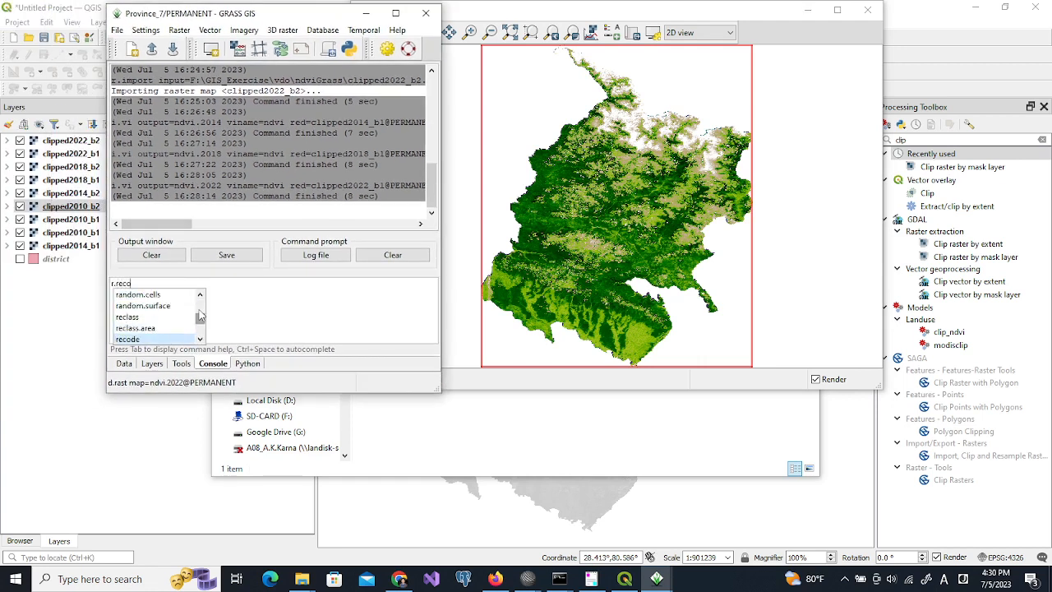
click(128, 337)
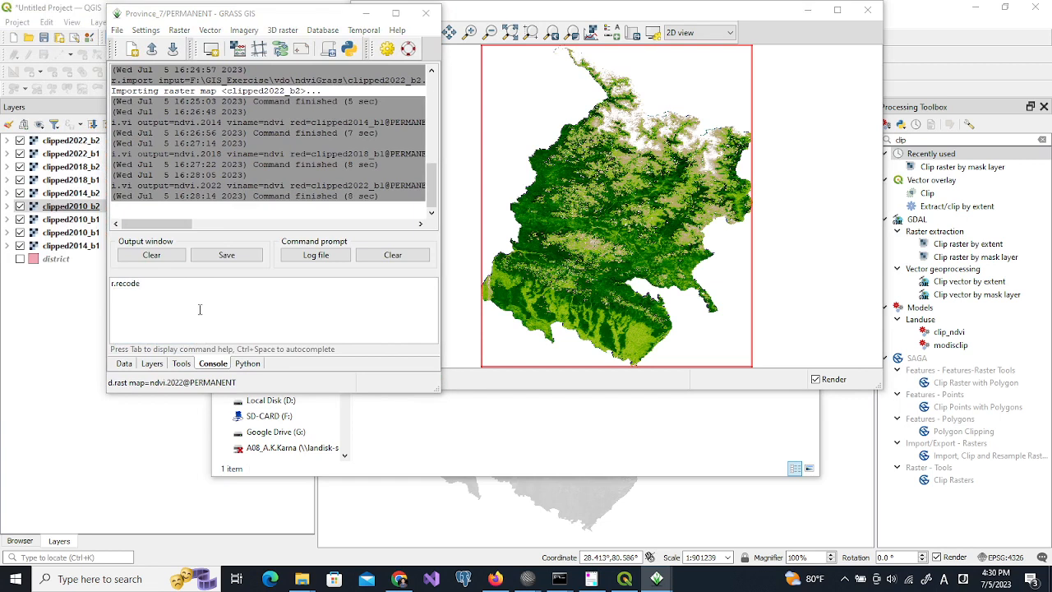
key(Return)
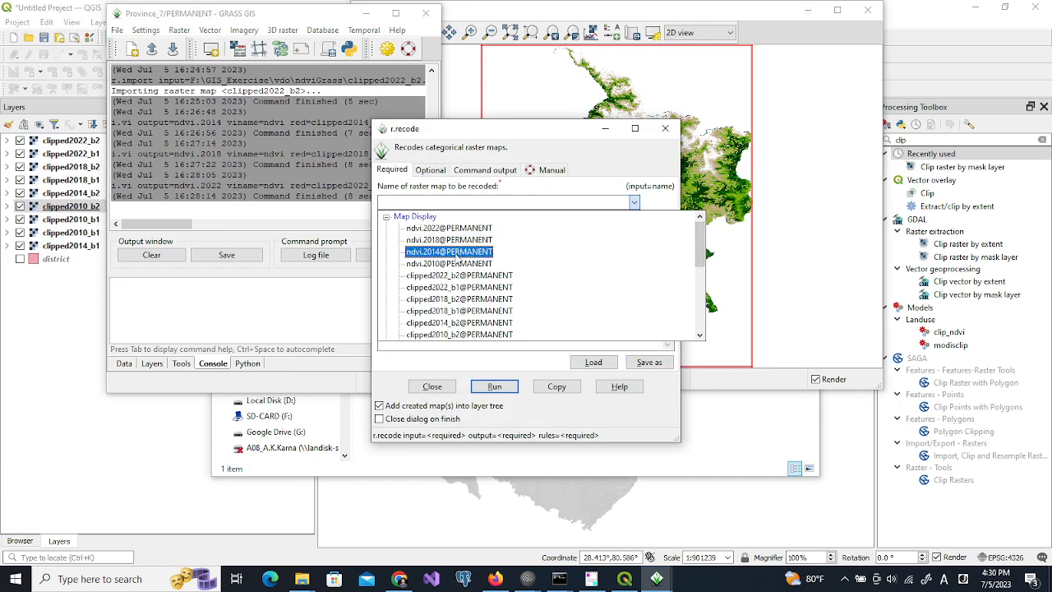
click(448, 263)
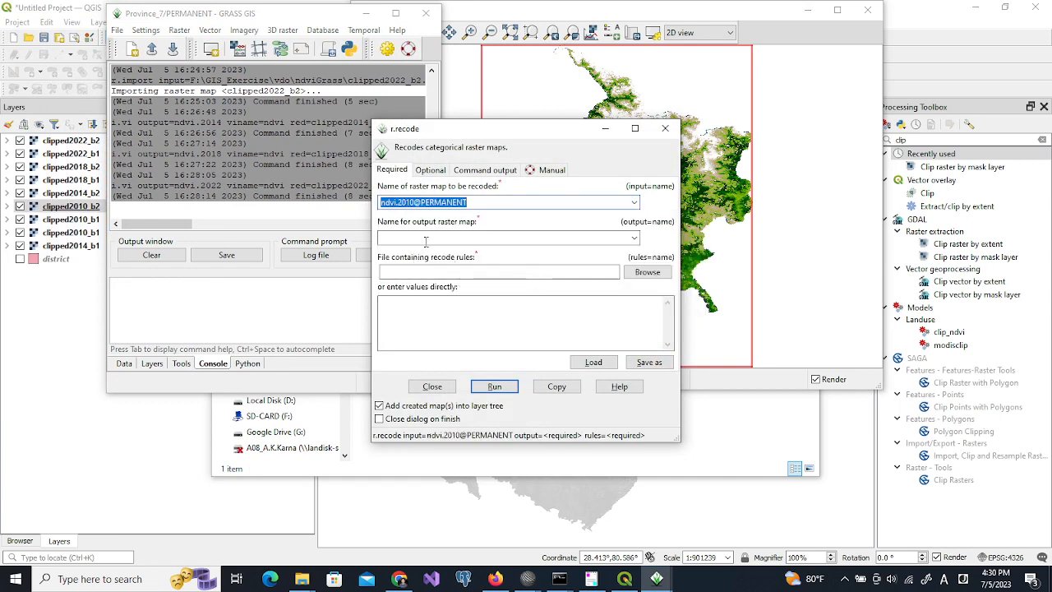
click(501, 238)
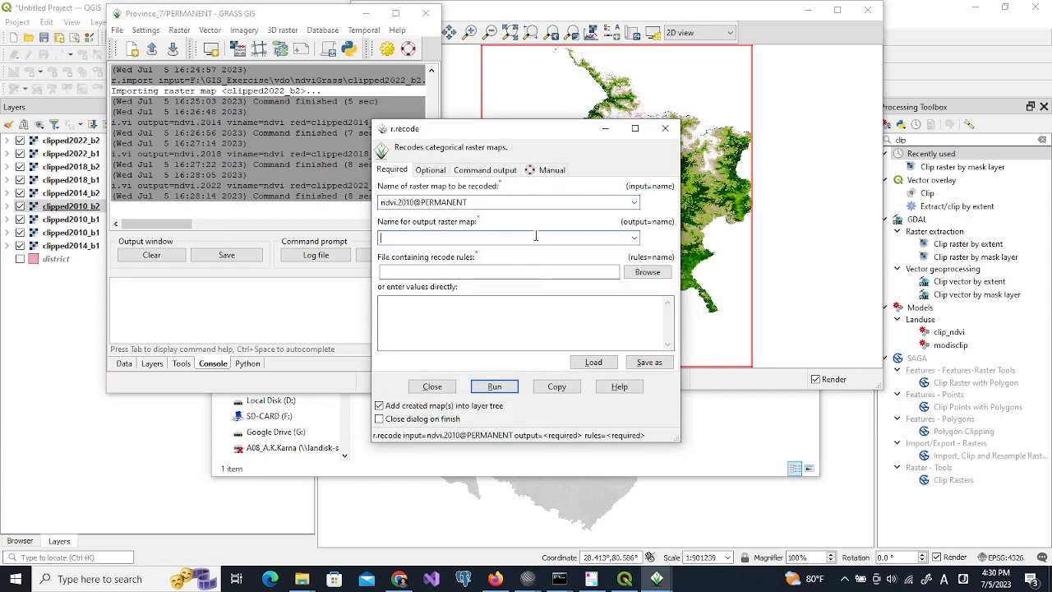
text(reclass.2010)
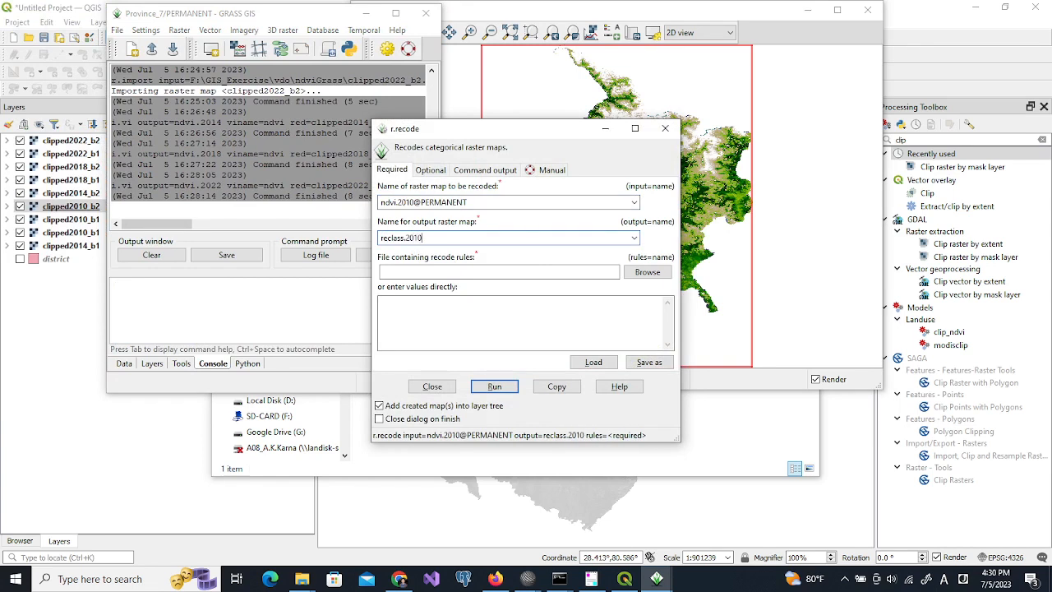
mouse_move(647, 272)
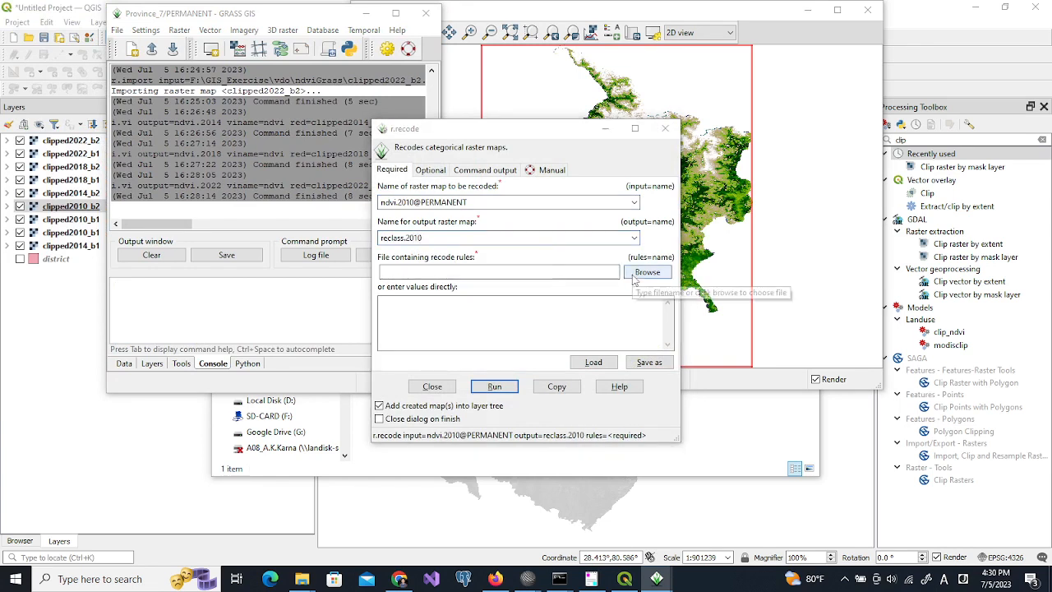
Load ndvirule.txt from ndviGrass as the rules file and run the 2010 recode.
click(648, 272)
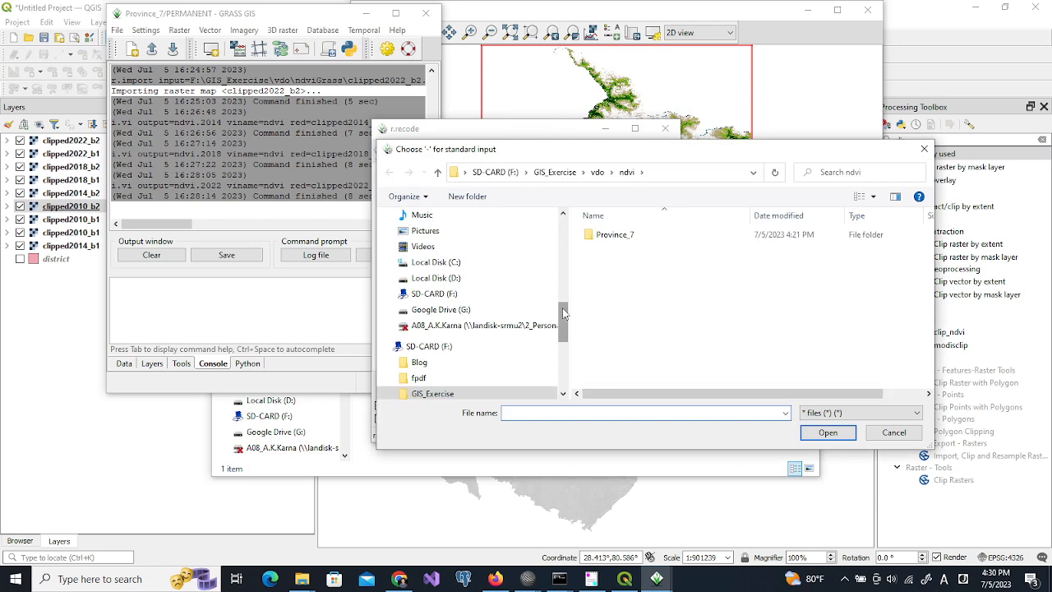
scroll(down, 3)
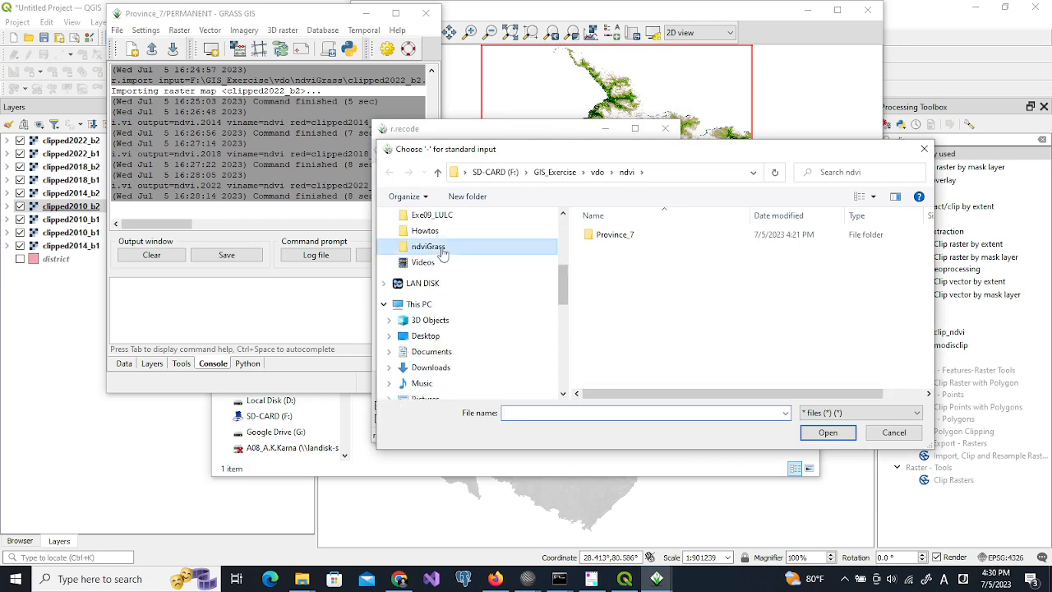
double_click(428, 247)
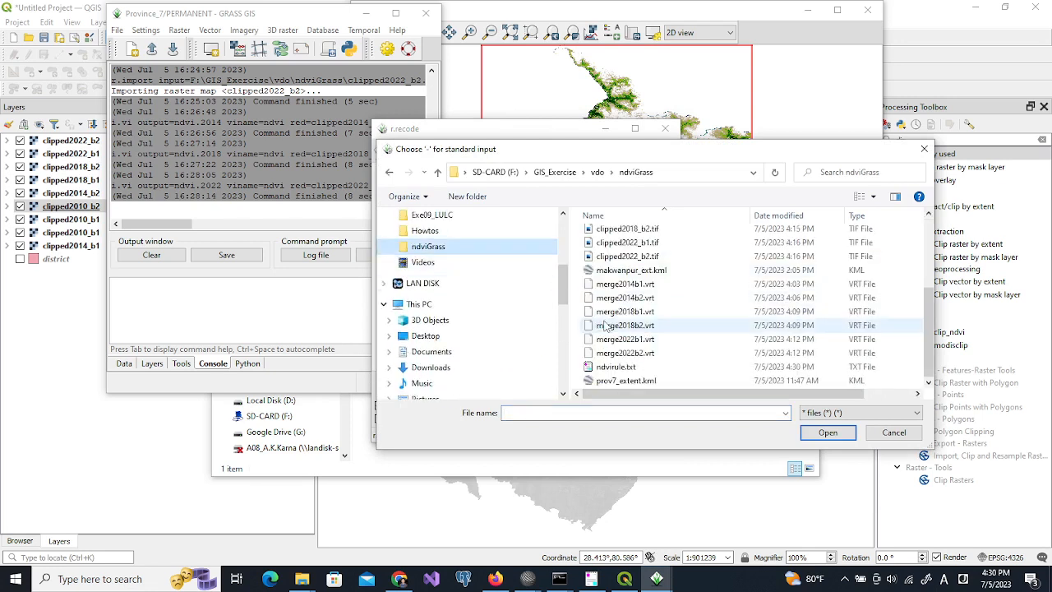
click(617, 367)
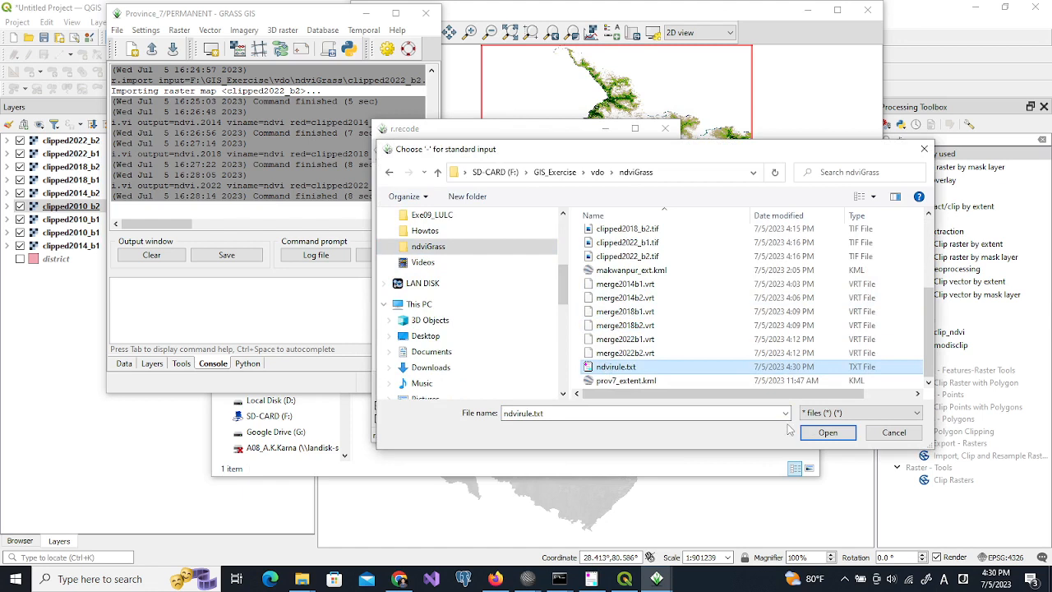
click(827, 432)
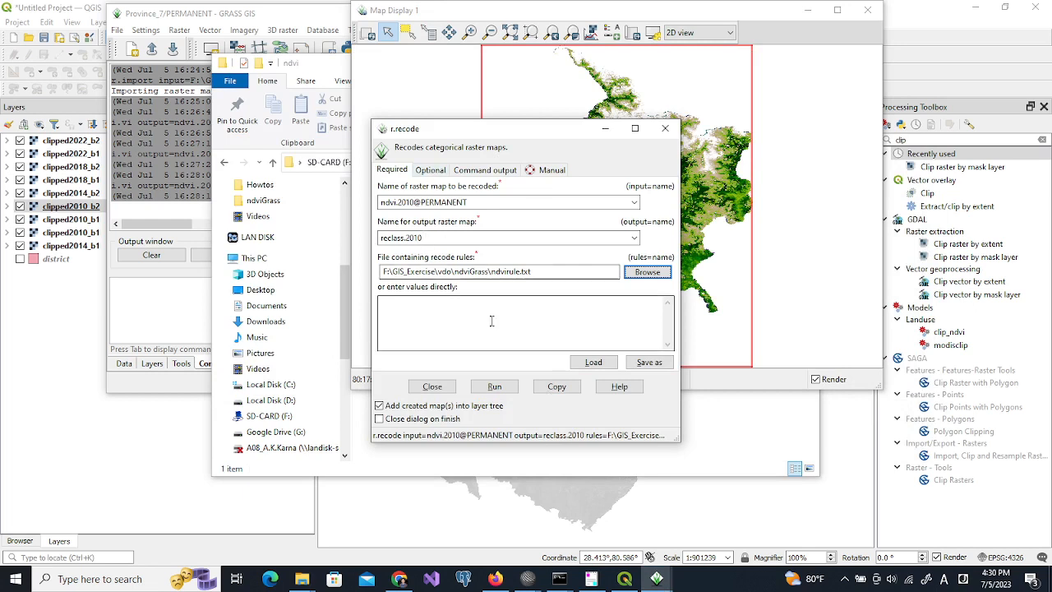
mouse_move(494, 386)
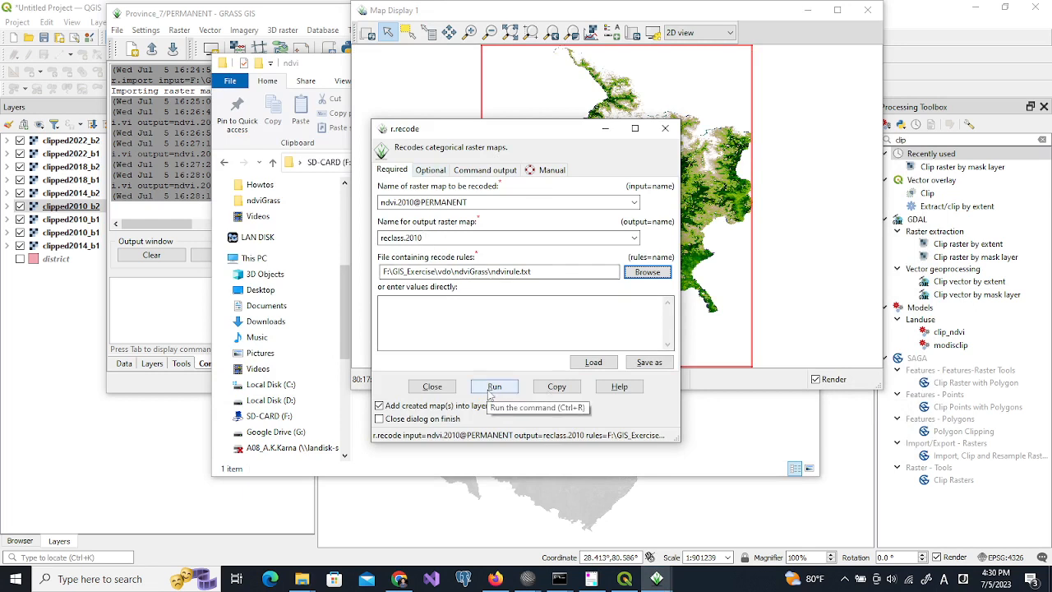
click(494, 386)
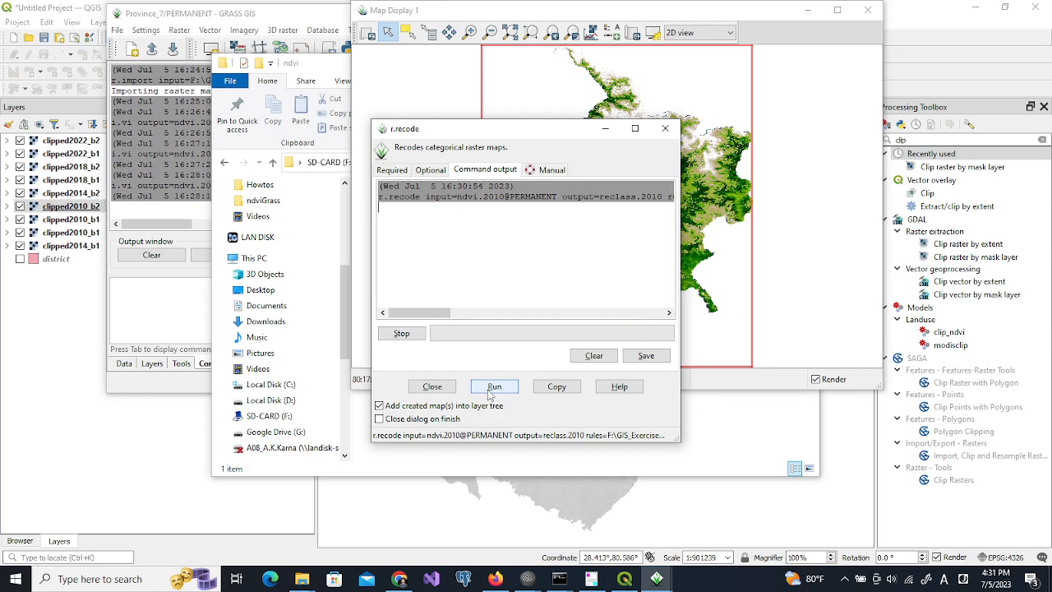
click(494, 387)
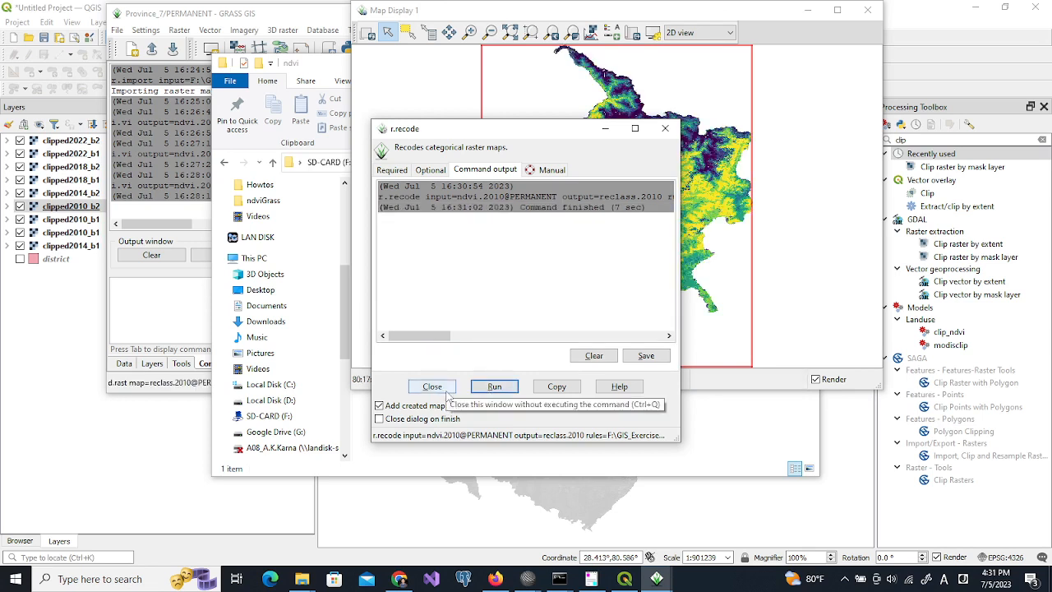
Close r.recode and run console recodes of ndvi.2014, ndvi.2018, ndvi.2022 with ndvirule.txt.
click(431, 386)
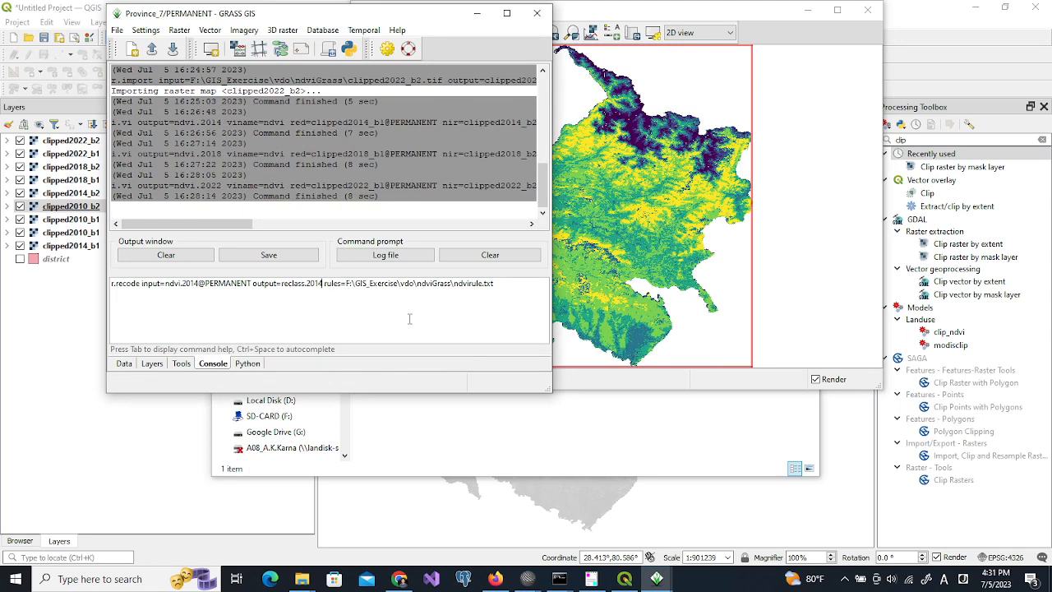
key(Return)
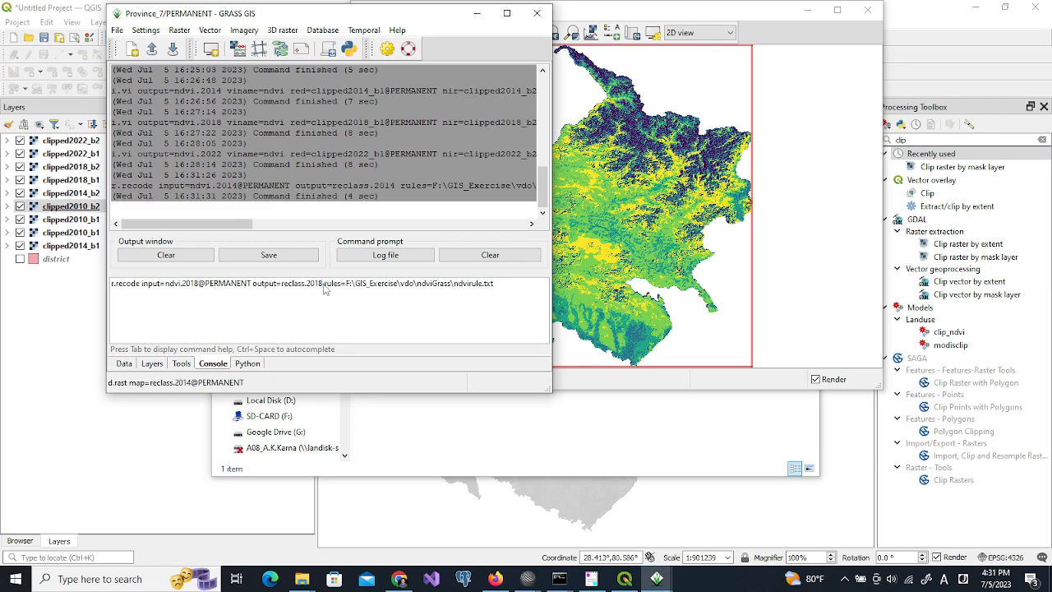
key(Return)
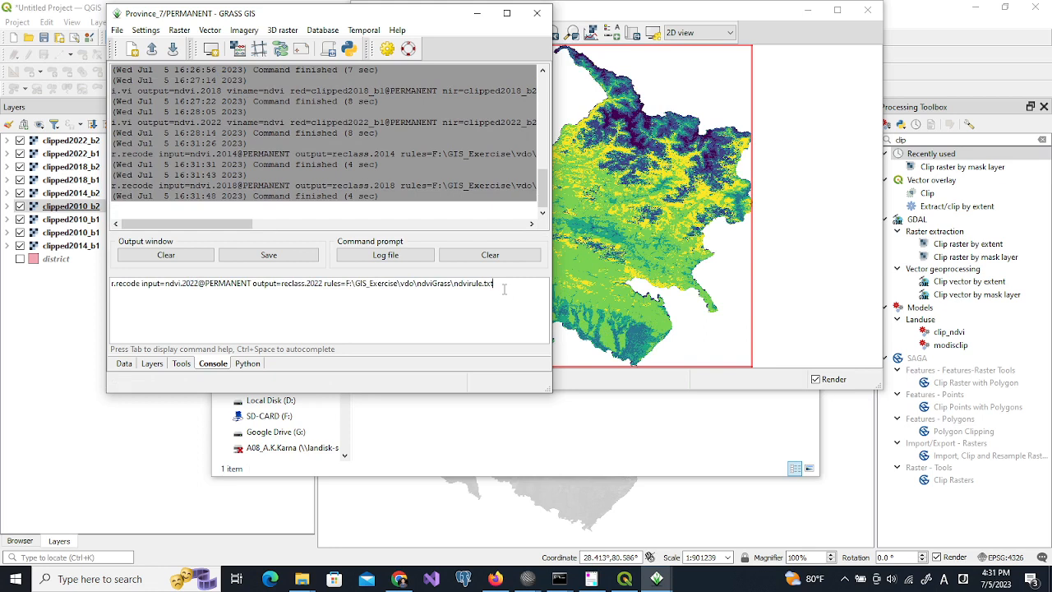
key(Return)
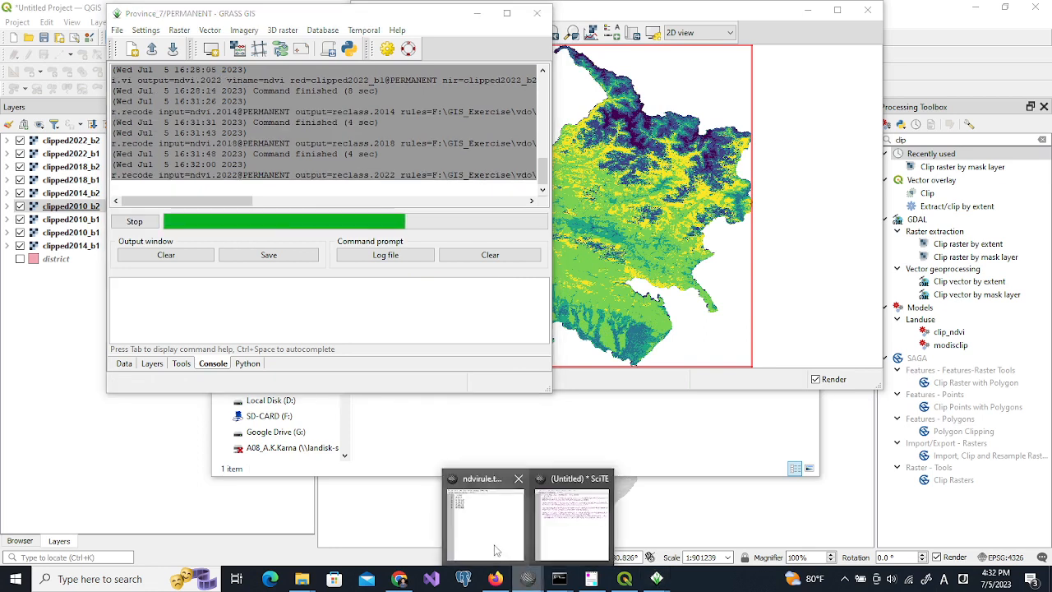
Bring SciTE forward and switch to the lulc.md tab showing the Reclassification of NDVI step.
click(485, 517)
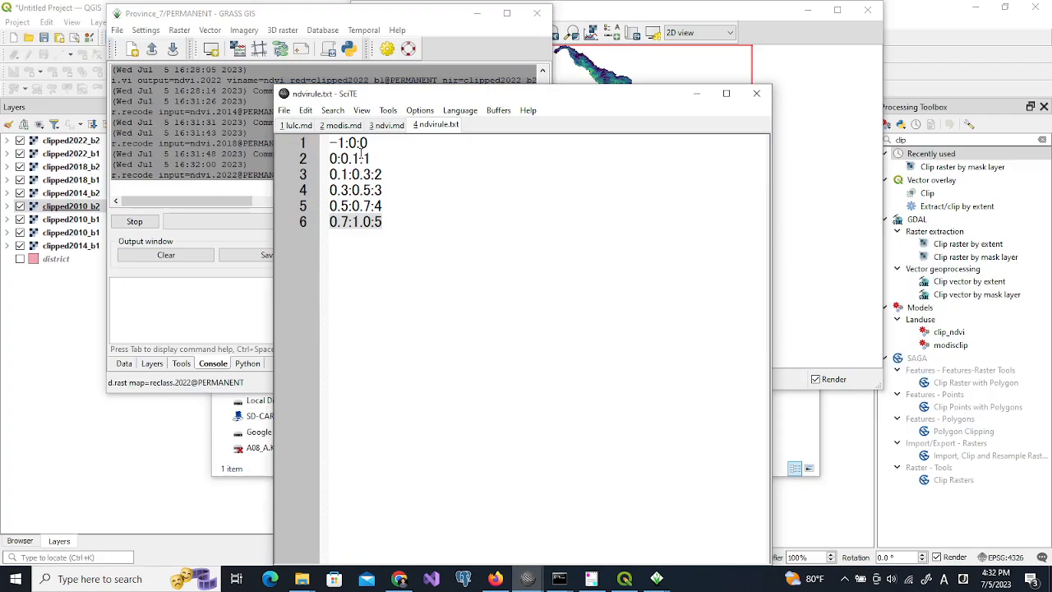
click(296, 125)
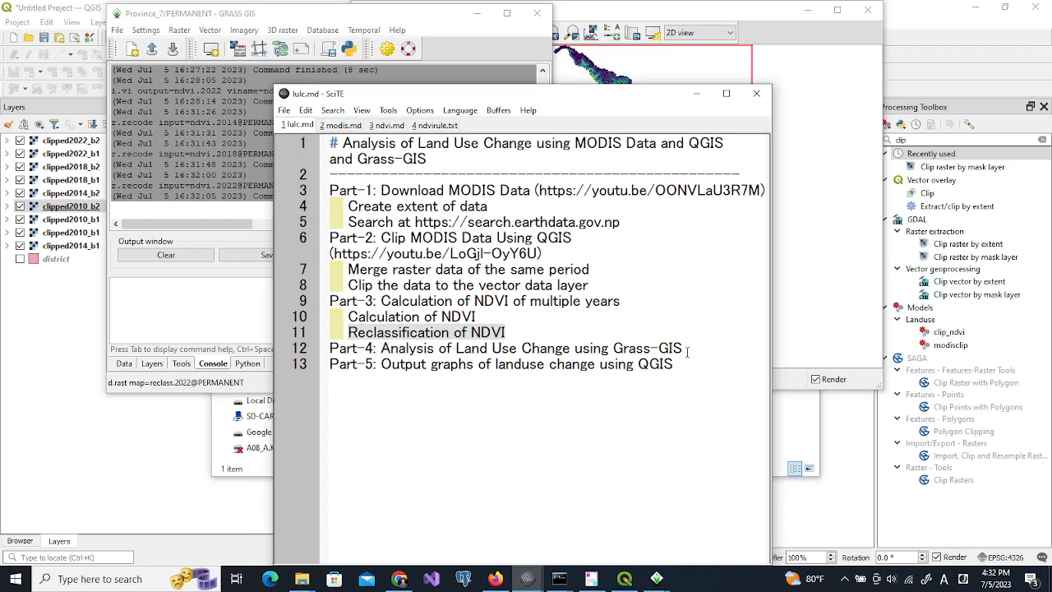
mouse_move(206, 327)
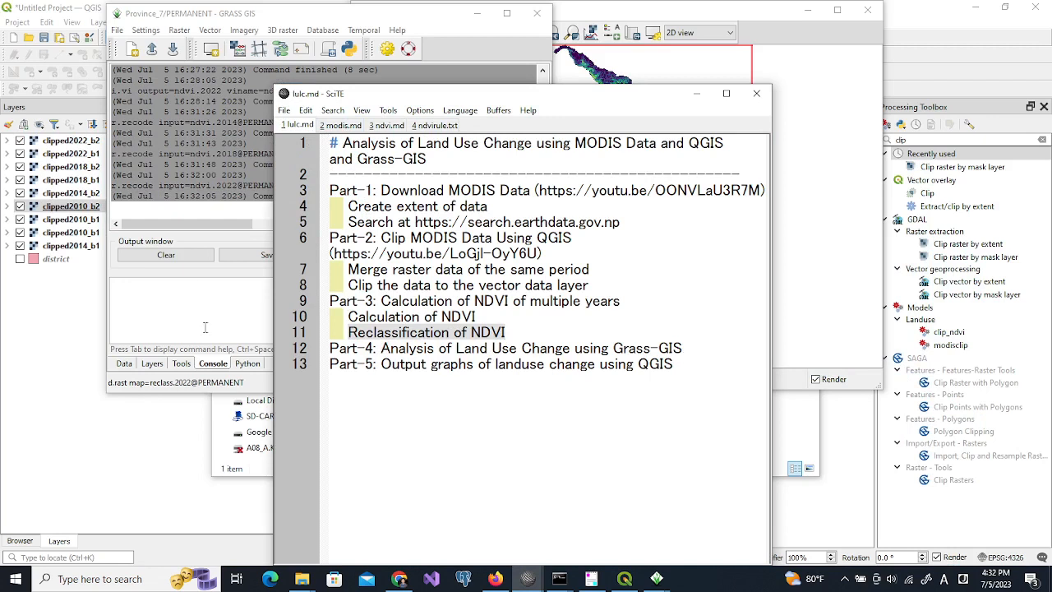